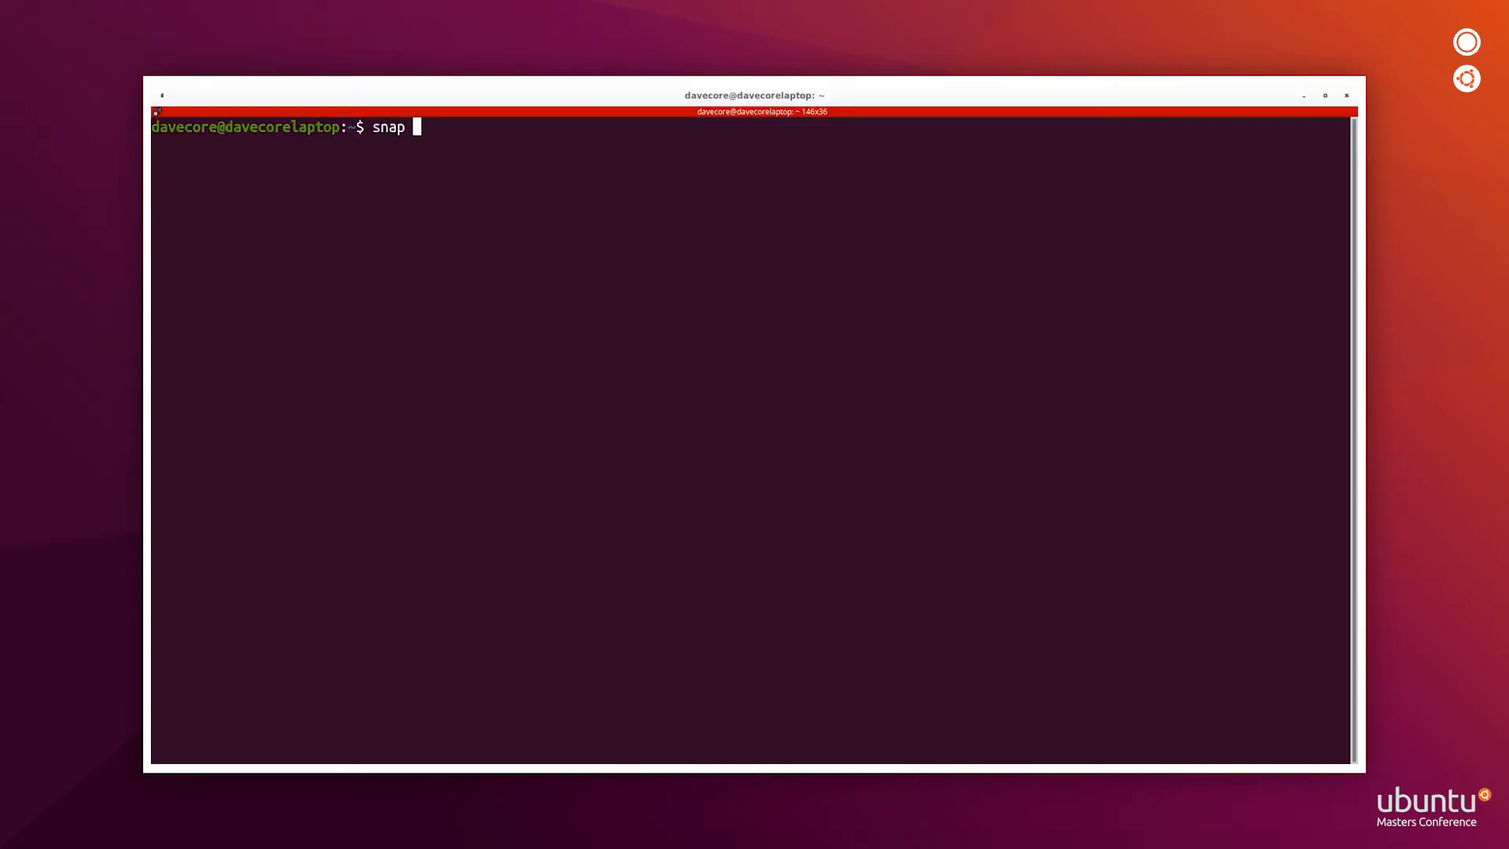
# - Install MicroK8s with snap --classic, wait until it is ready, and enable DNS
pyautogui.write('install microk8s --classic')
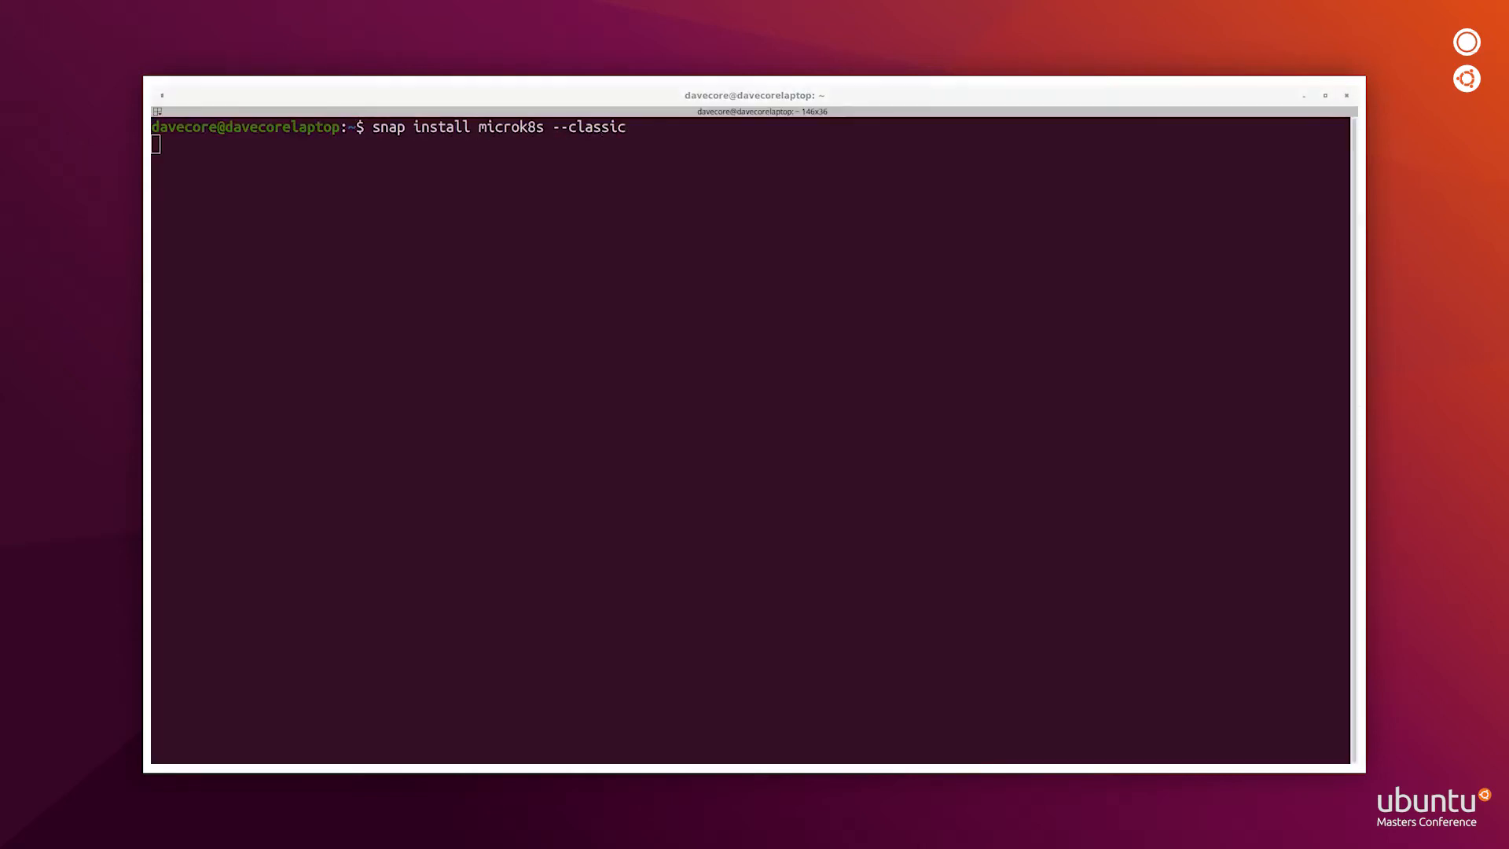
pyautogui.write('microk8s status --wait-ready')
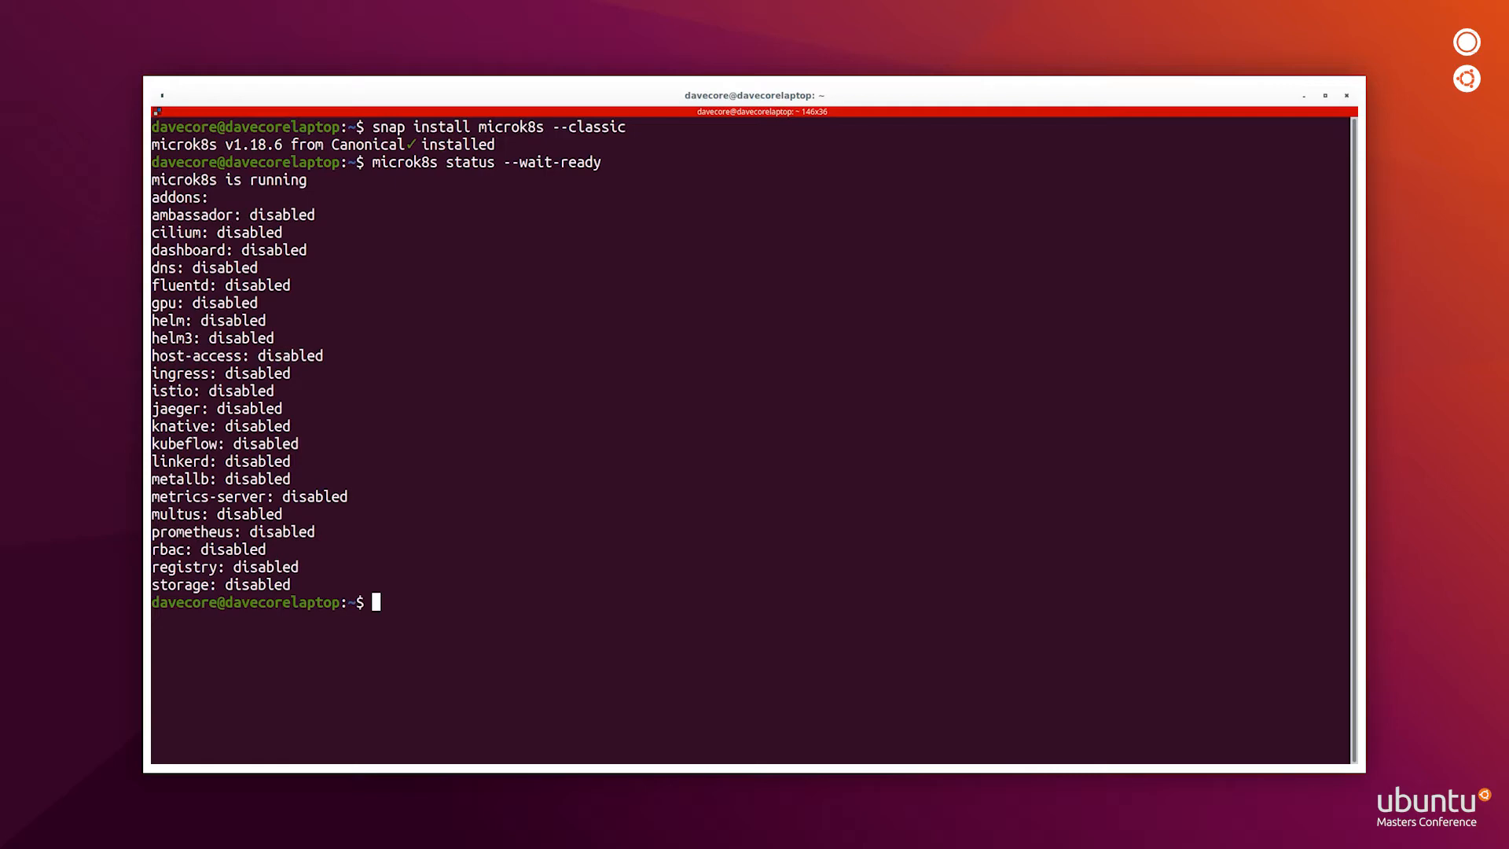
pyautogui.write('microk8s enable dns')
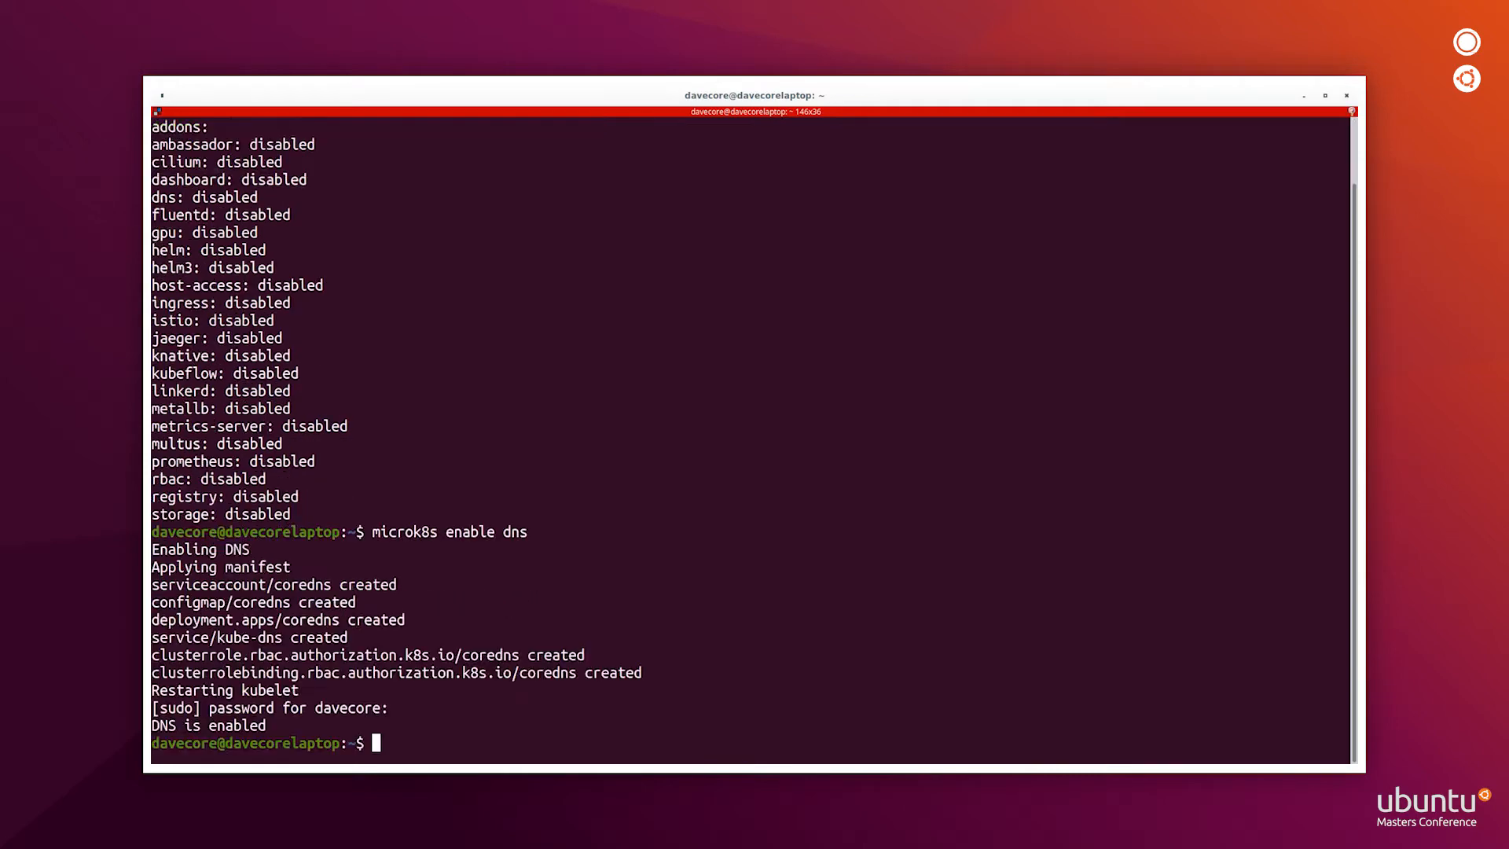
pyautogui.write('microk8s')
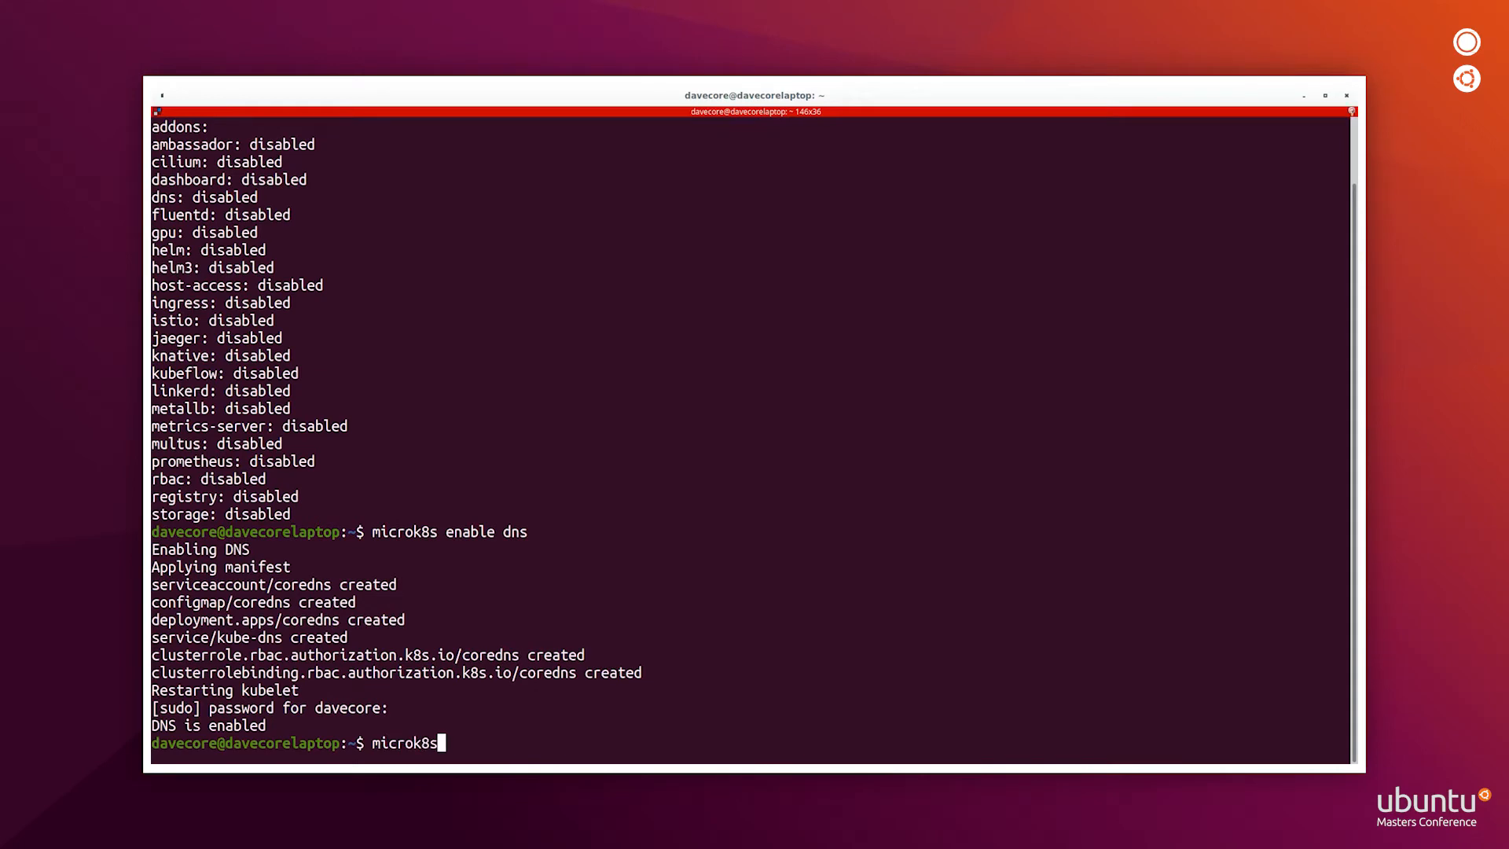
pyautogui.write('.kub')
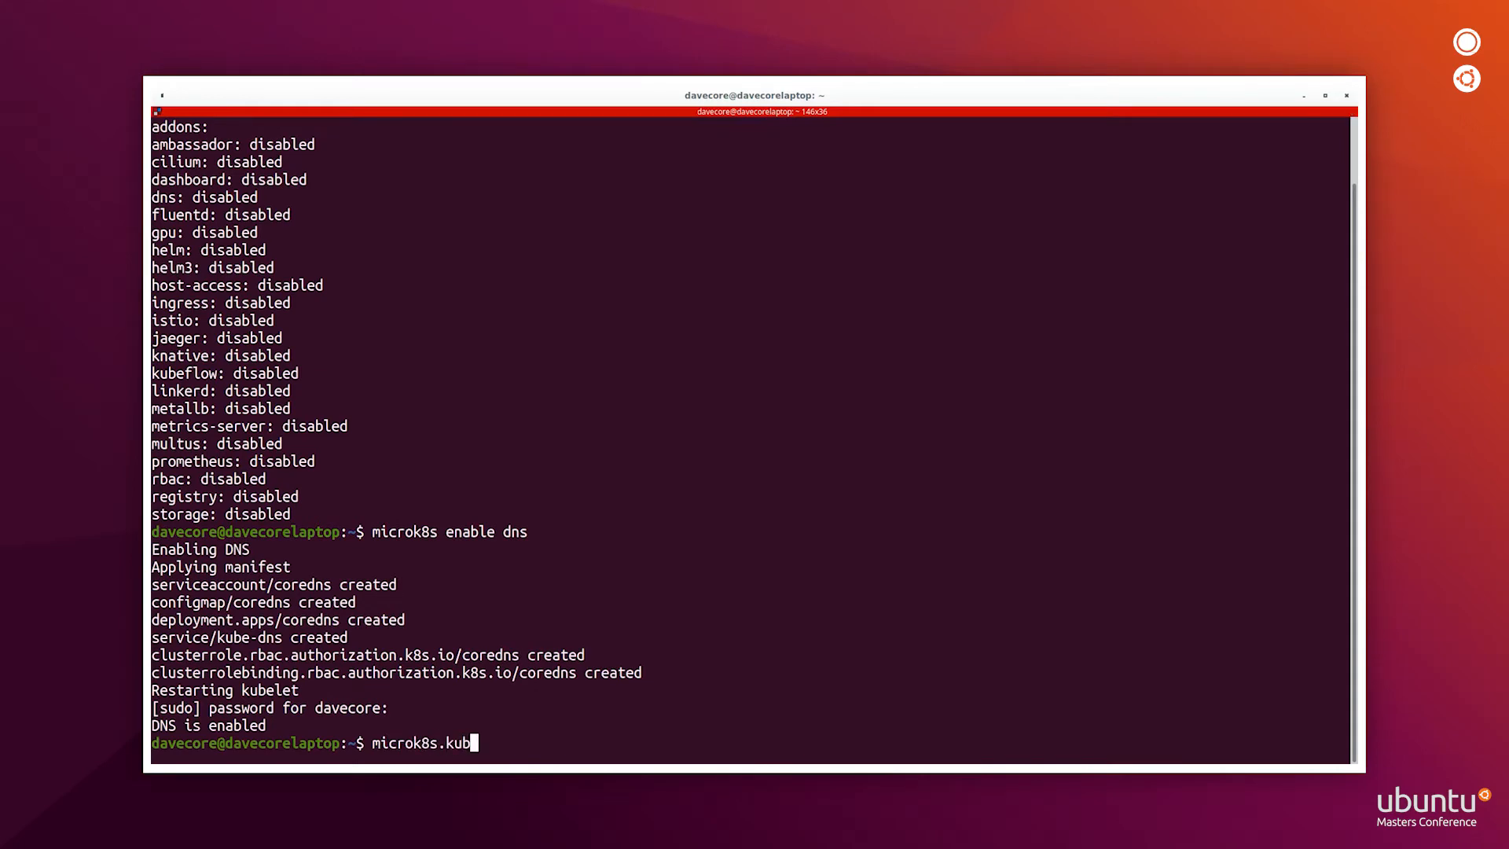
pyautogui.write('ectl')
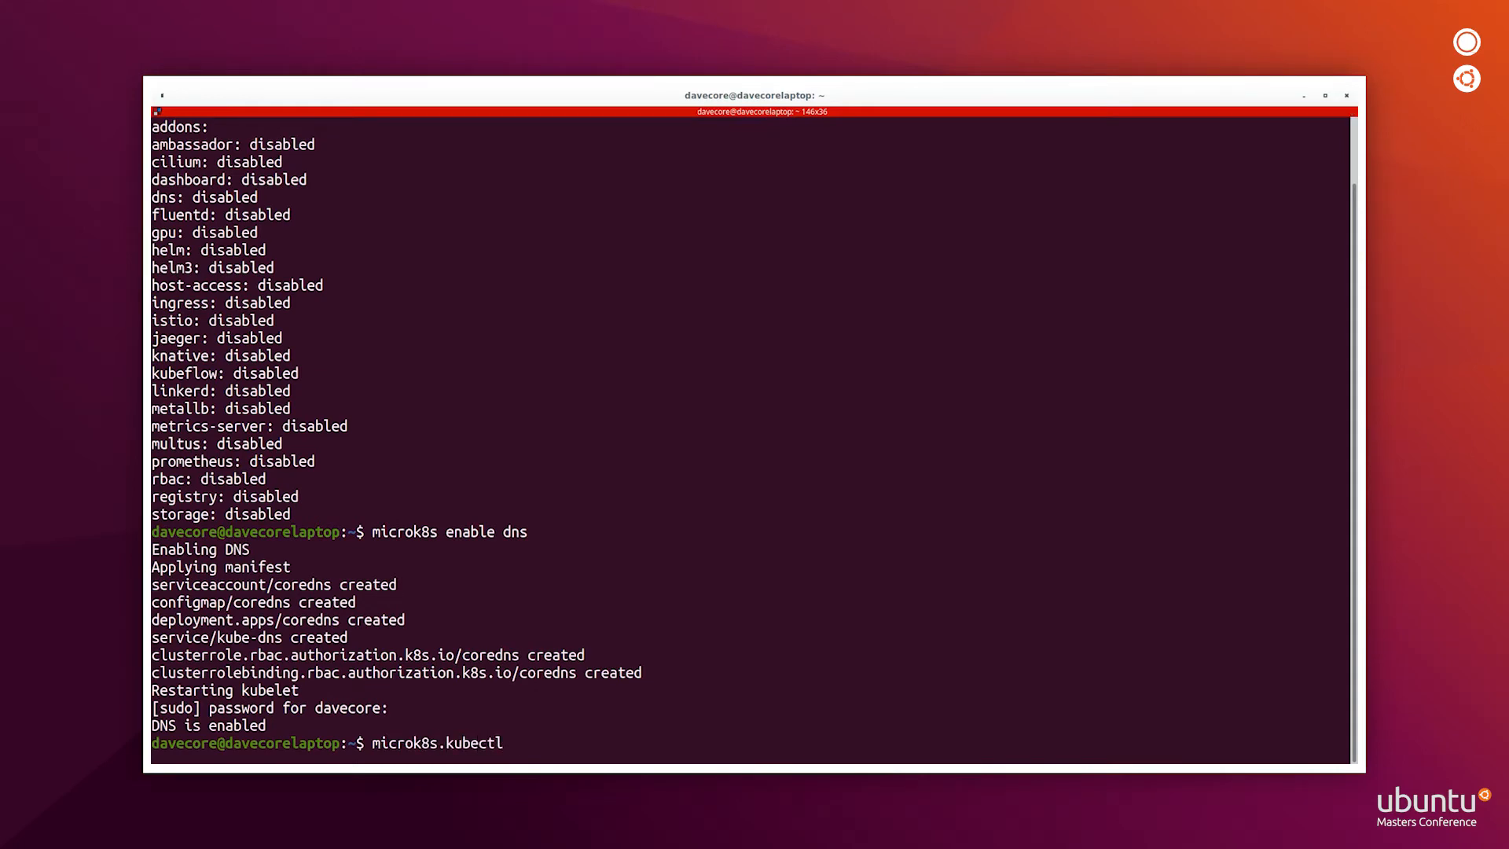
pyautogui.write('get')
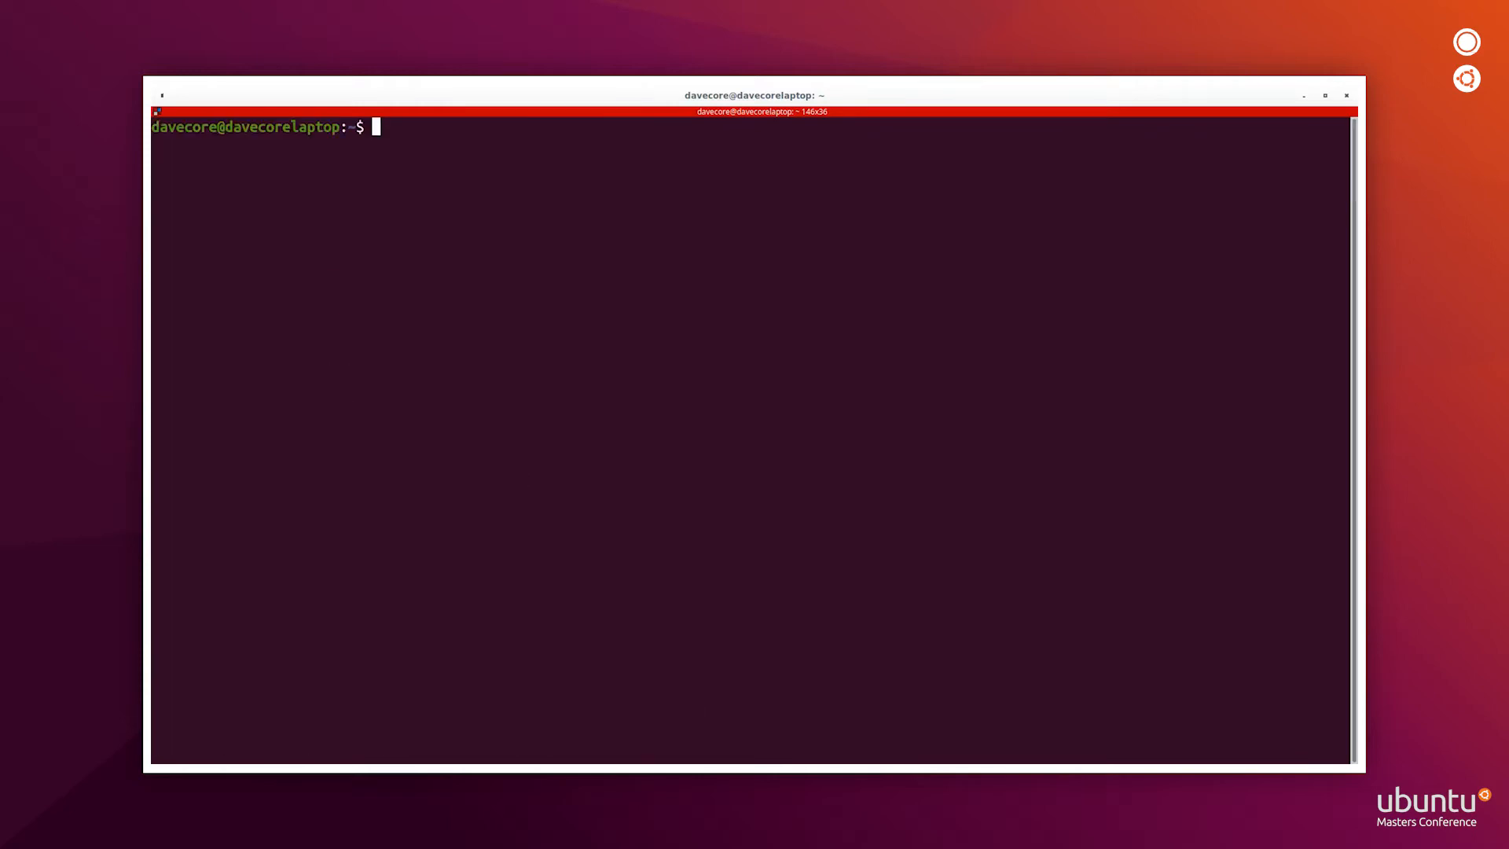
# - Write microk8s.config output to ~/.kube/config and verify with kubectl get pods
pyautogui.write('microk8s')
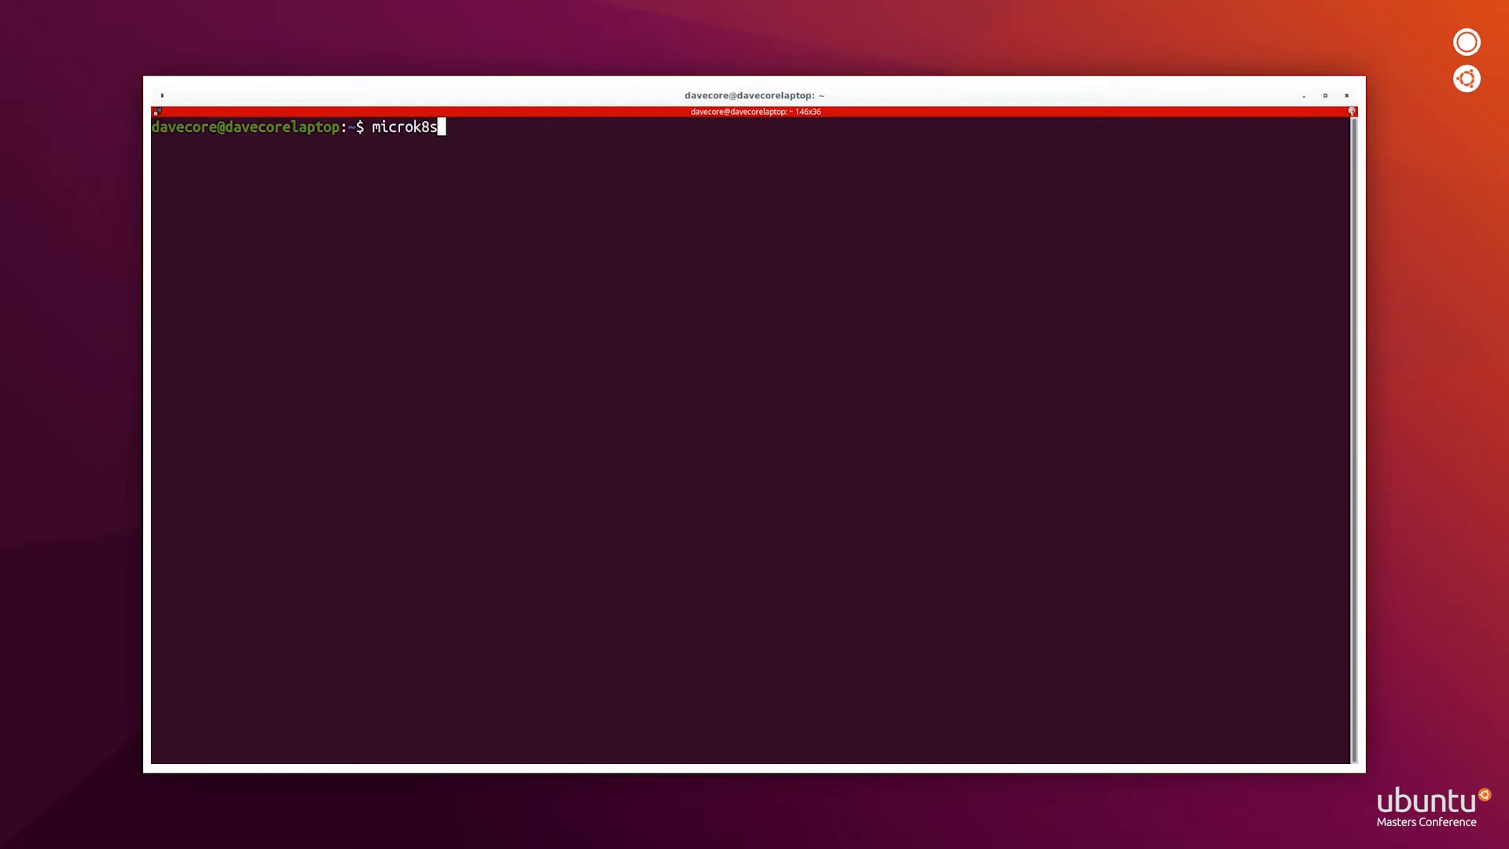
pyautogui.write('.')
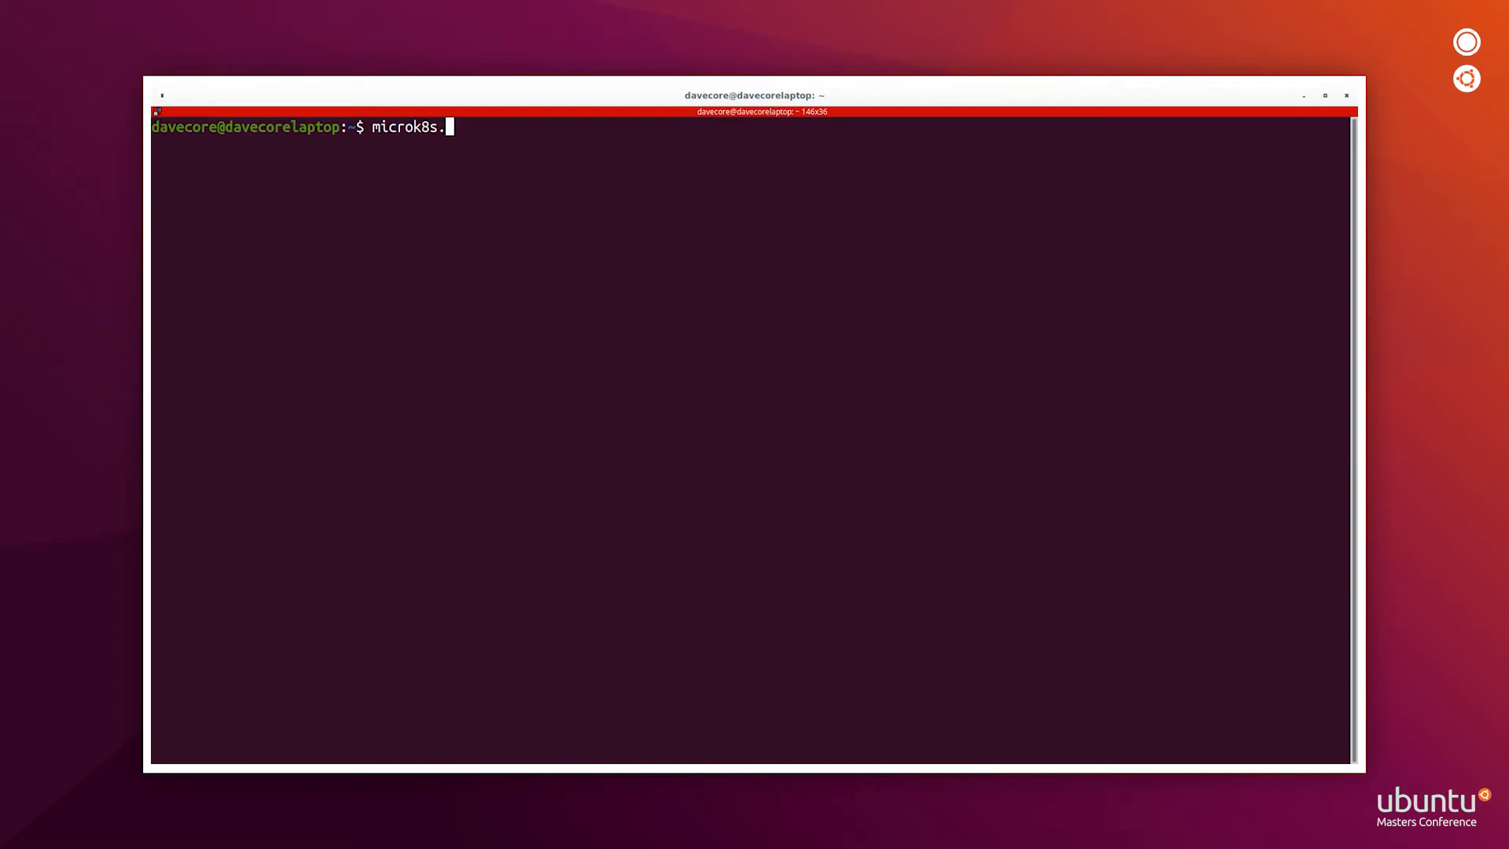
pyautogui.write('config')
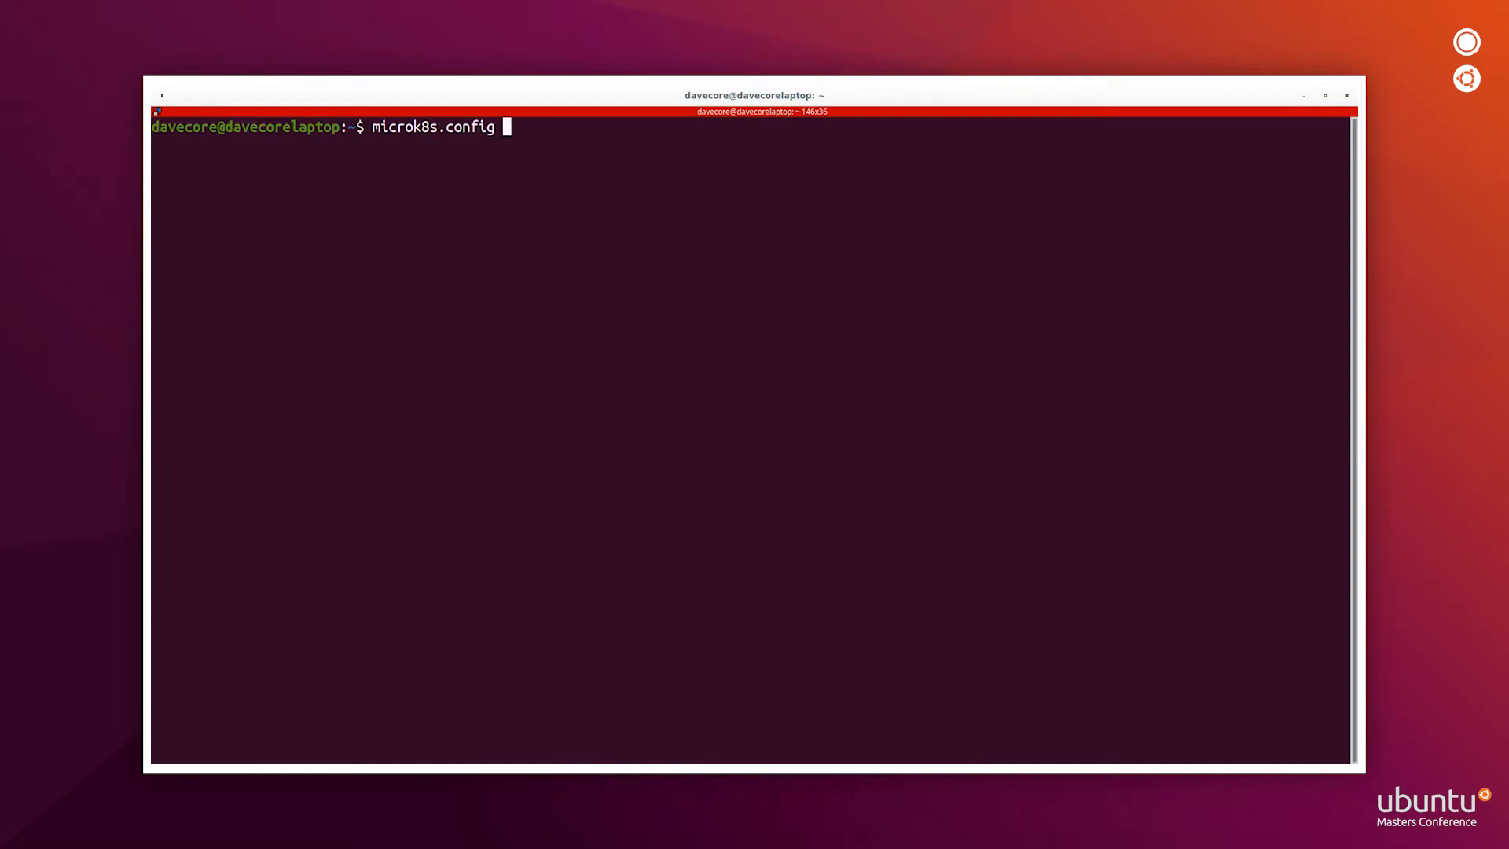
pyautogui.write('>')
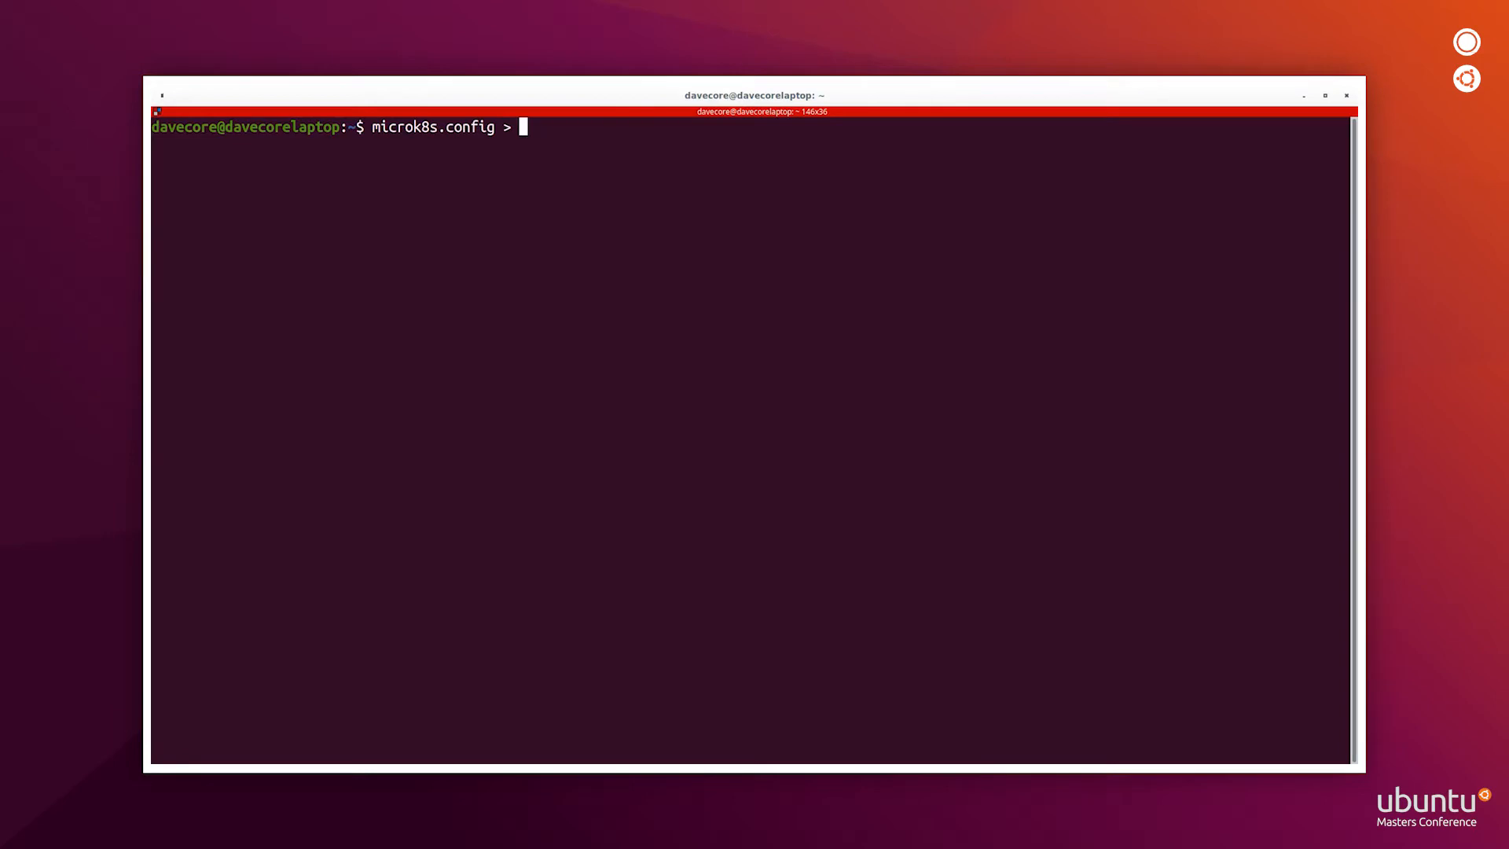
pyautogui.write('~/k')
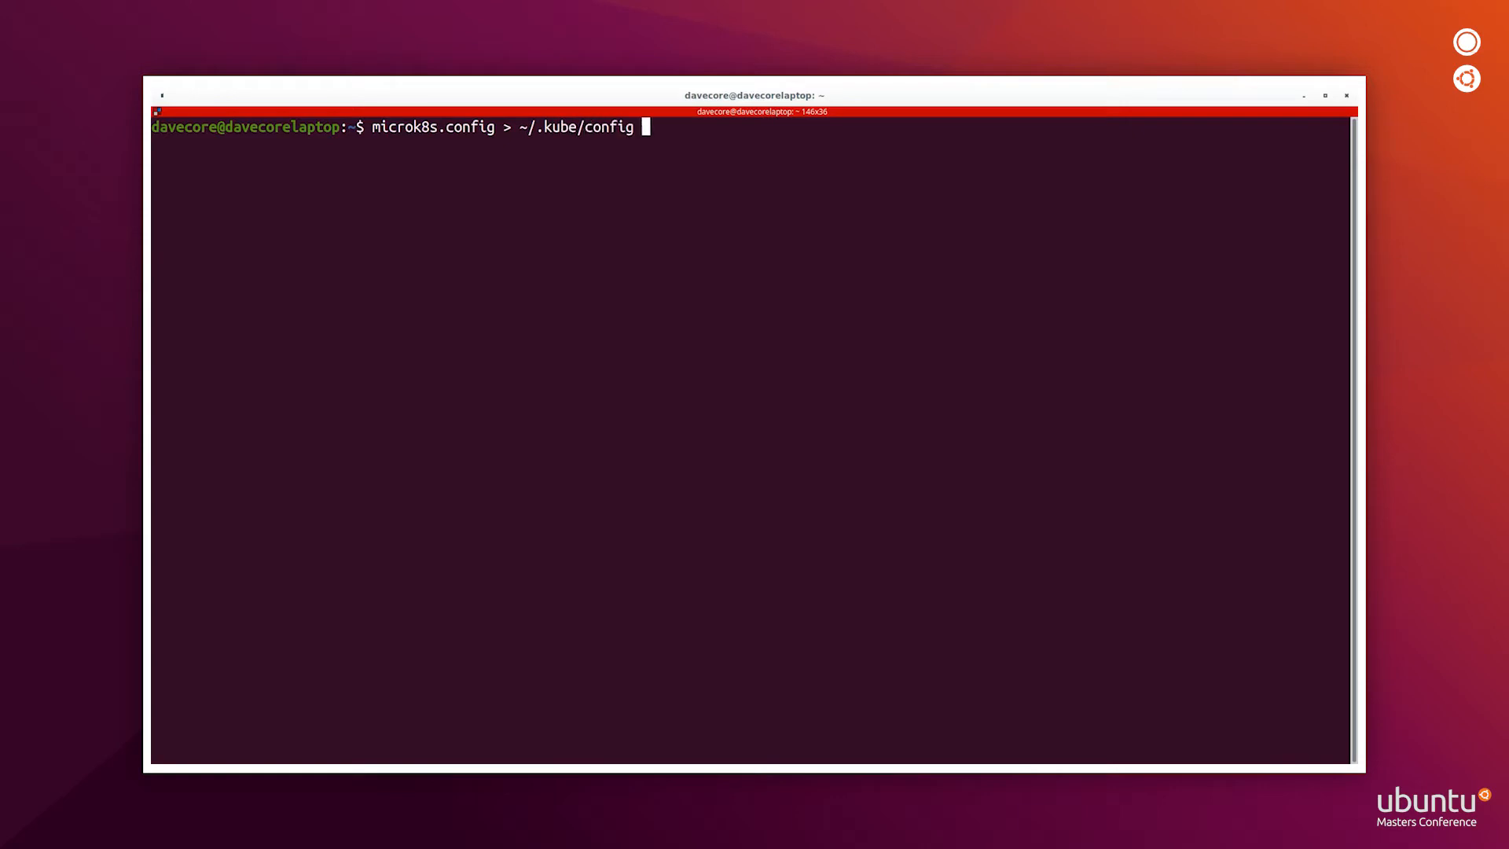
pyautogui.write('kubectl')
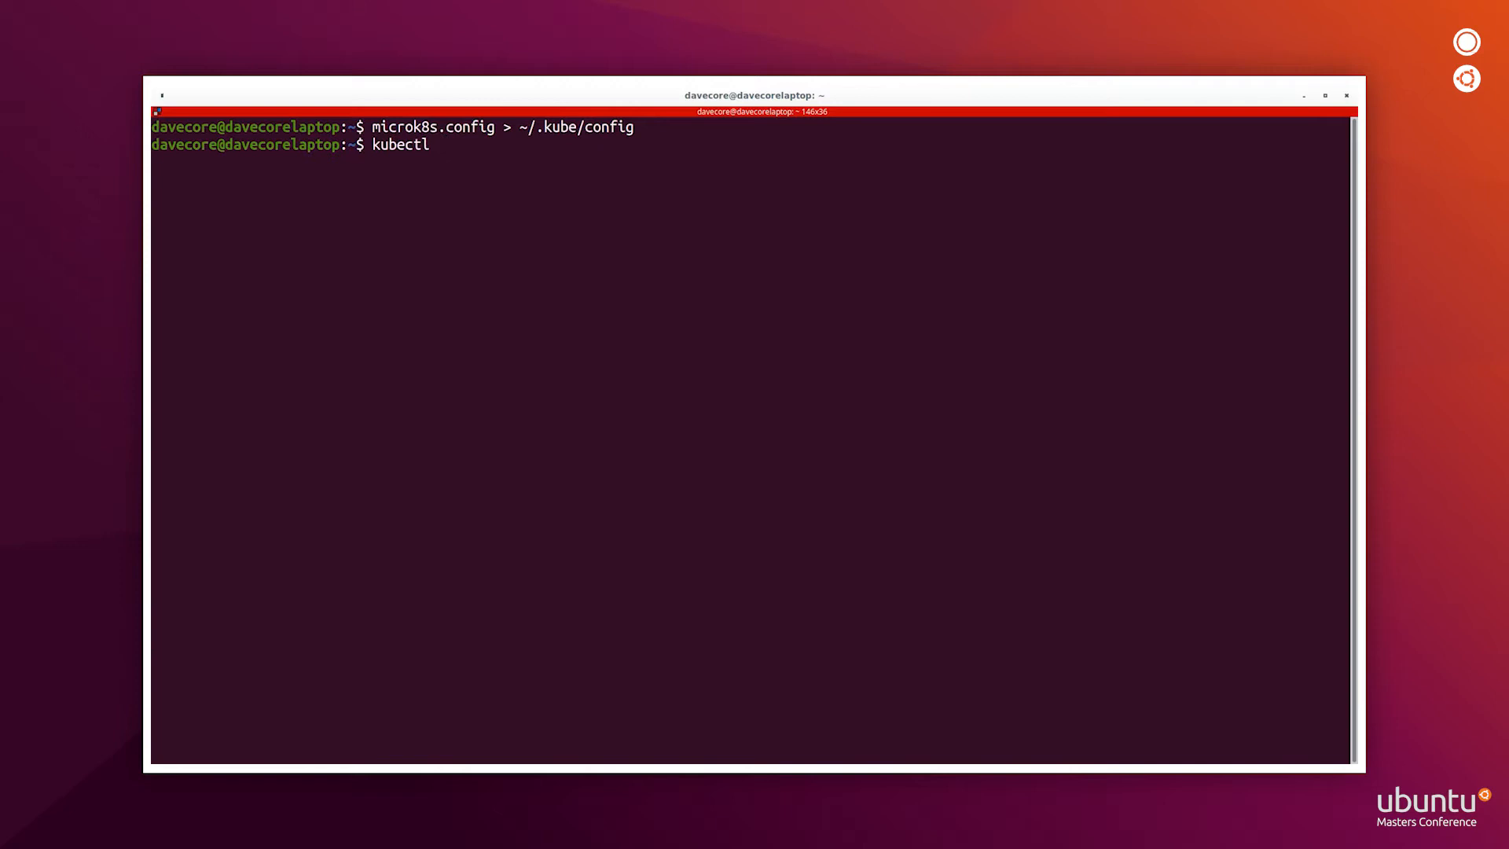
pyautogui.write('get pods')
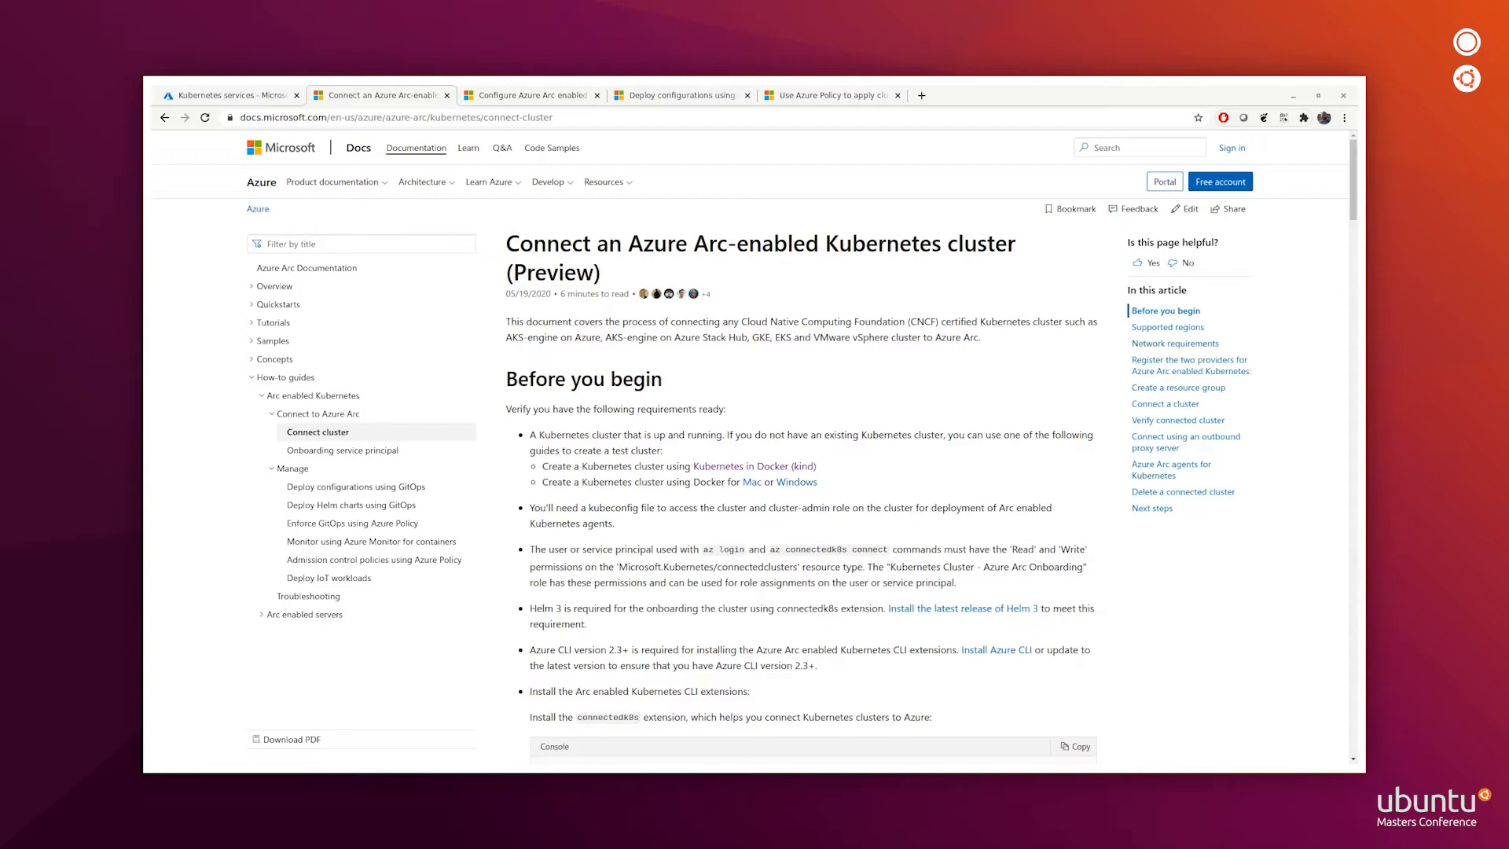
pyautogui.moveTo(354, 487)
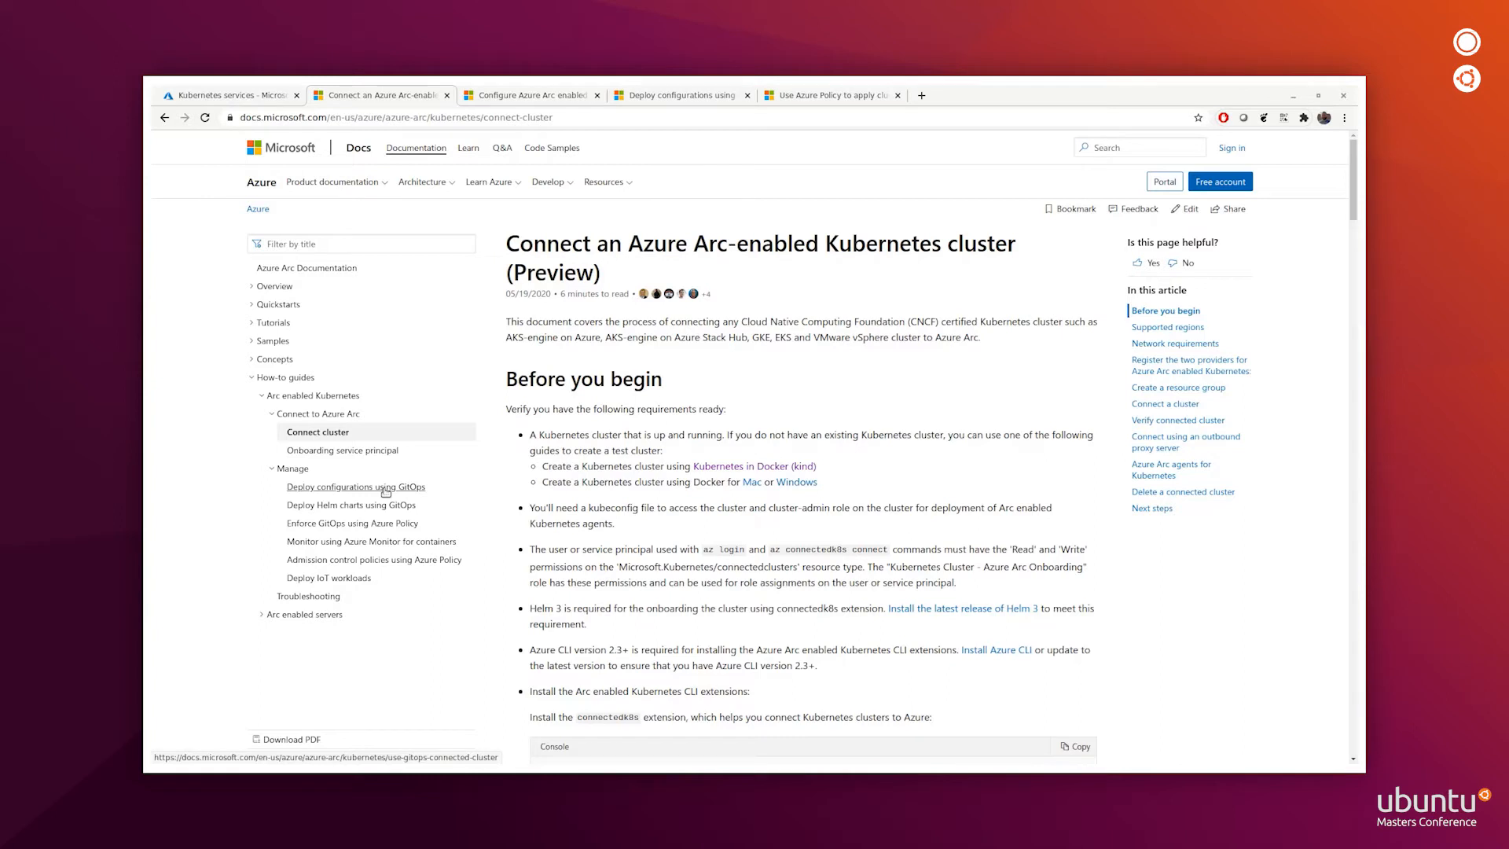
pyautogui.moveTo(372, 541)
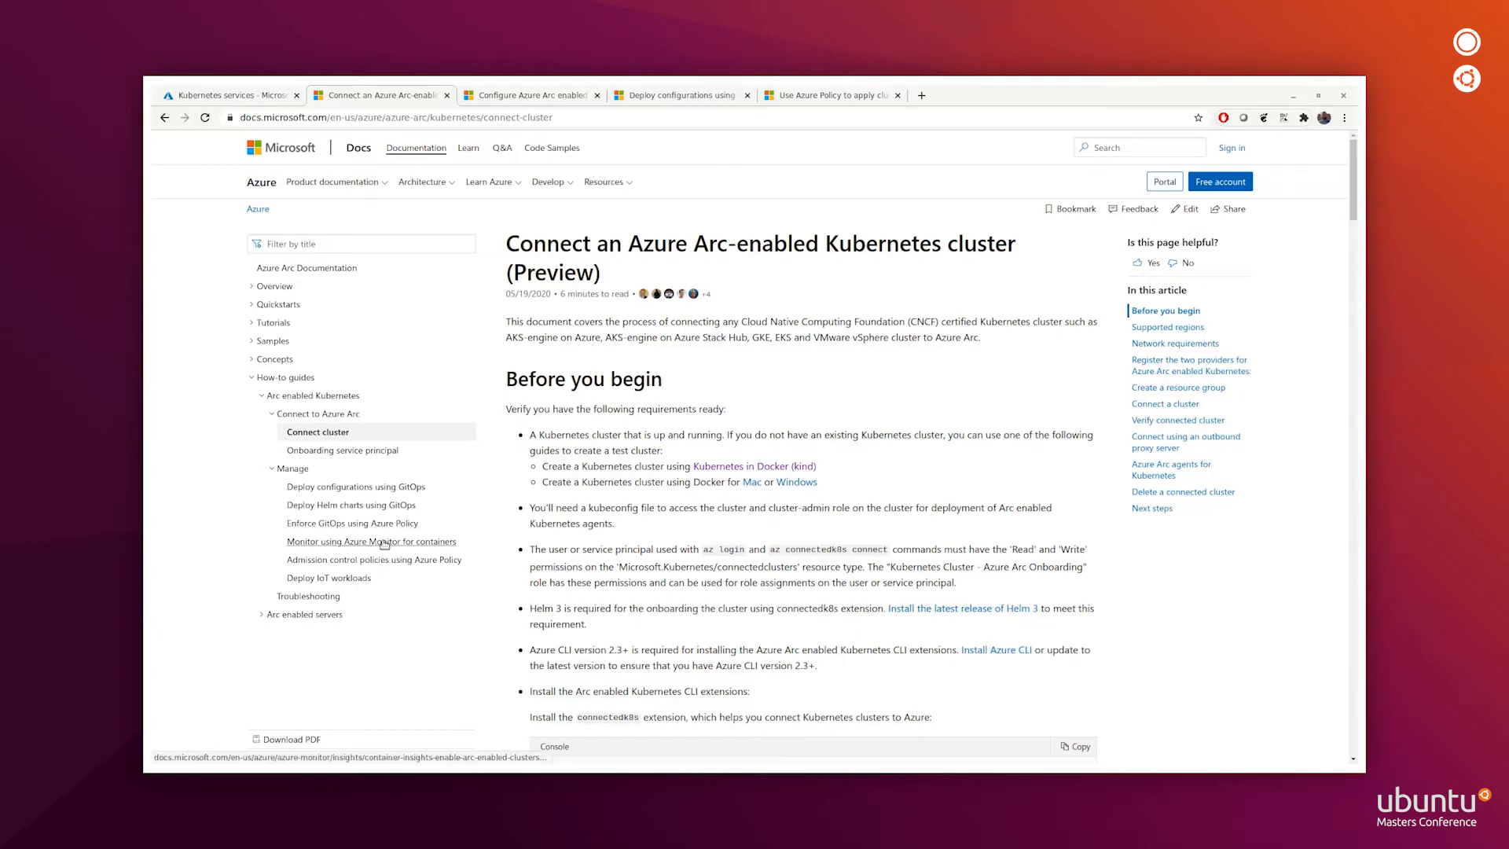
pyautogui.moveTo(373, 558)
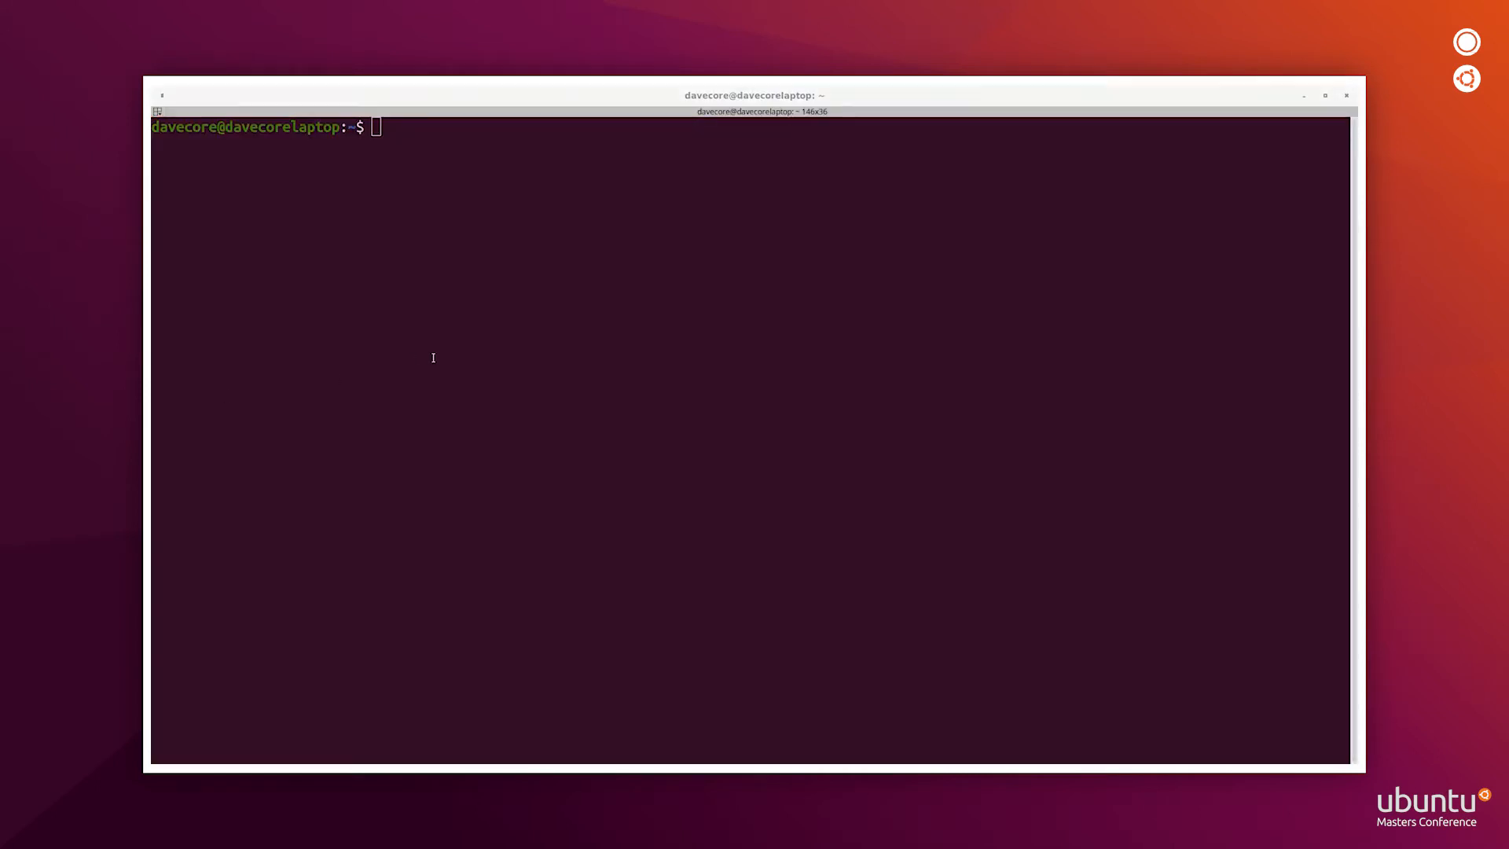
pyautogui.write('az group create --name AzureArcTest -l EastUS -o table')
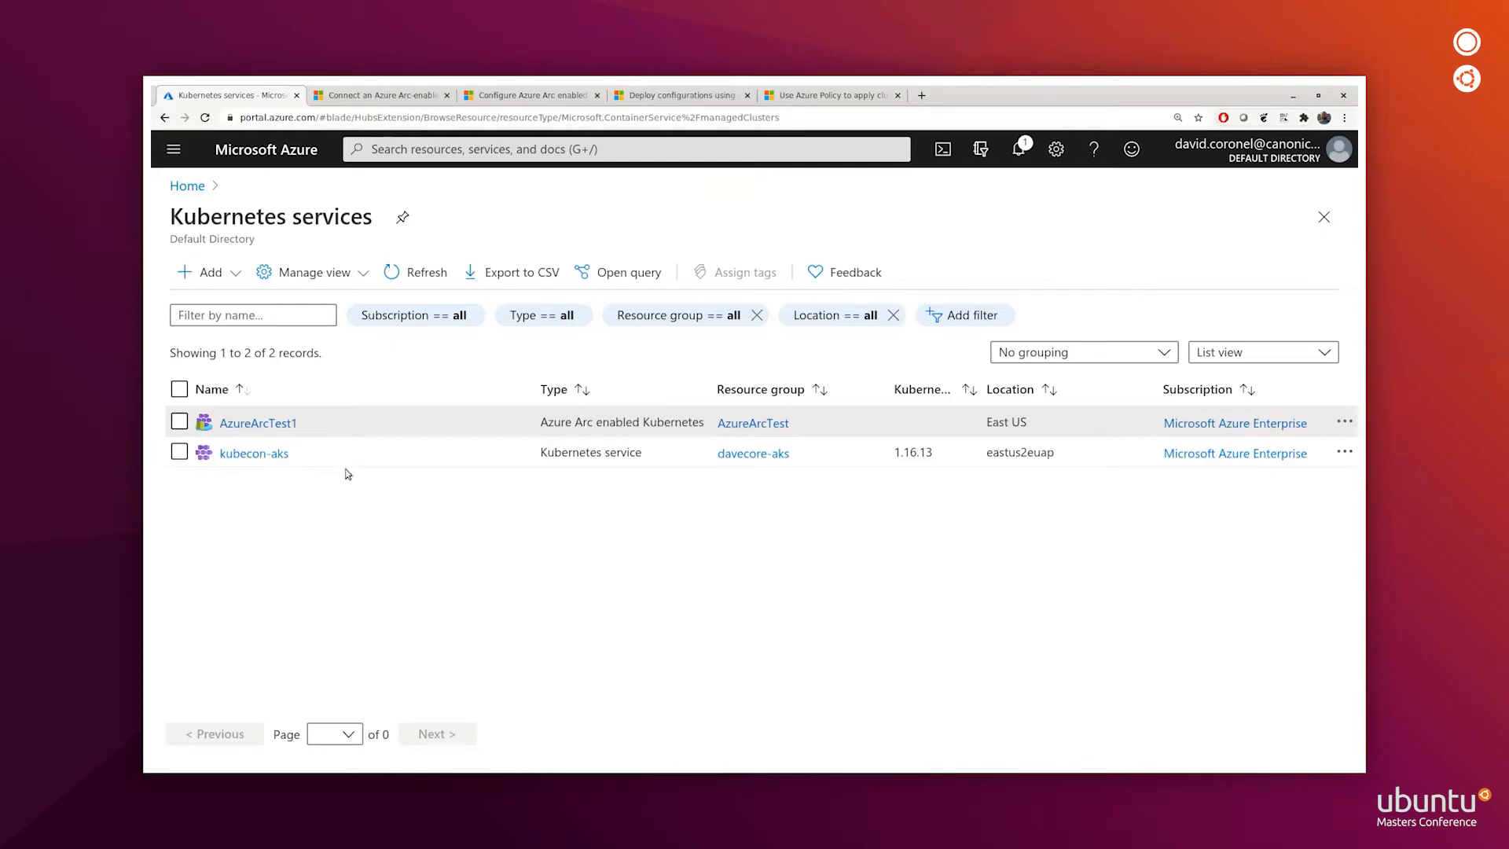
pyautogui.moveTo(309, 428)
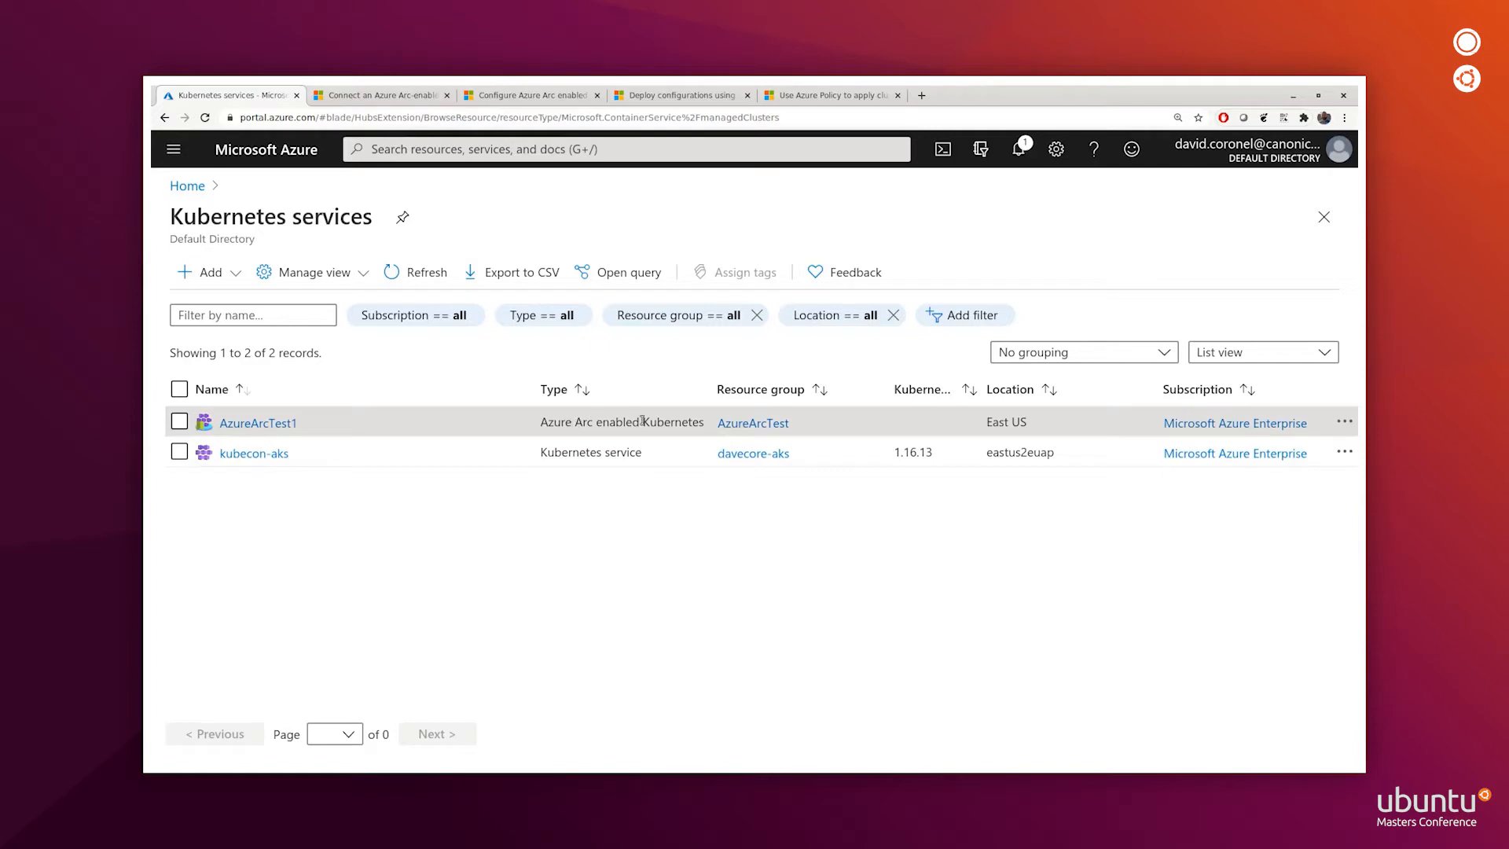
pyautogui.click(257, 423)
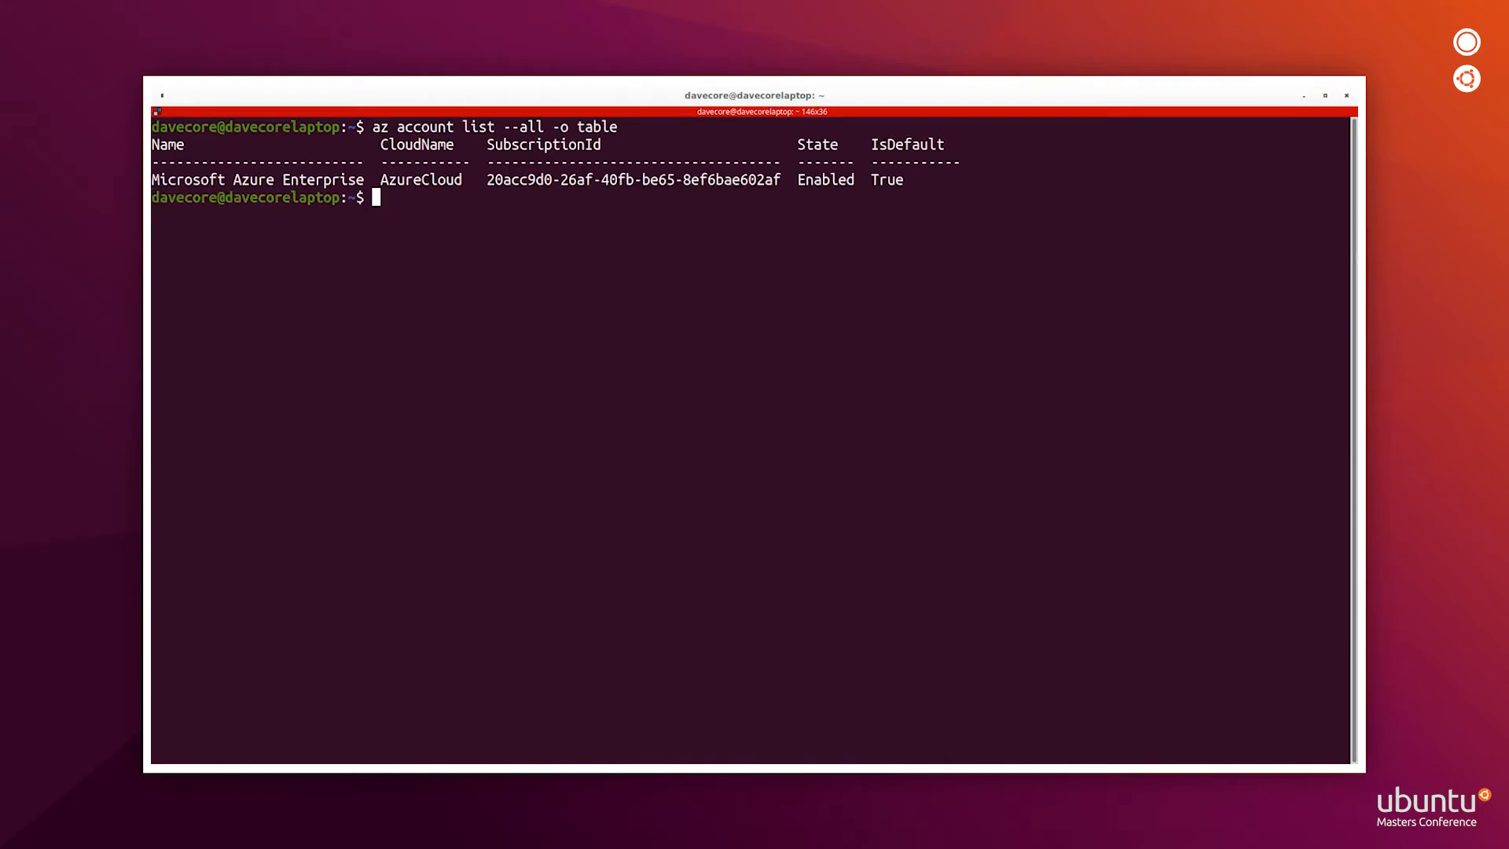
# - Export the AzureArcTest1 resource ID and run enable-monitoring.sh to deploy the monitoring chart
pyautogui.write('export azureArcClusterResourceId="/subscriptions/20acc9d0-26af-40fb-be65-8ef6bae602af/resourceGroups/AzureArcTest/providers/Microsoft.Kubernetes/connectedClusters/AzureA')
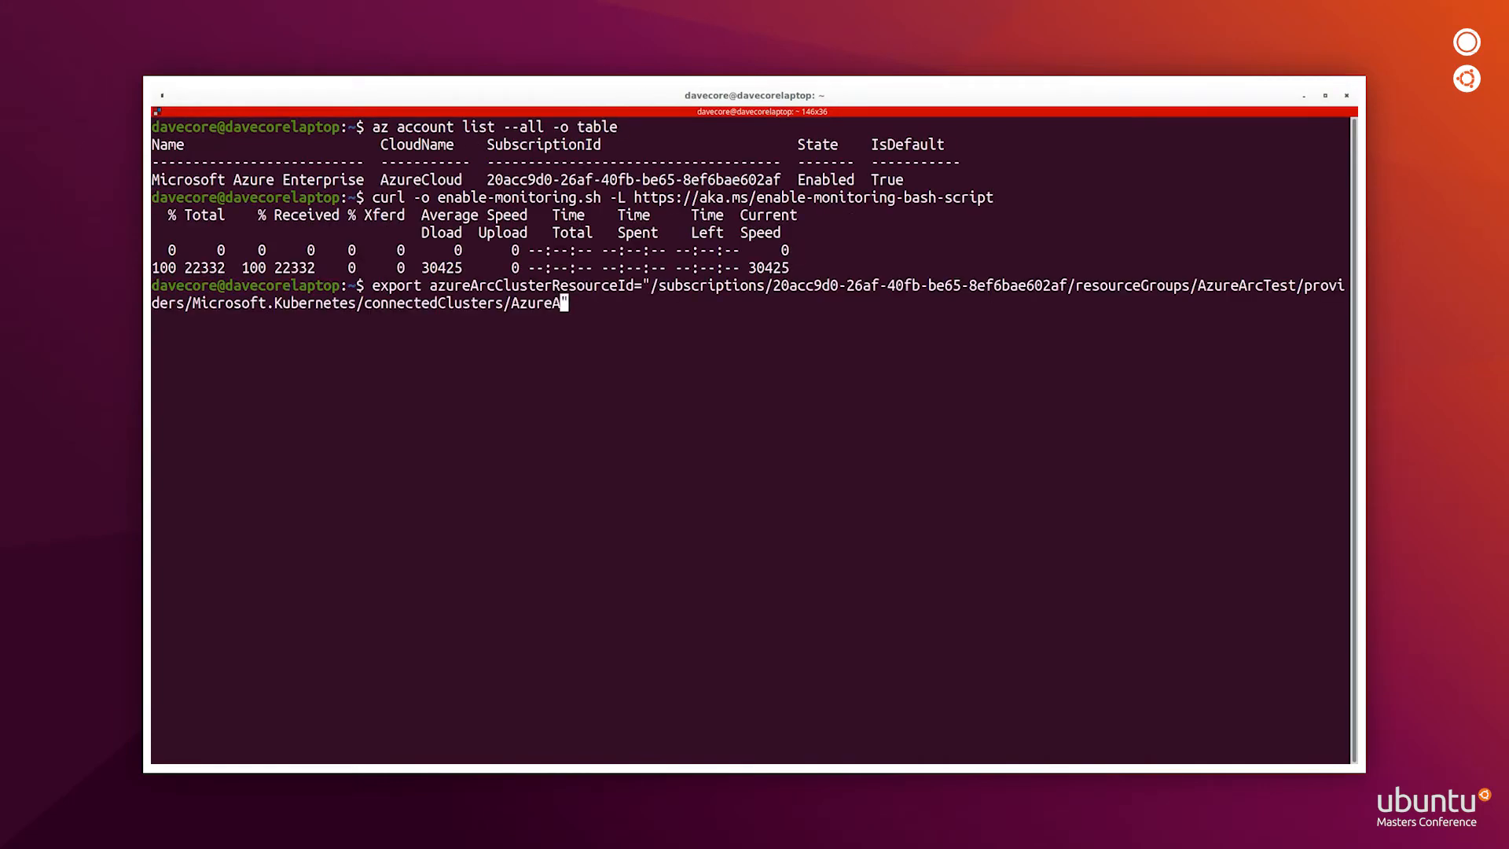
pyautogui.write('rcTest1')
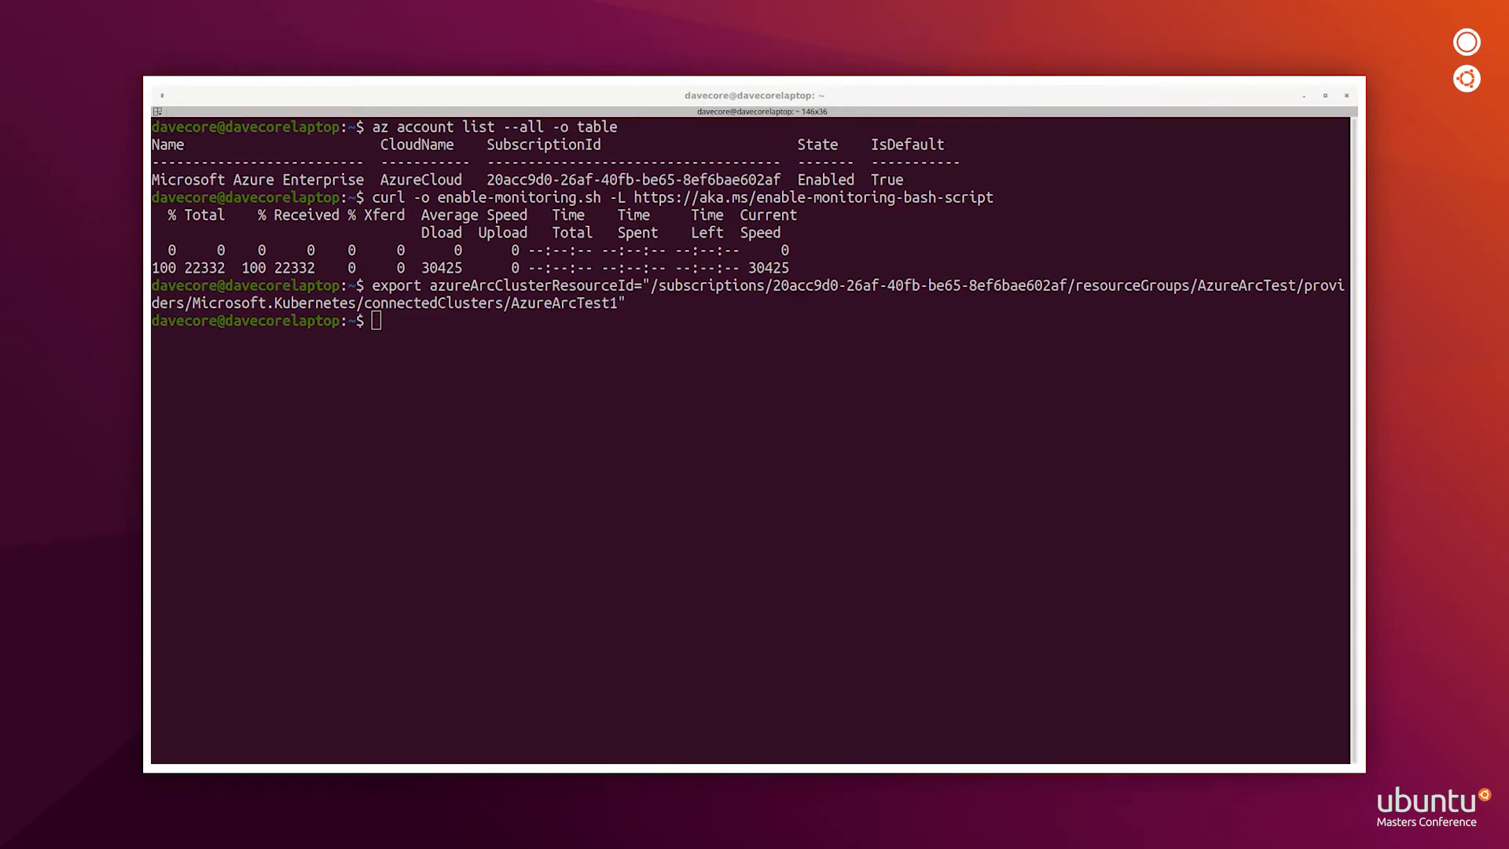
pyautogui.write('bash enable-monitoring.sh --resource-id $azureArcClusterResourceId')
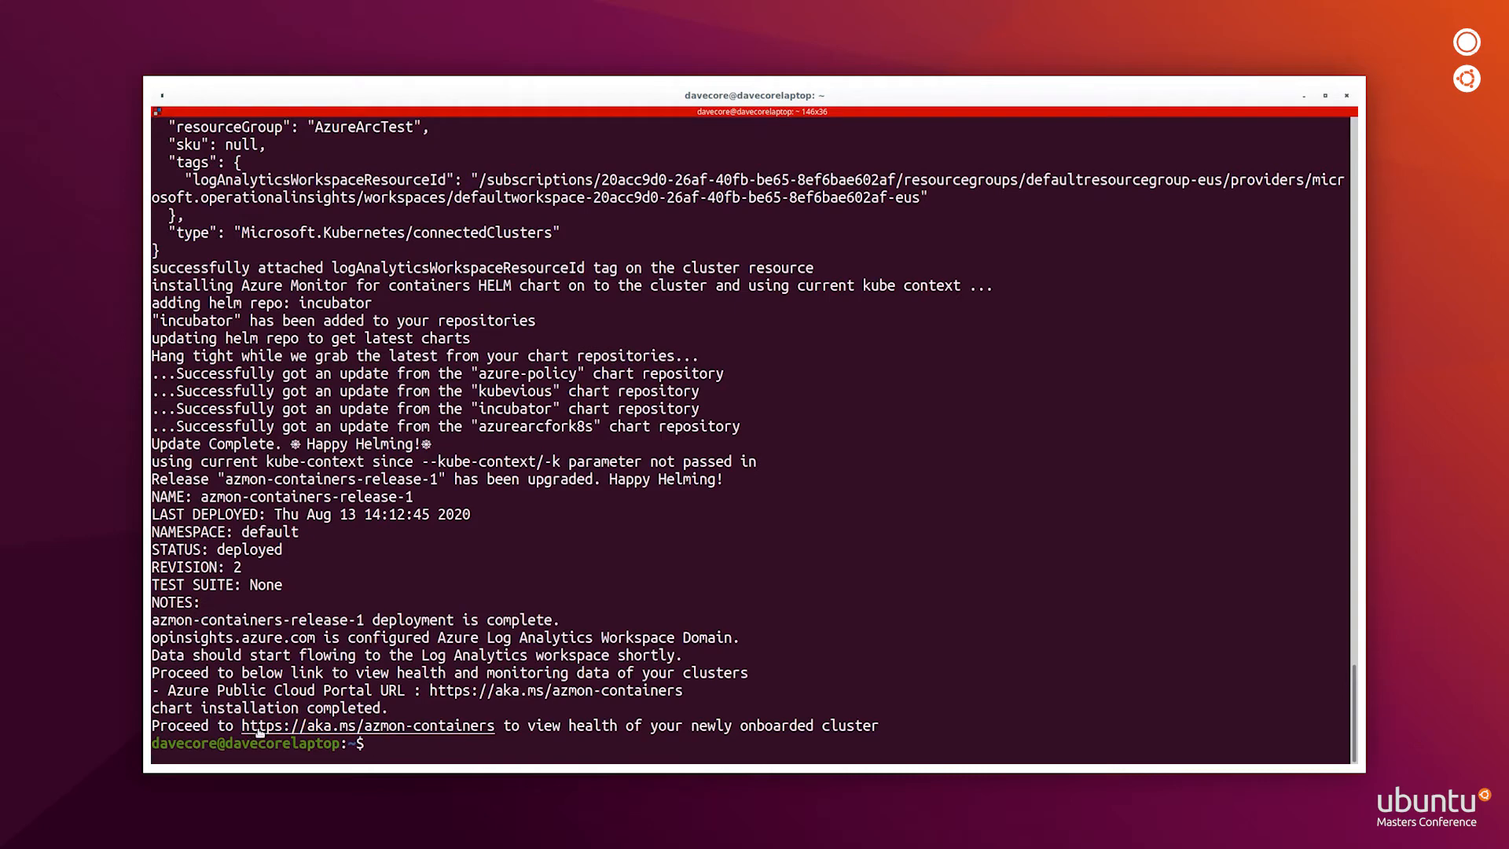
pyautogui.rightClick(258, 732)
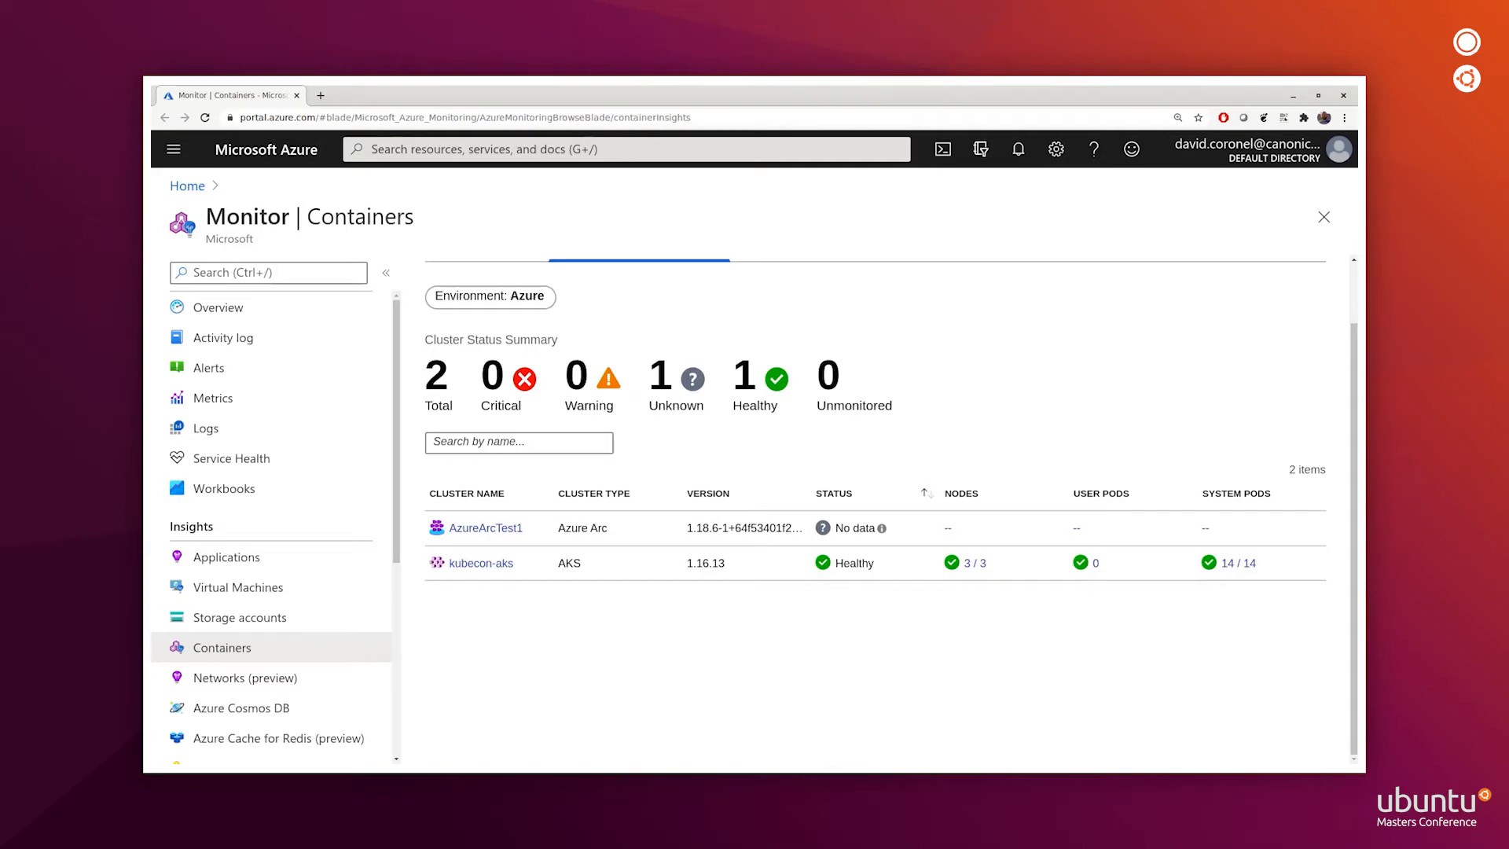
# - Open AzureArcTest1's insights, compare with kubecon-aks, then return to AzureArcTest1
pyautogui.click(485, 528)
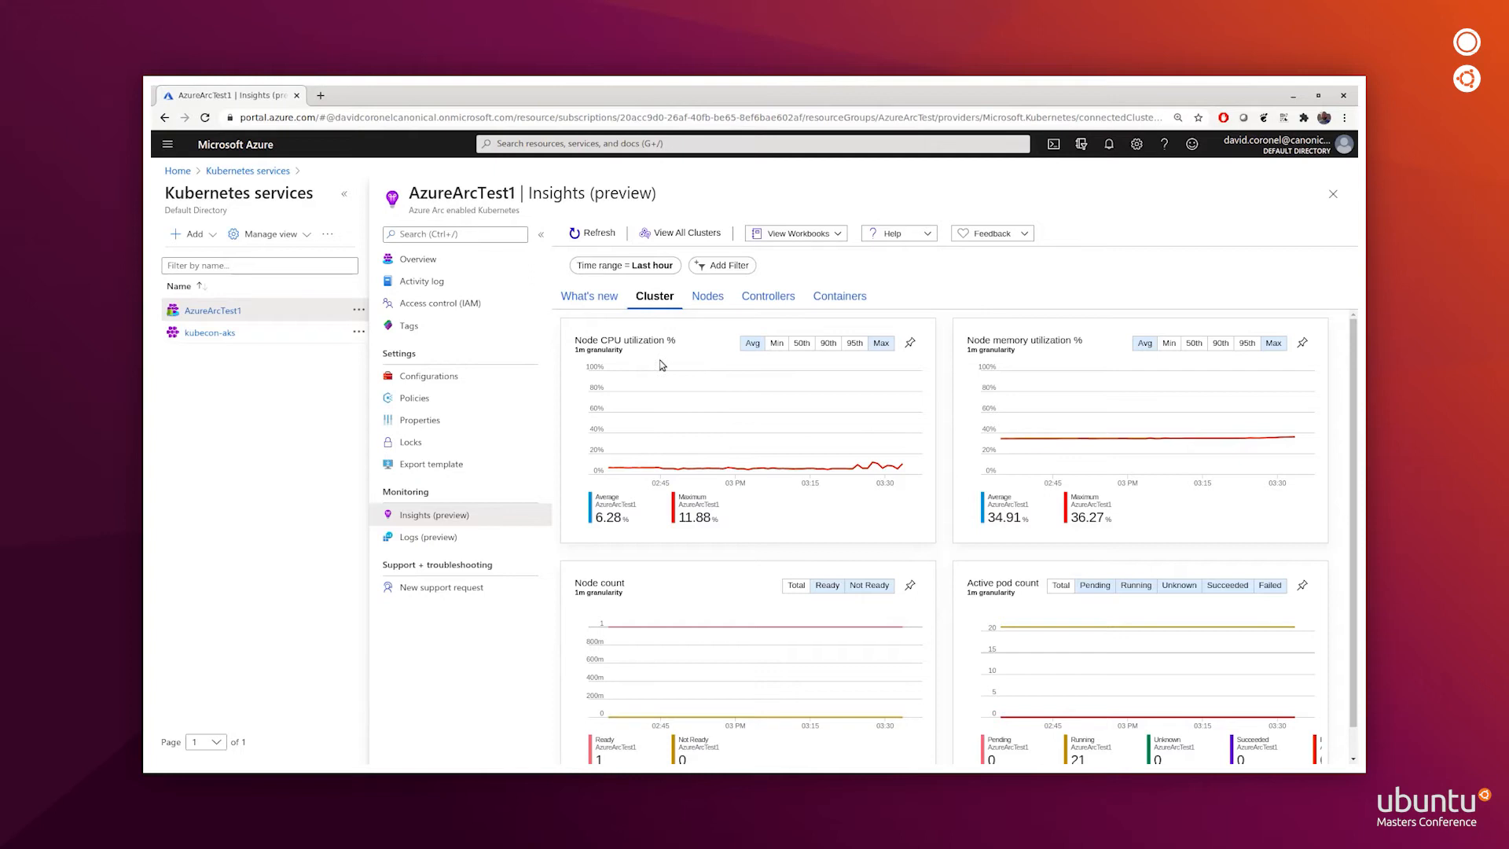
pyautogui.moveTo(1019, 359)
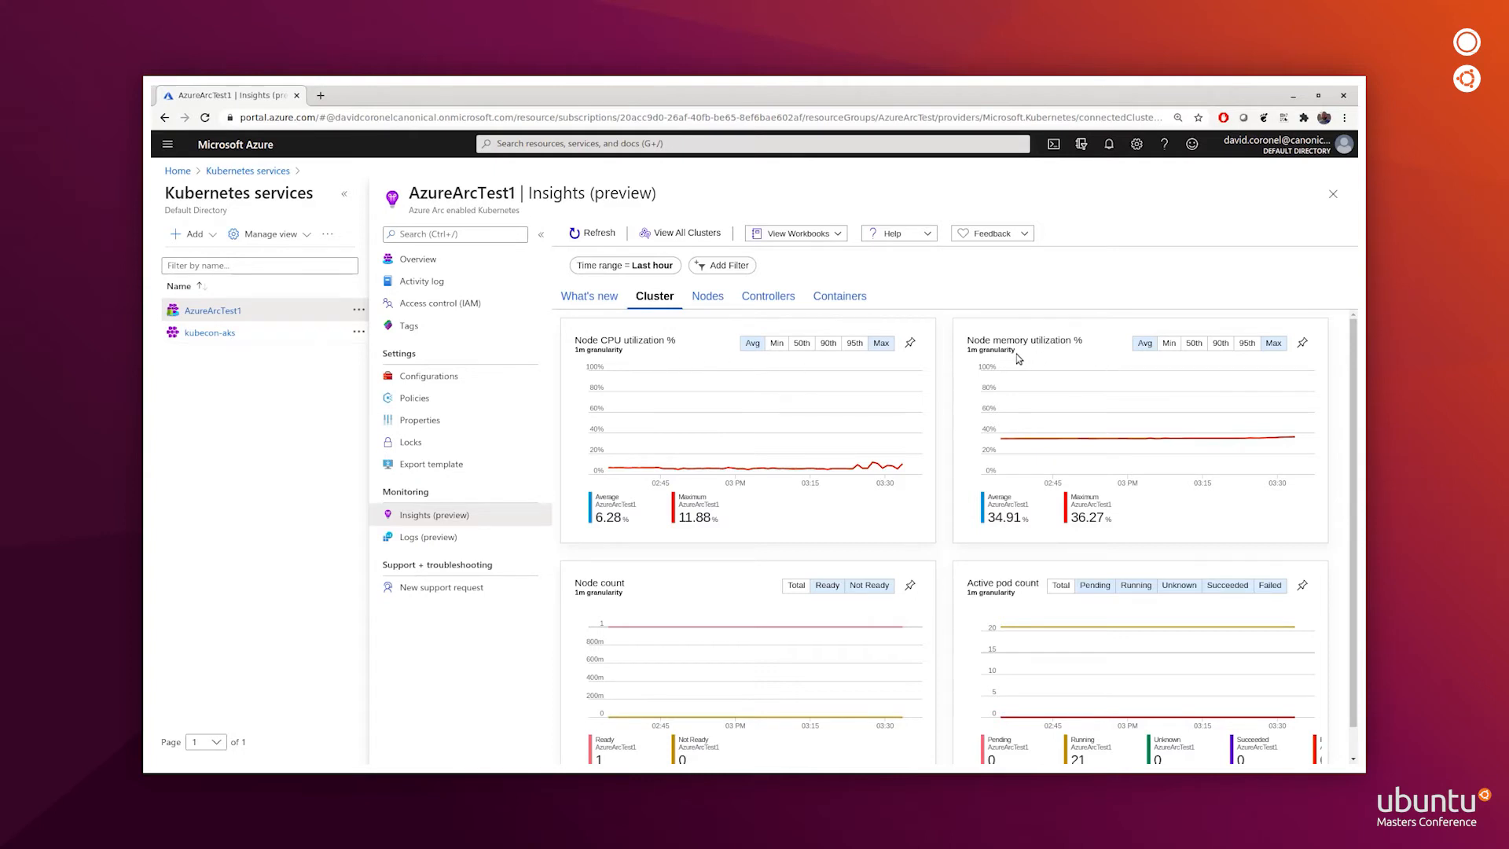
pyautogui.scroll(-3)
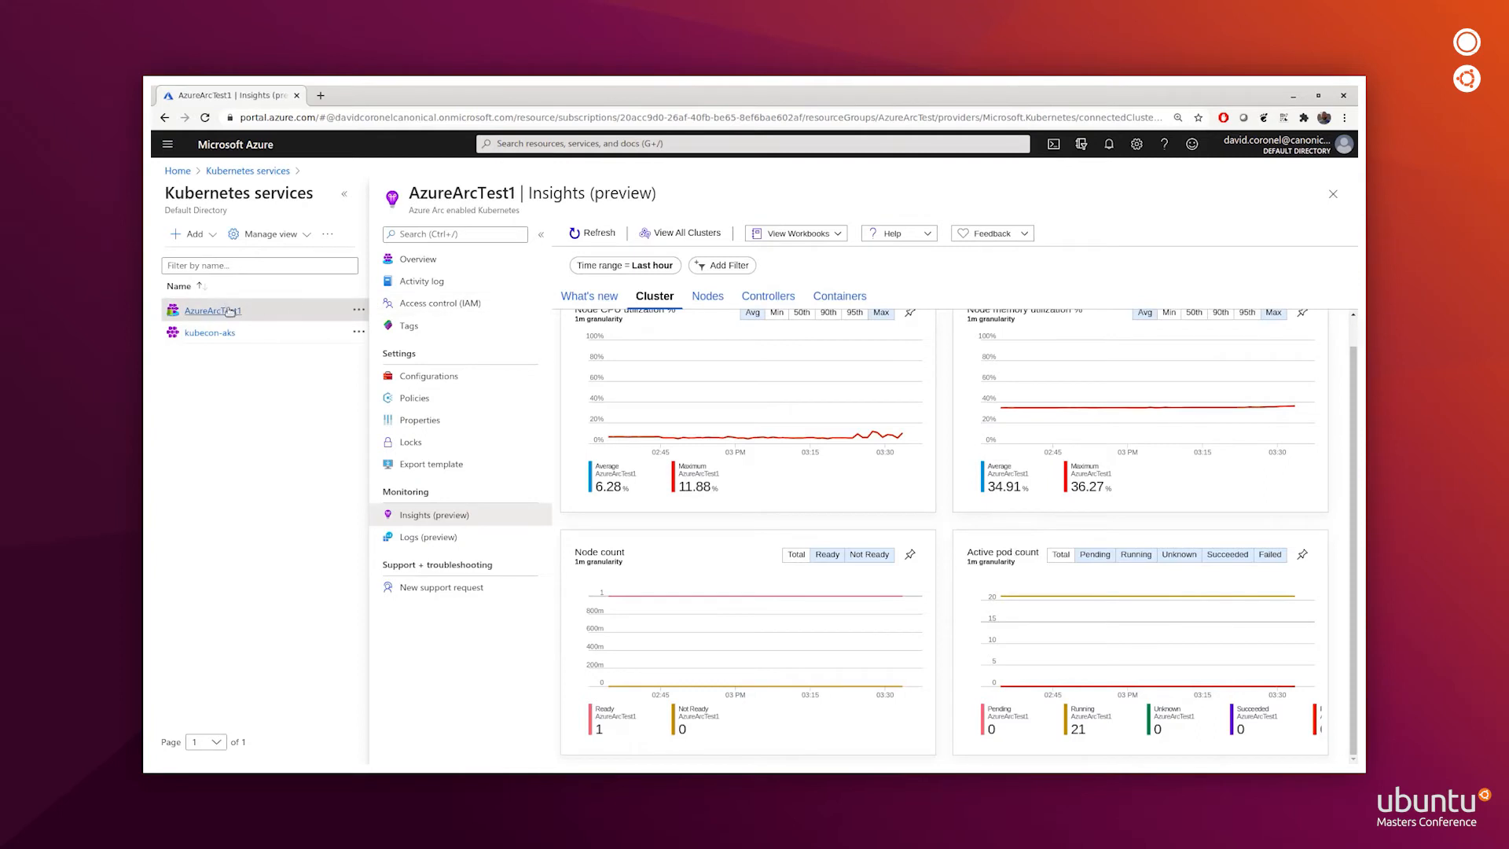
pyautogui.moveTo(212, 309)
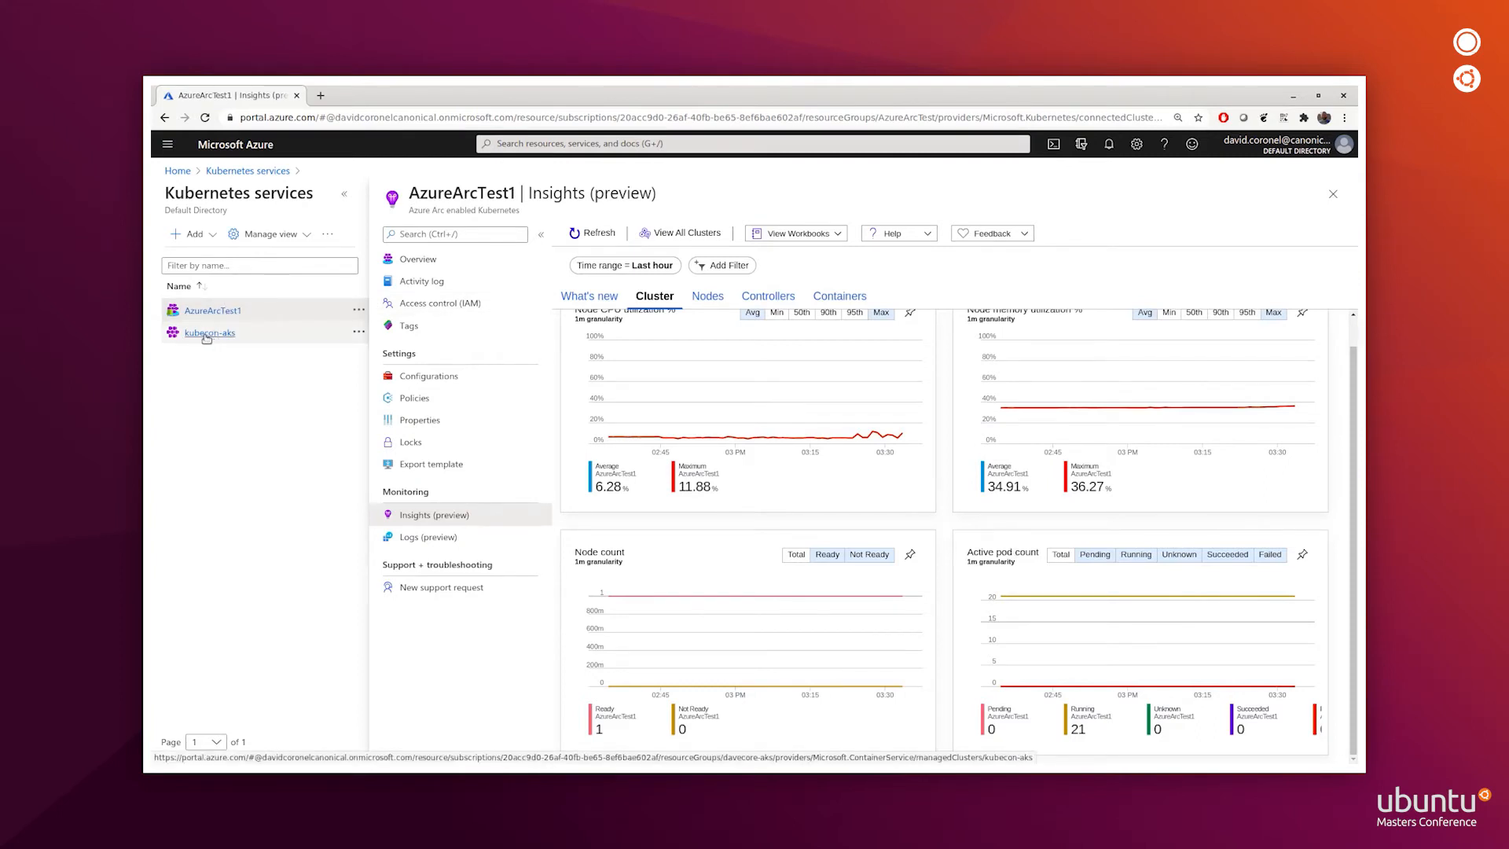
pyautogui.click(209, 331)
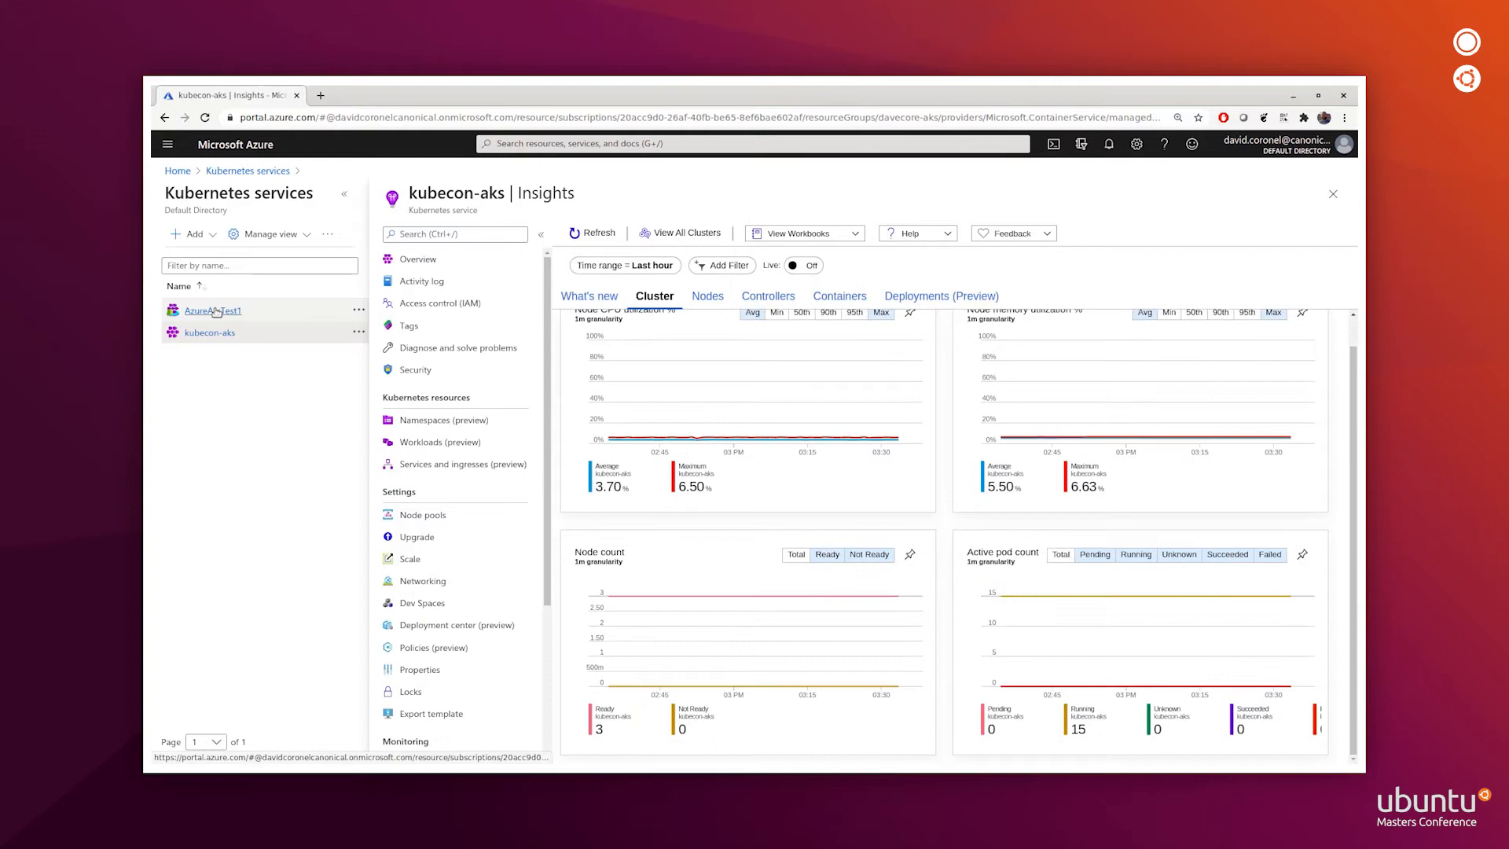
pyautogui.click(211, 310)
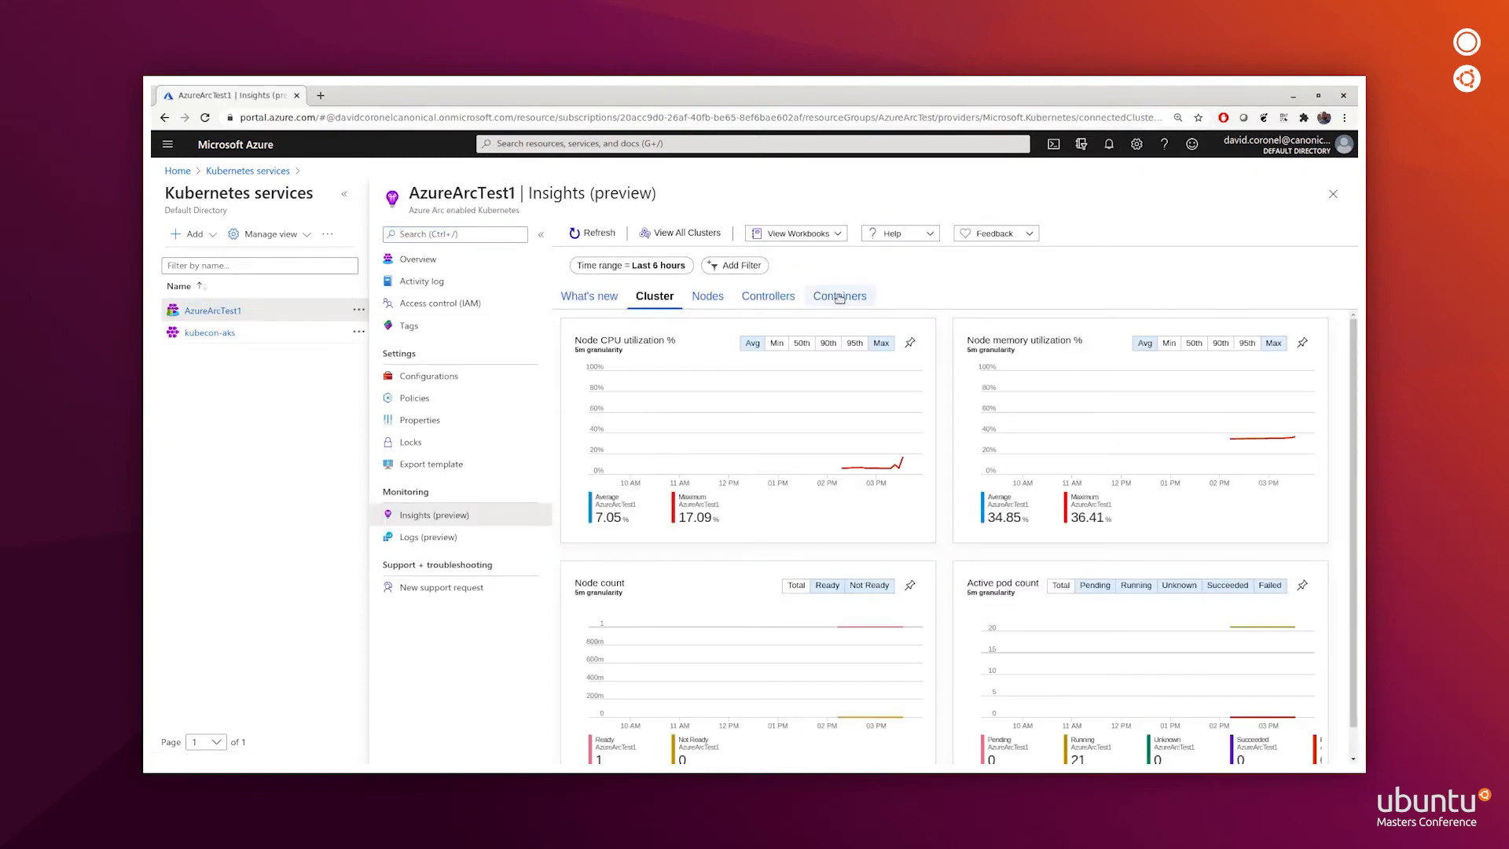
# - Review the containers running on AzureArcTest1, then switch to the GitOps docs
pyautogui.click(838, 296)
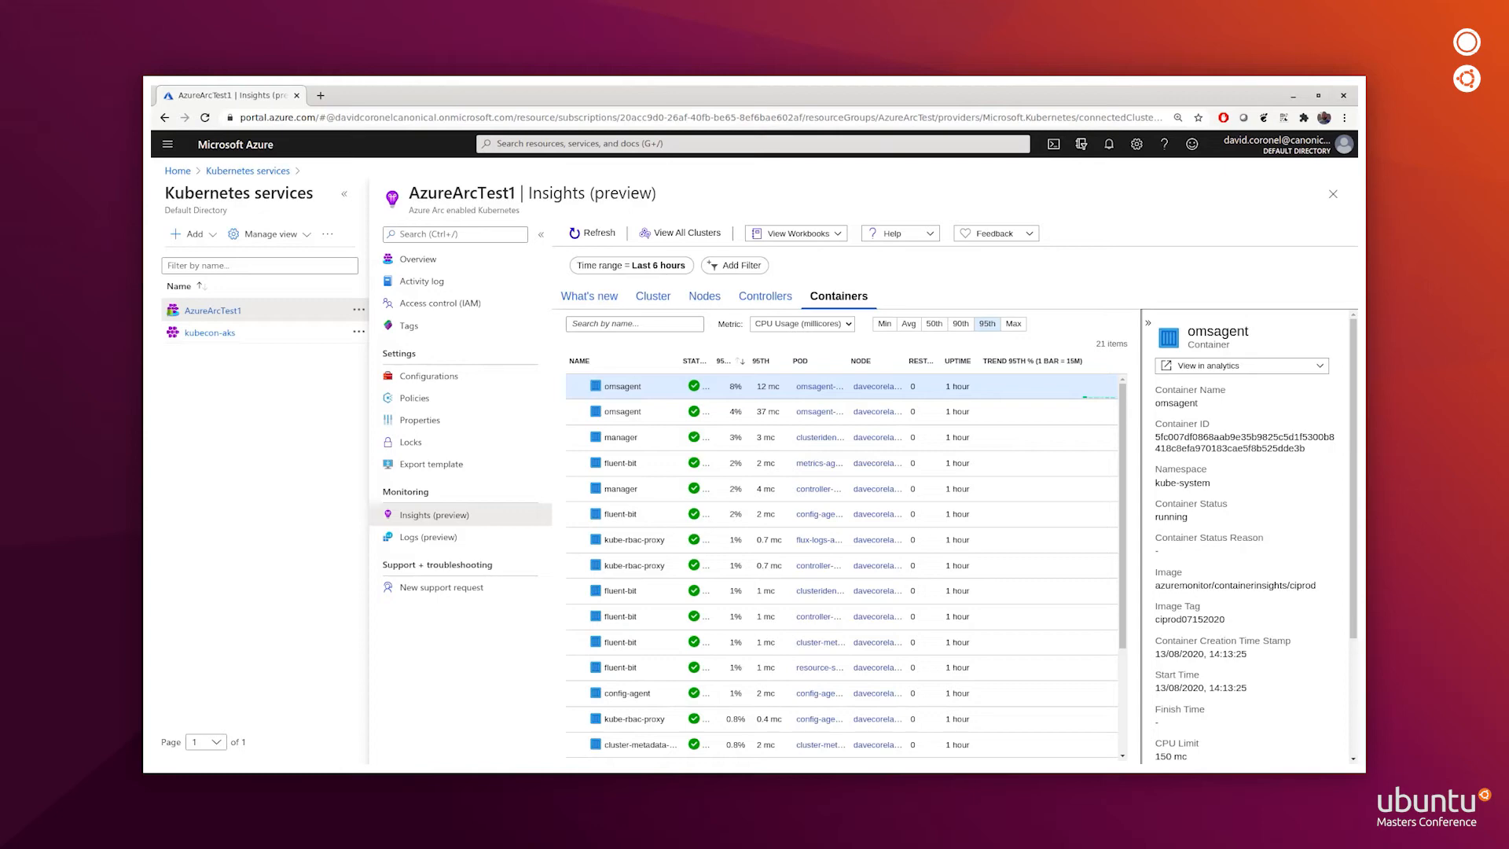
pyautogui.click(380, 94)
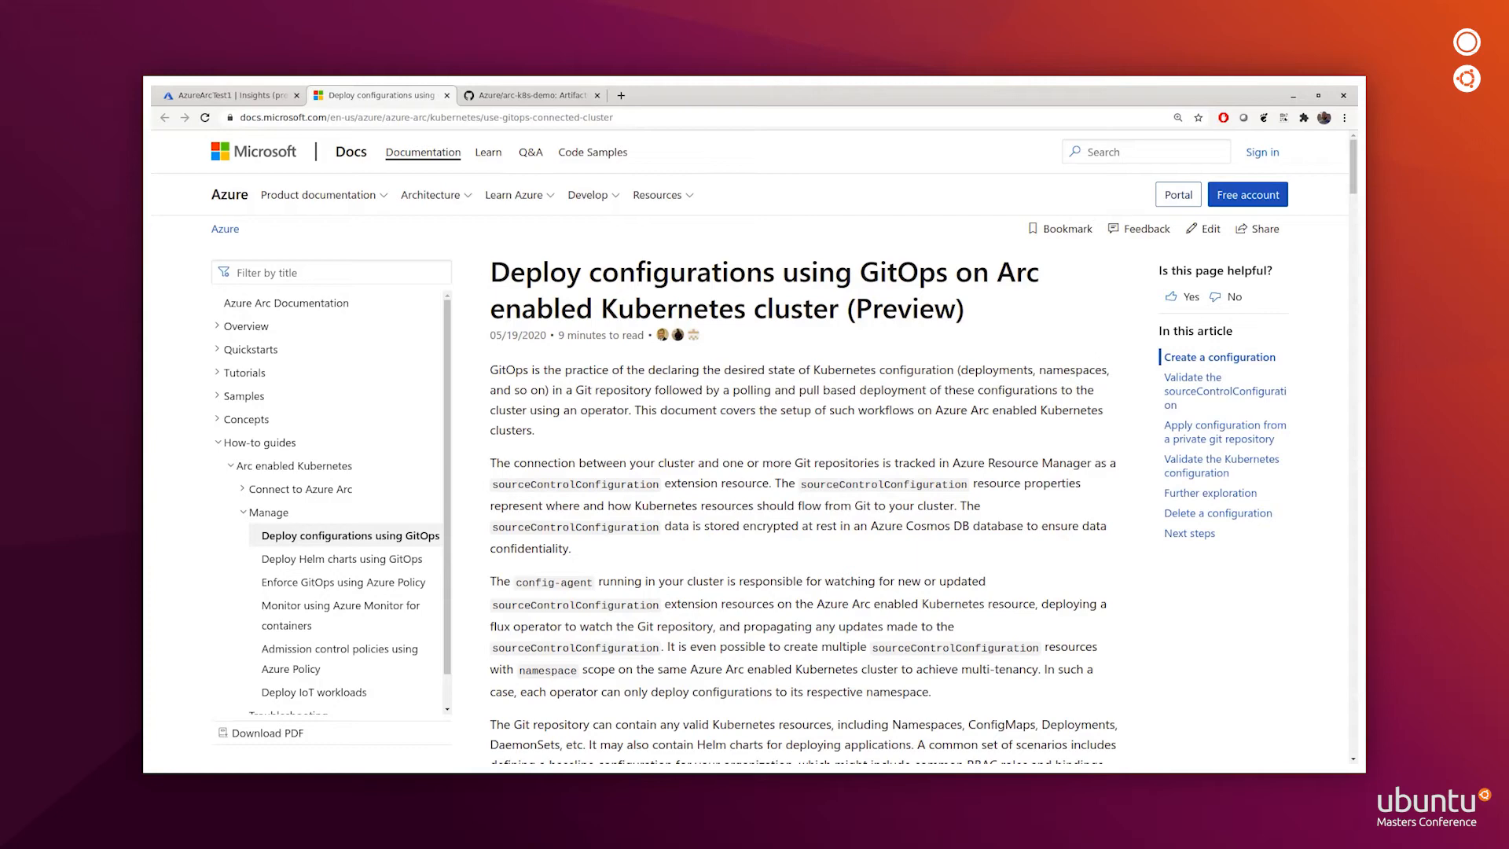
# - Browse the file list of the github.com/Azure/arc-k8s-demo repository
pyautogui.click(525, 94)
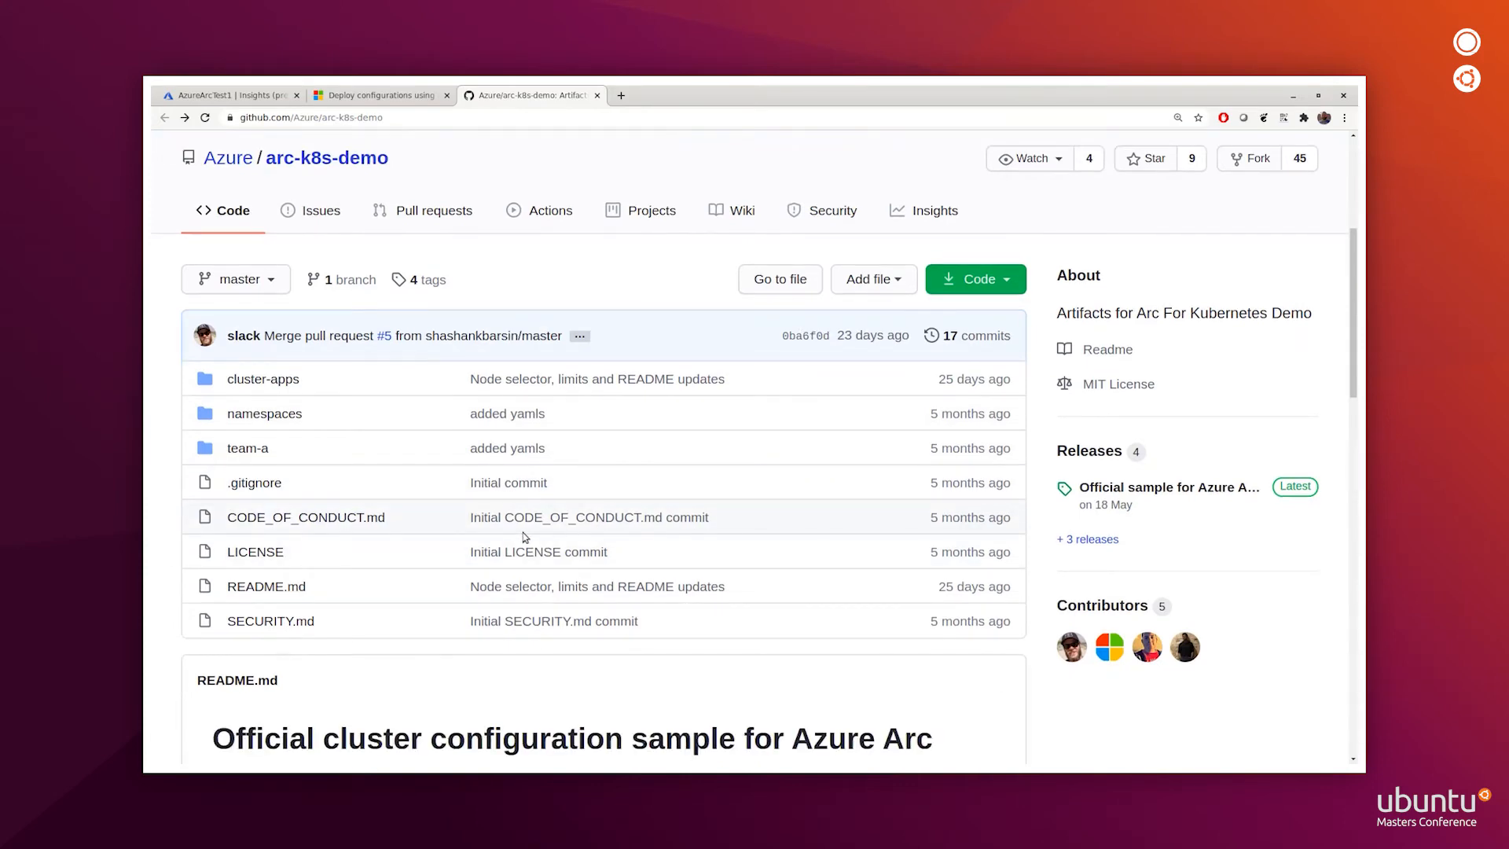
pyautogui.scroll(-3)
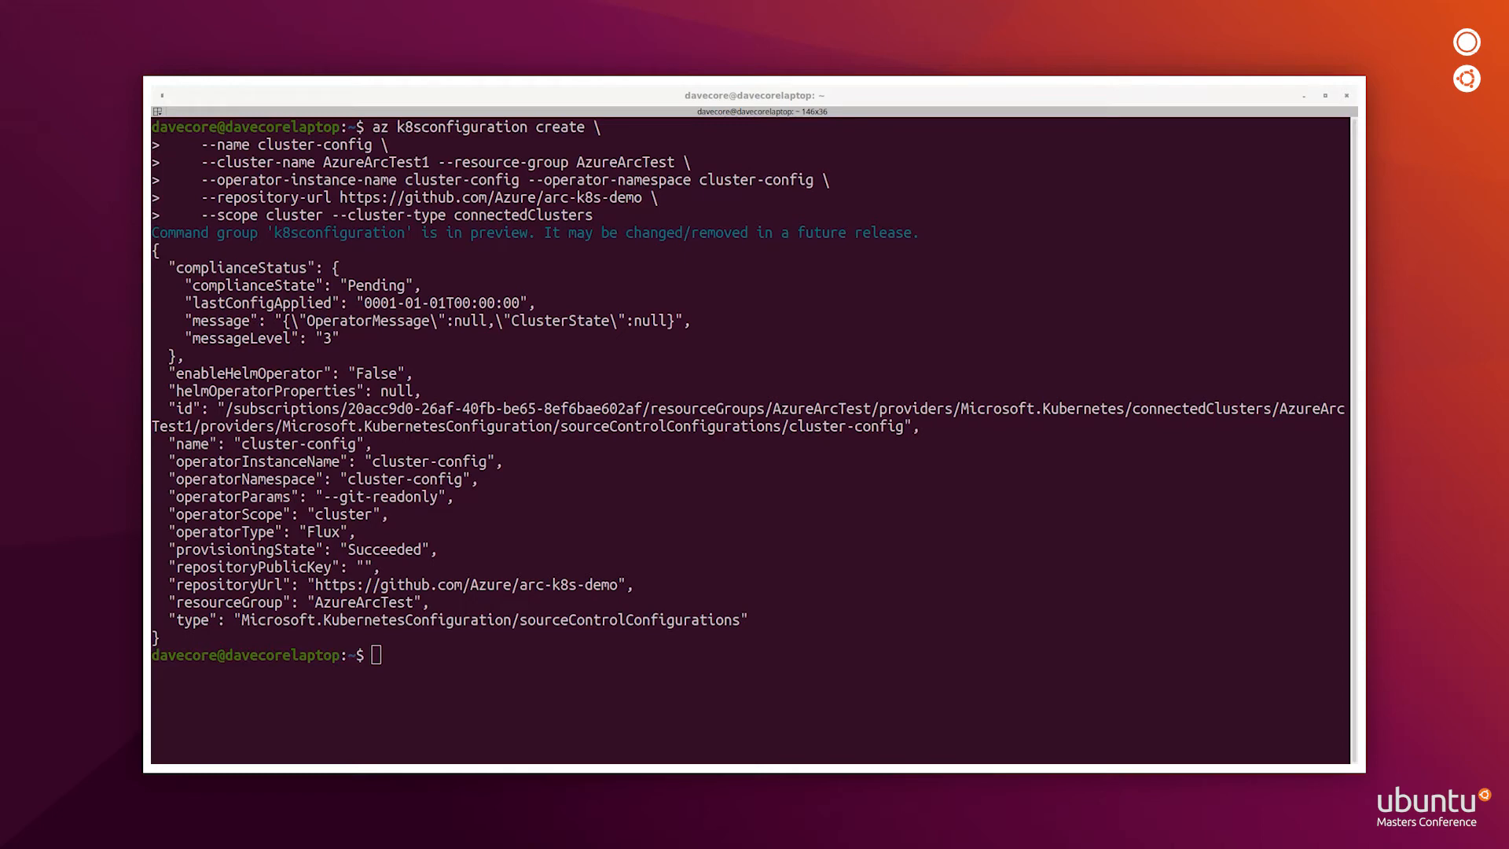
# - Run az k8sconfiguration show for cluster-config in resource group AzureArcTest
pyautogui.write('az k8sconfiguration show --resource-group AzureArcTest --name cluster-config --cluster-name AzureArcTest1 --cluster-type connectedClusters')
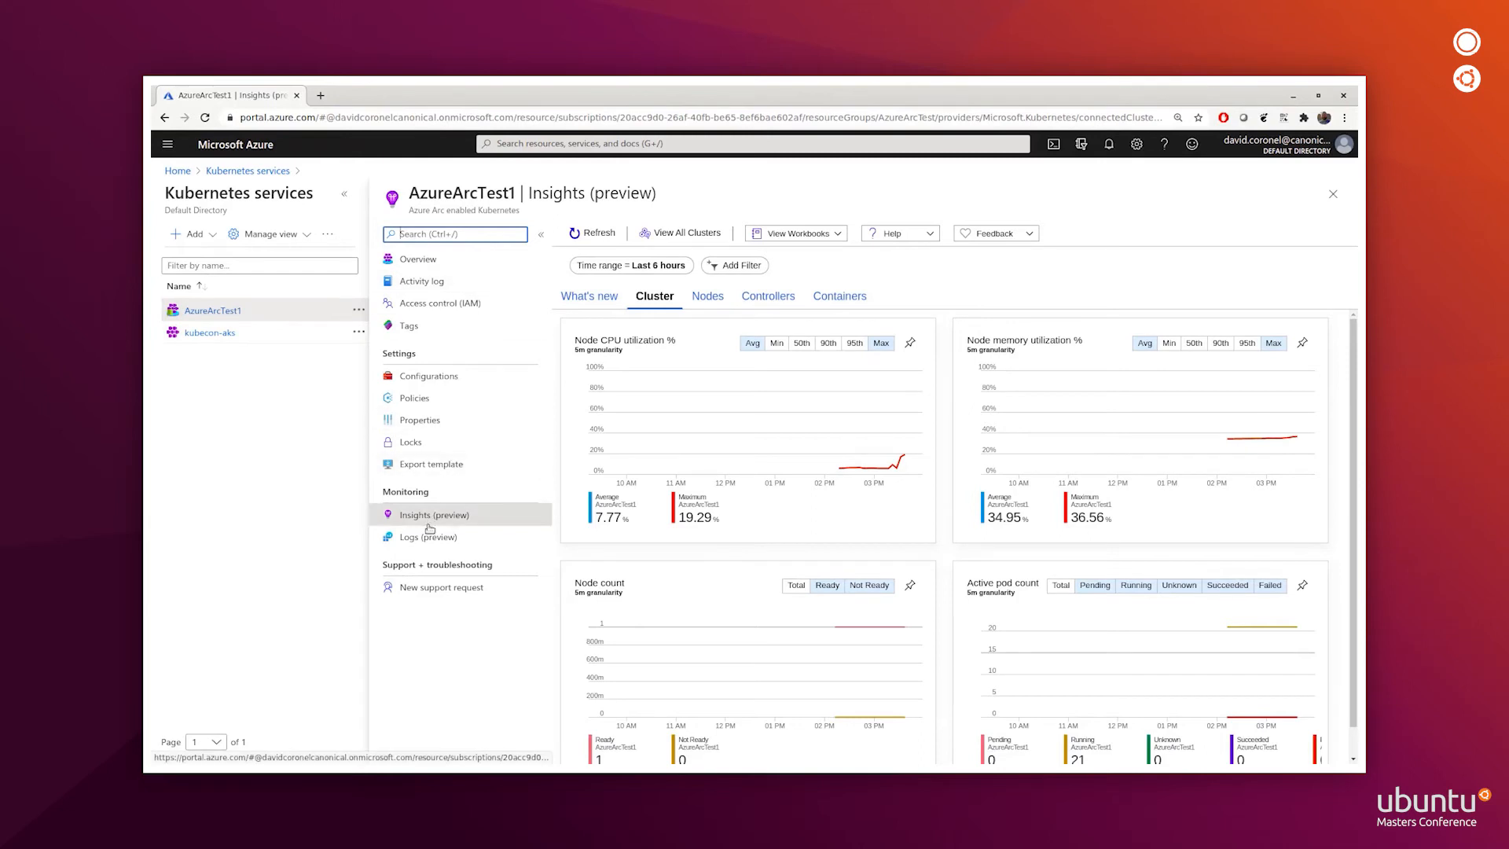
# - Open AzureArcTest1's Settings > Configurations to see cluster-config still Pending
pyautogui.click(428, 376)
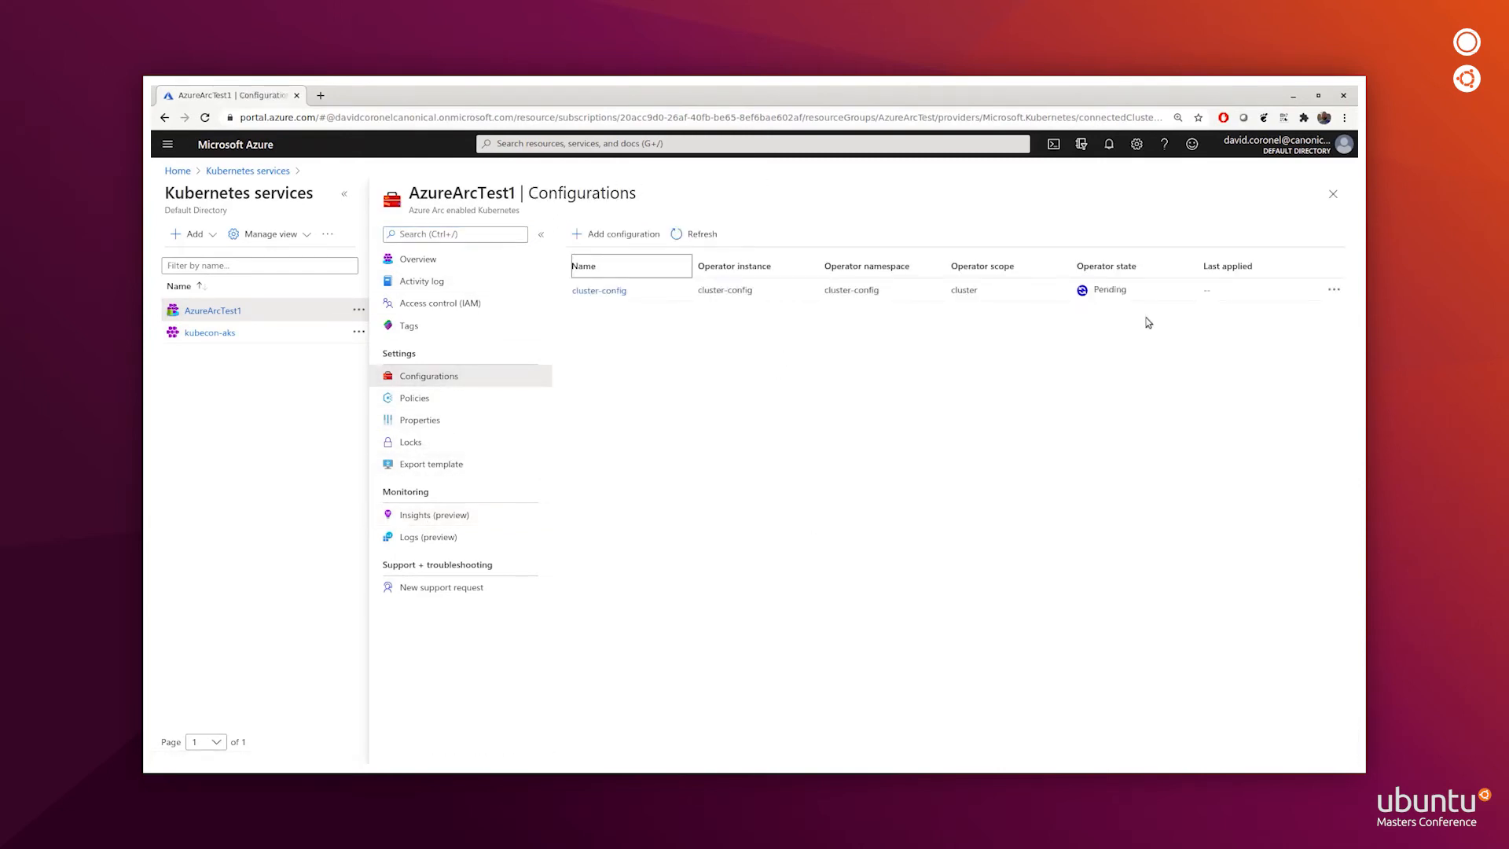
pyautogui.moveTo(1078, 322)
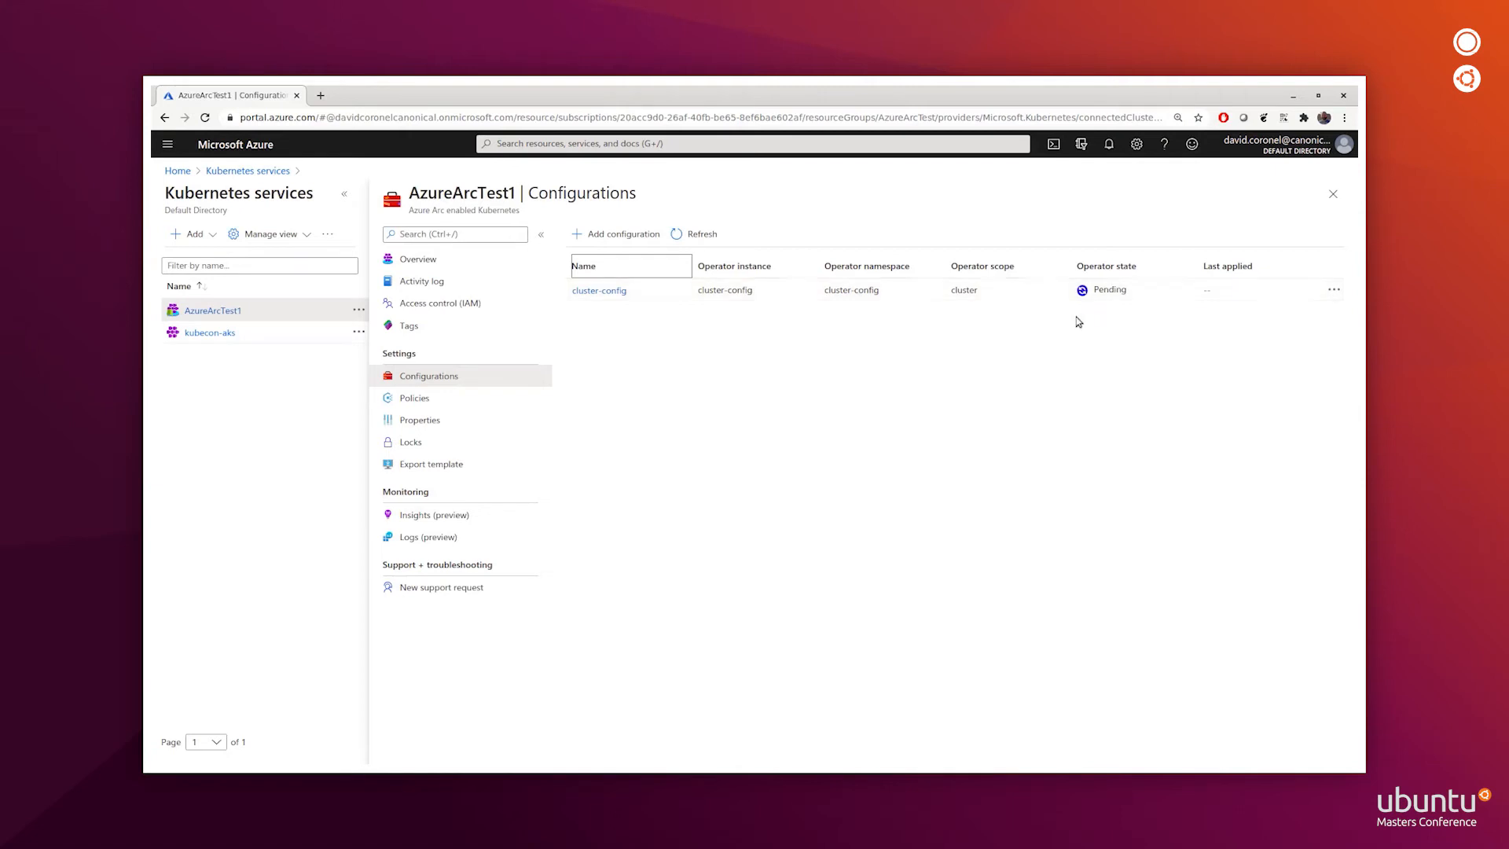
pyautogui.moveTo(848, 314)
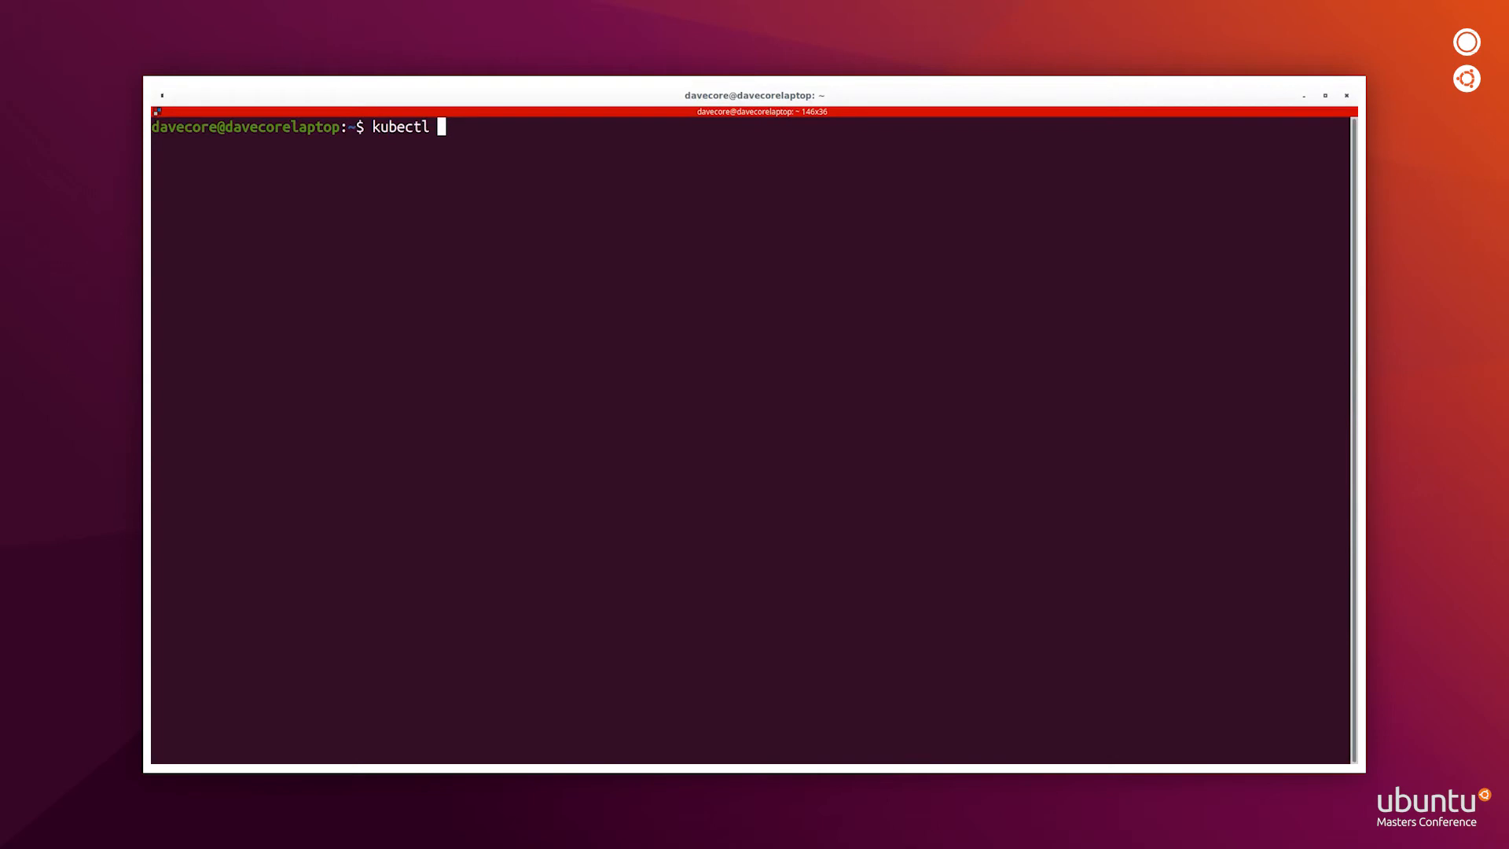
# - Run kubectl get ns --show-labels to confirm the itops, team-a and team-b namespaces
pyautogui.write('get ns -')
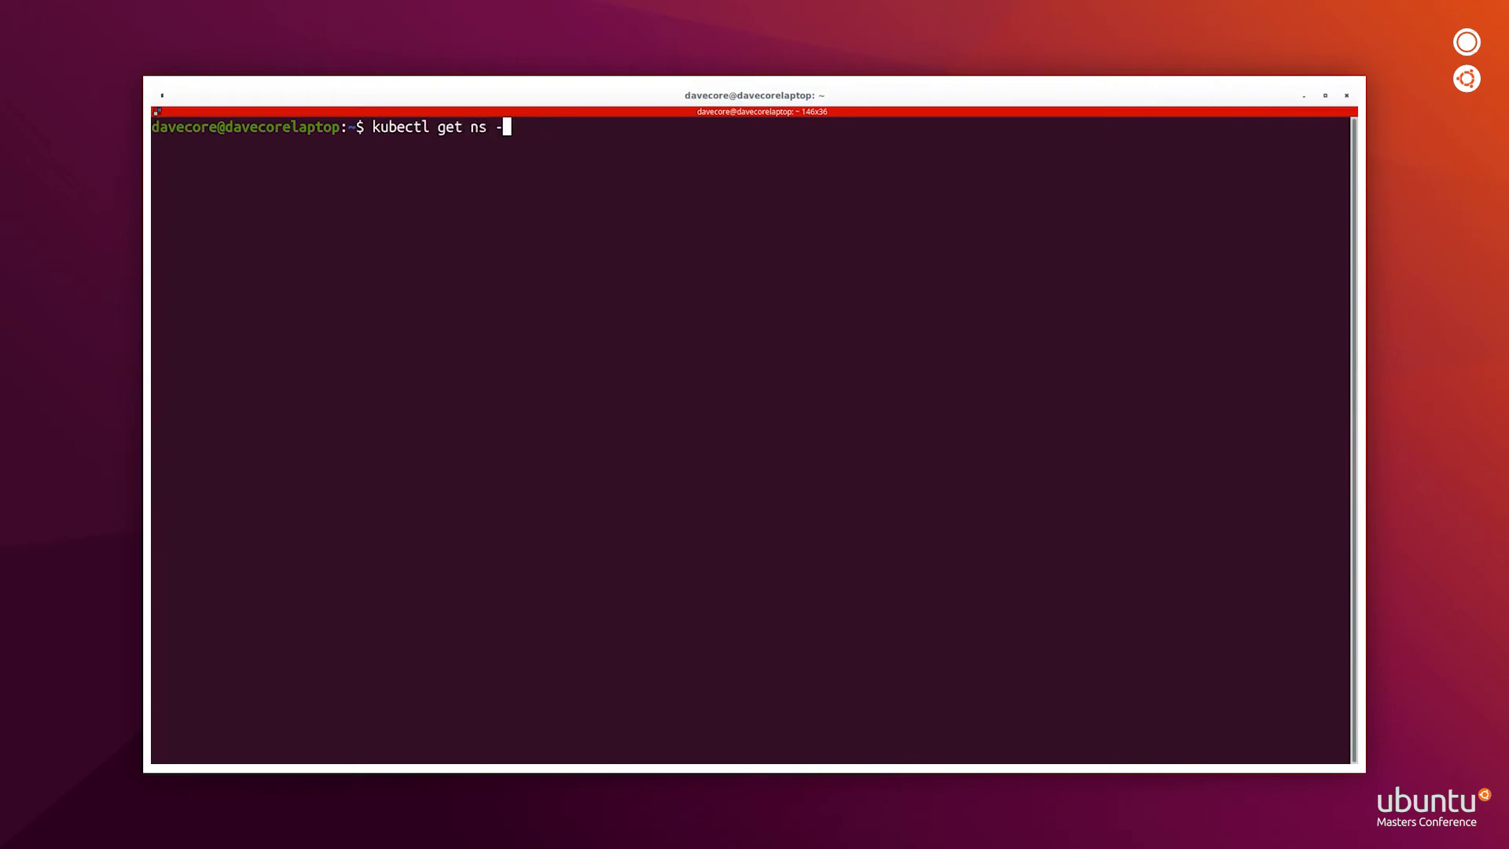
pyautogui.write('-show-labels')
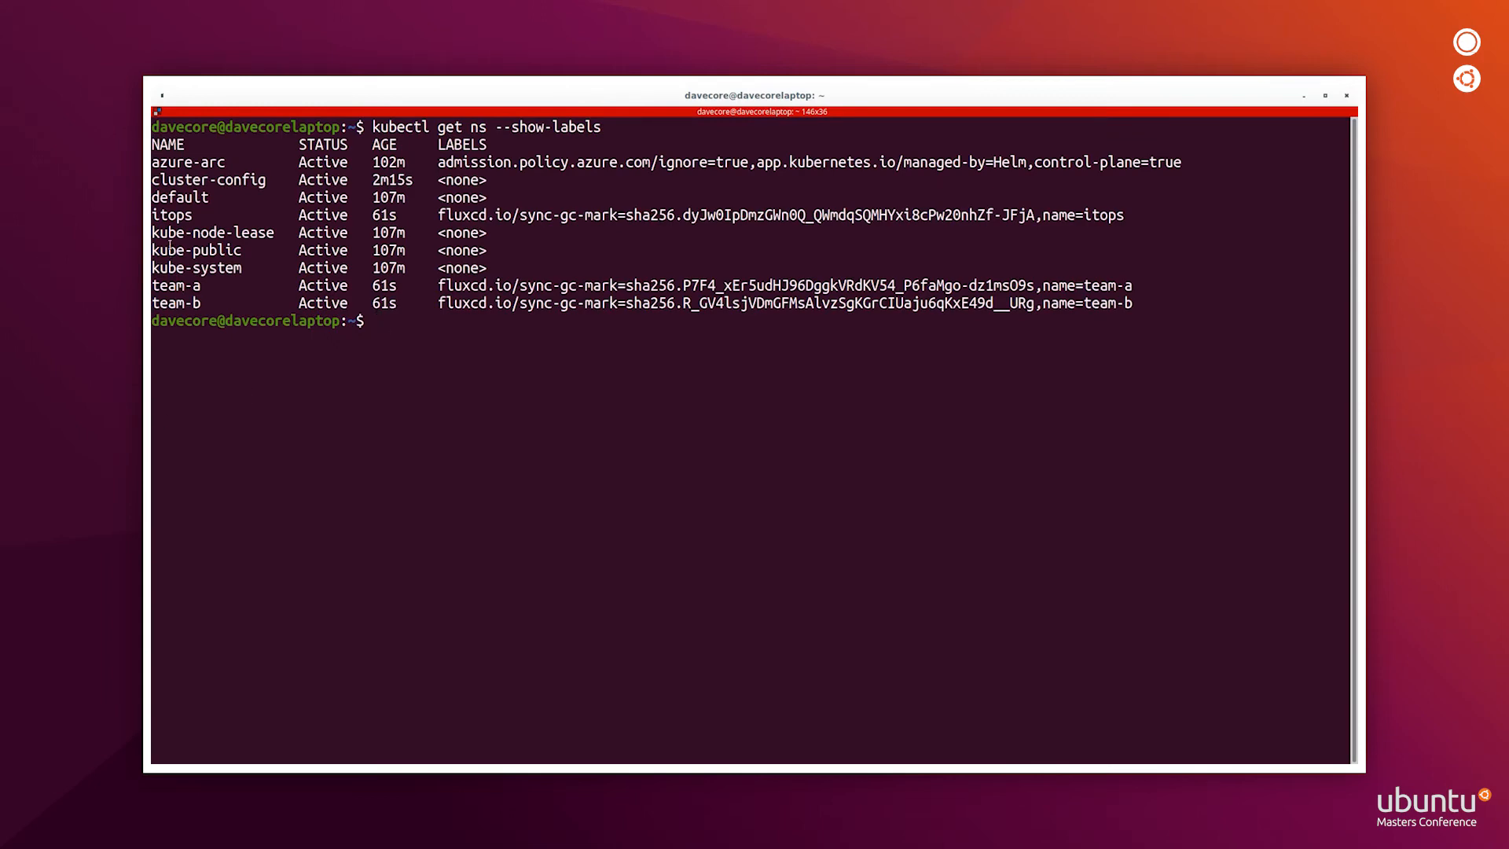
pyautogui.doubleClick(171, 214)
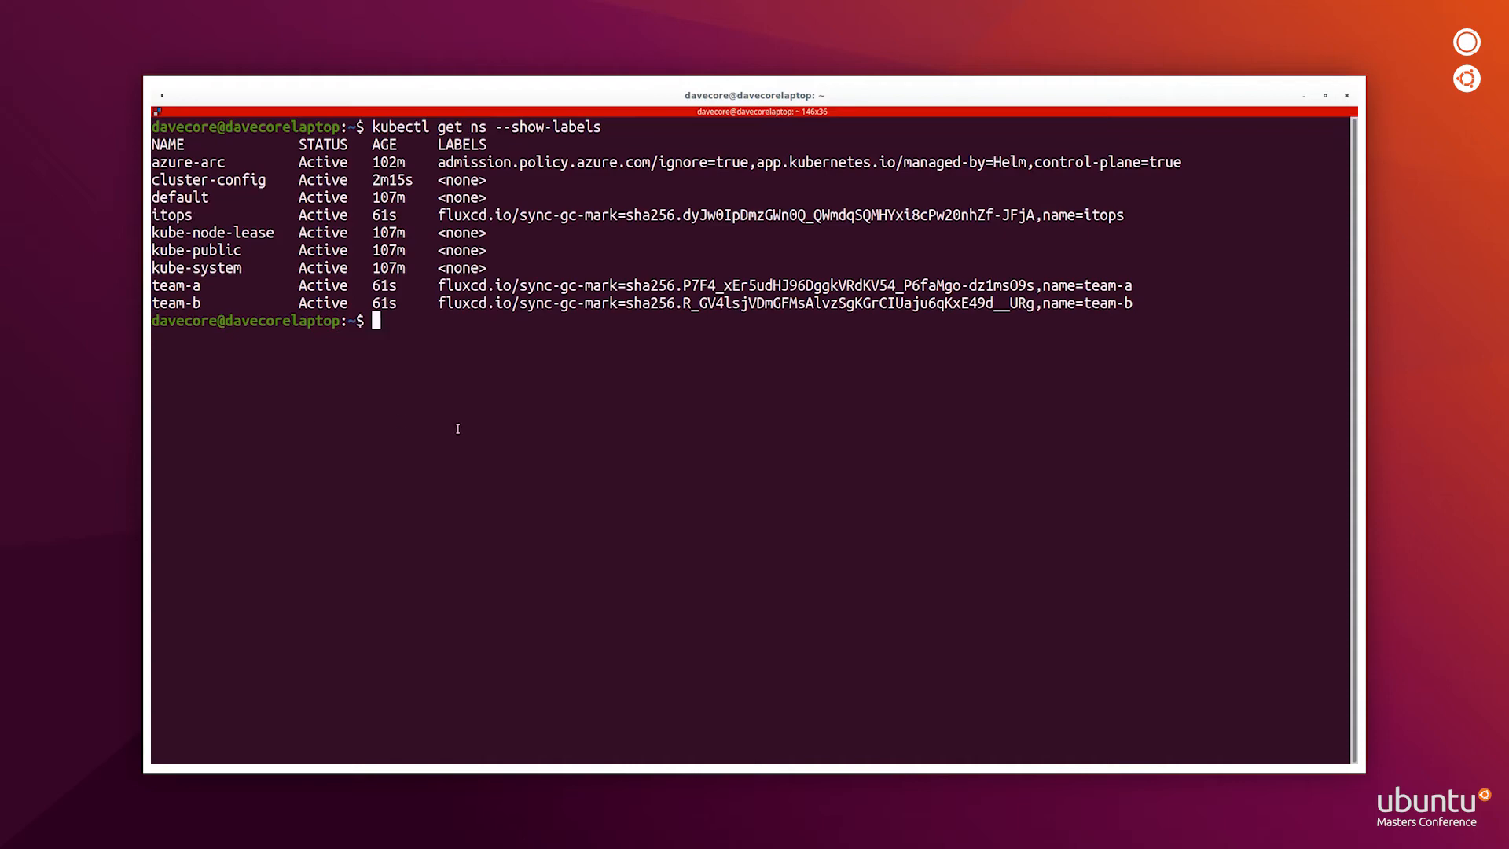
pyautogui.write('kub')
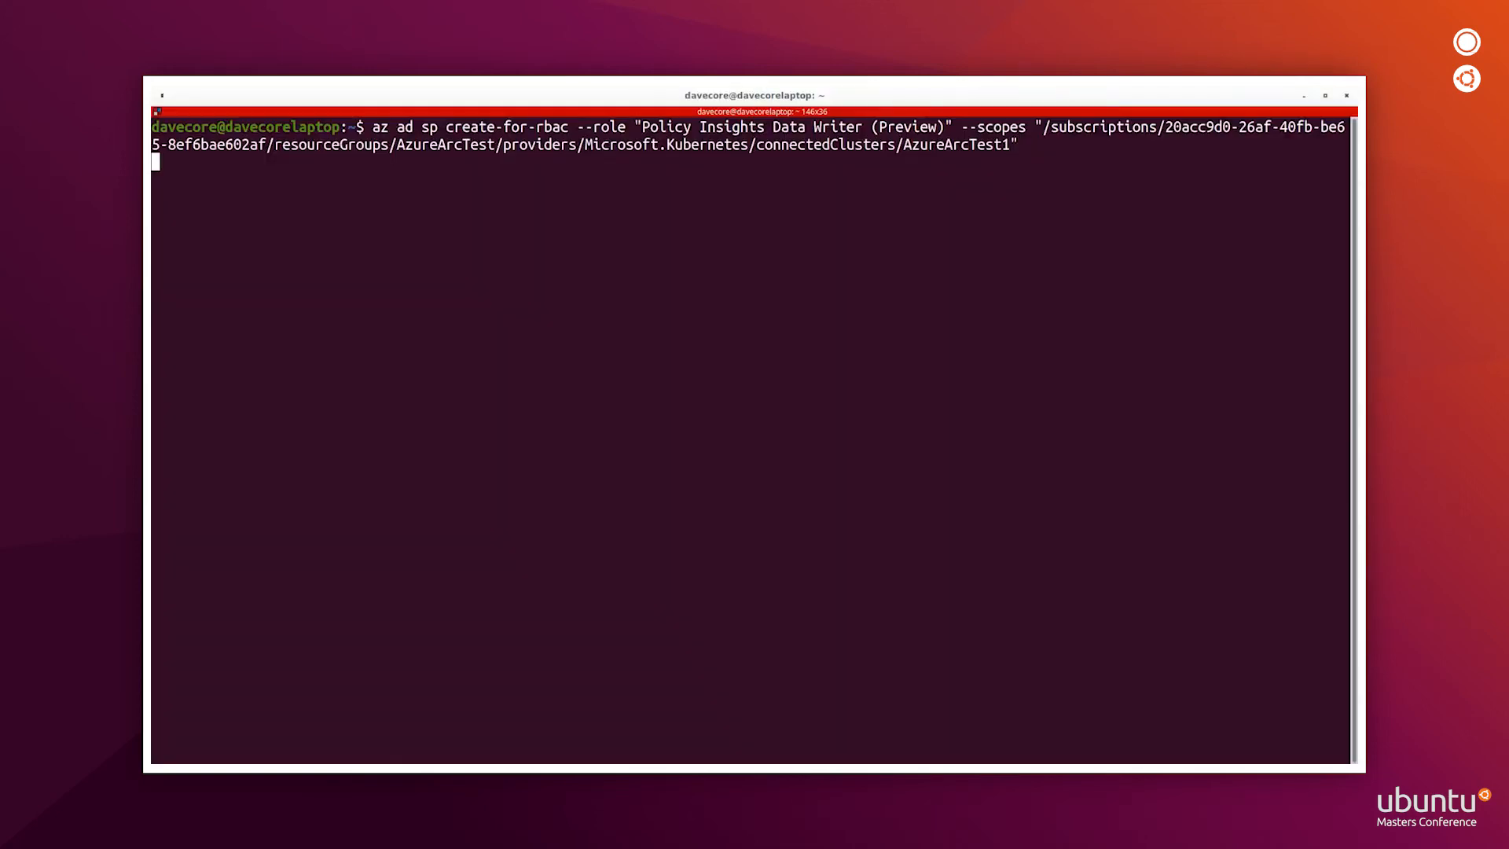
# - Create the policy writer service principal, install the azure-policy Helm add-on, list gatekeeper-system pods
pyautogui.press('Return')
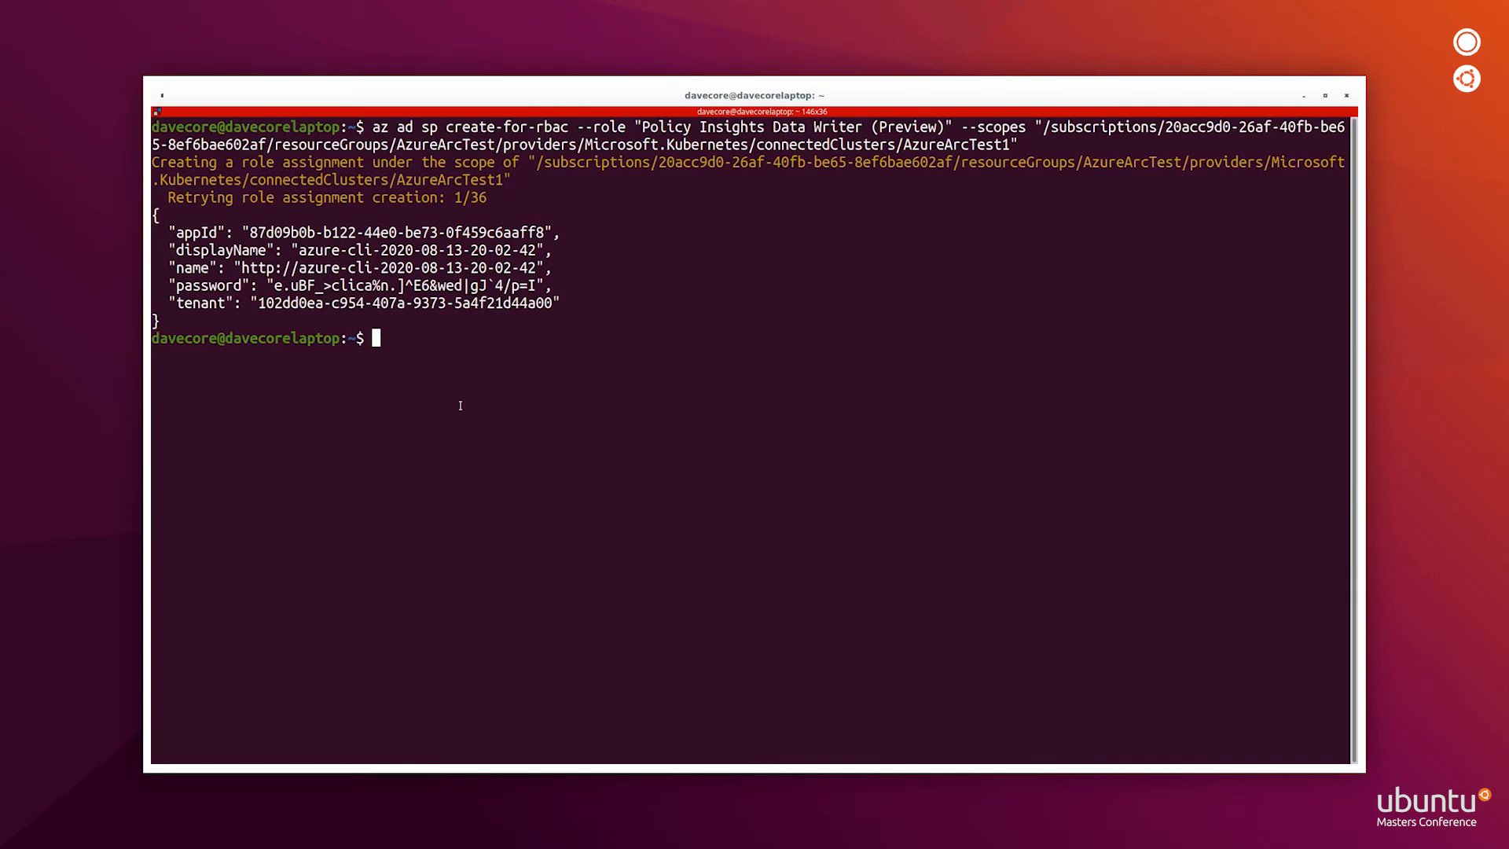
pyautogui.write('helm repo add azure-policy https://raw.githubusercontent.com/Azure/azure-policy/master/extensions/policy-addon-kubernetes/helm-charts')
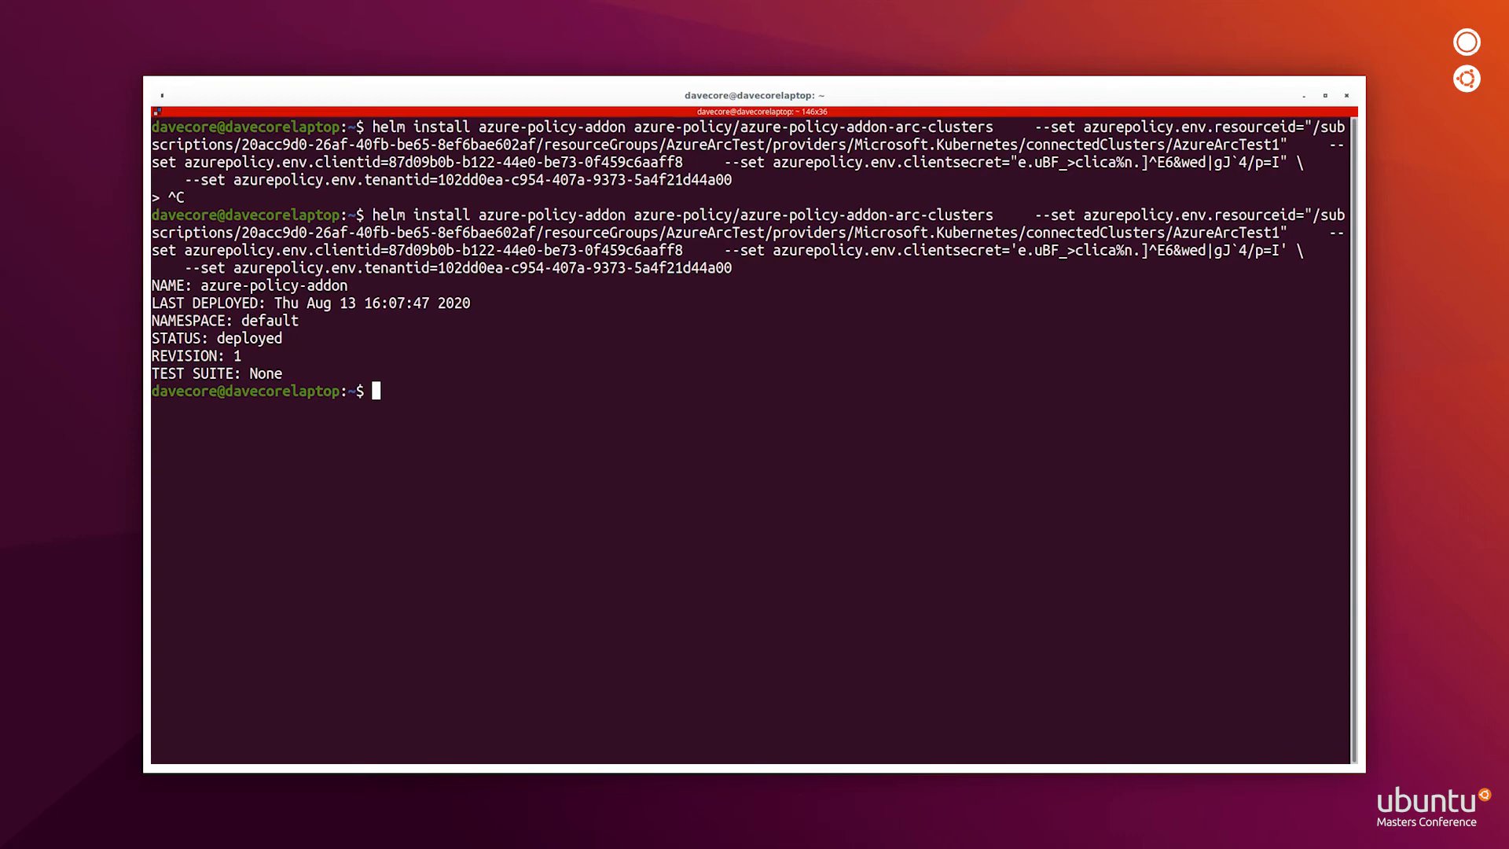
pyautogui.write('kubectl get pods -n gatekeeper-system')
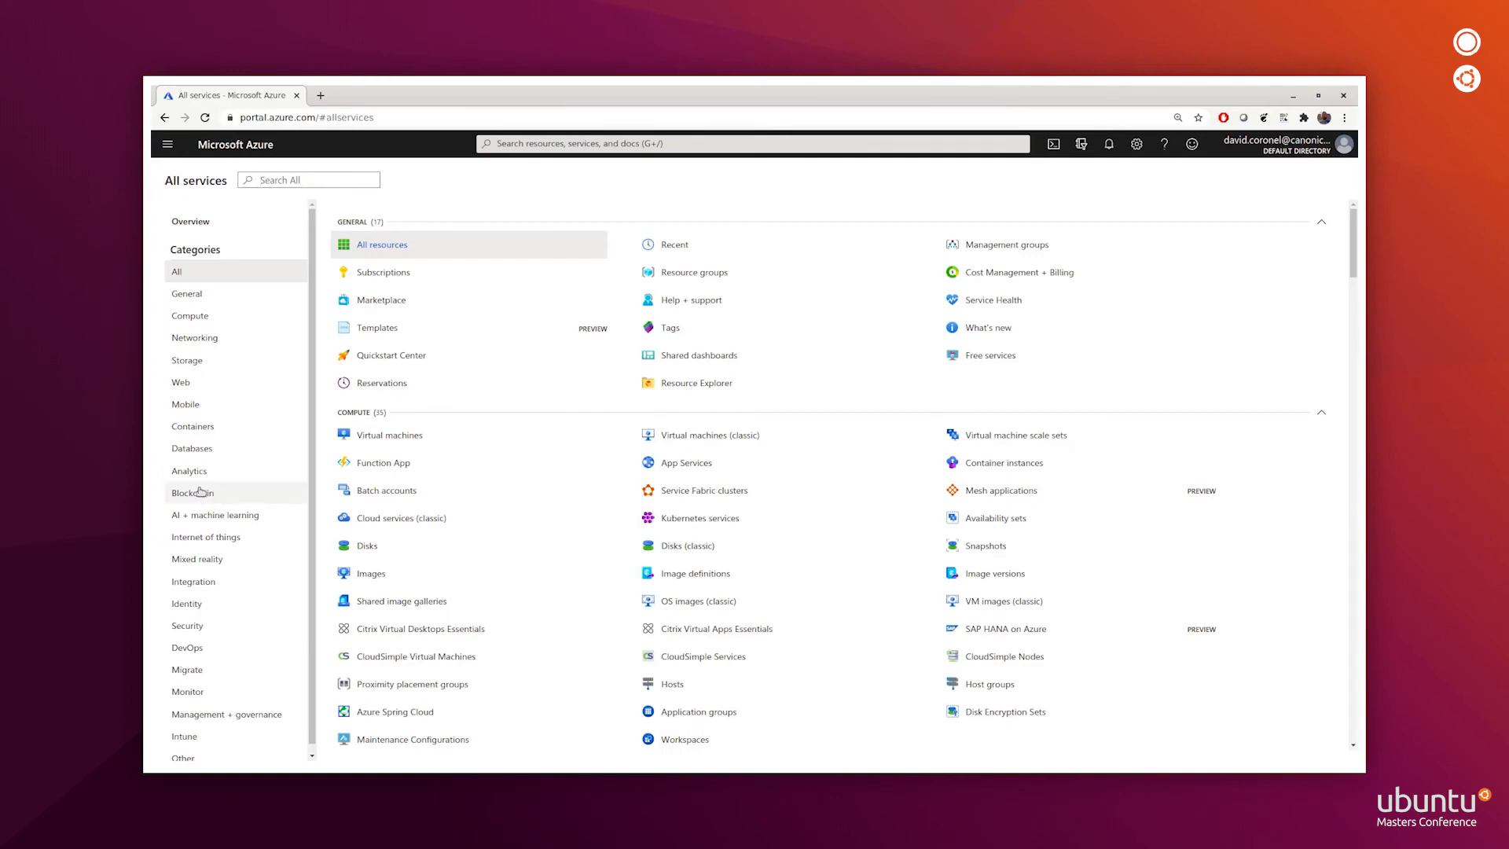
pyautogui.moveTo(235, 426)
pyautogui.write('policy')
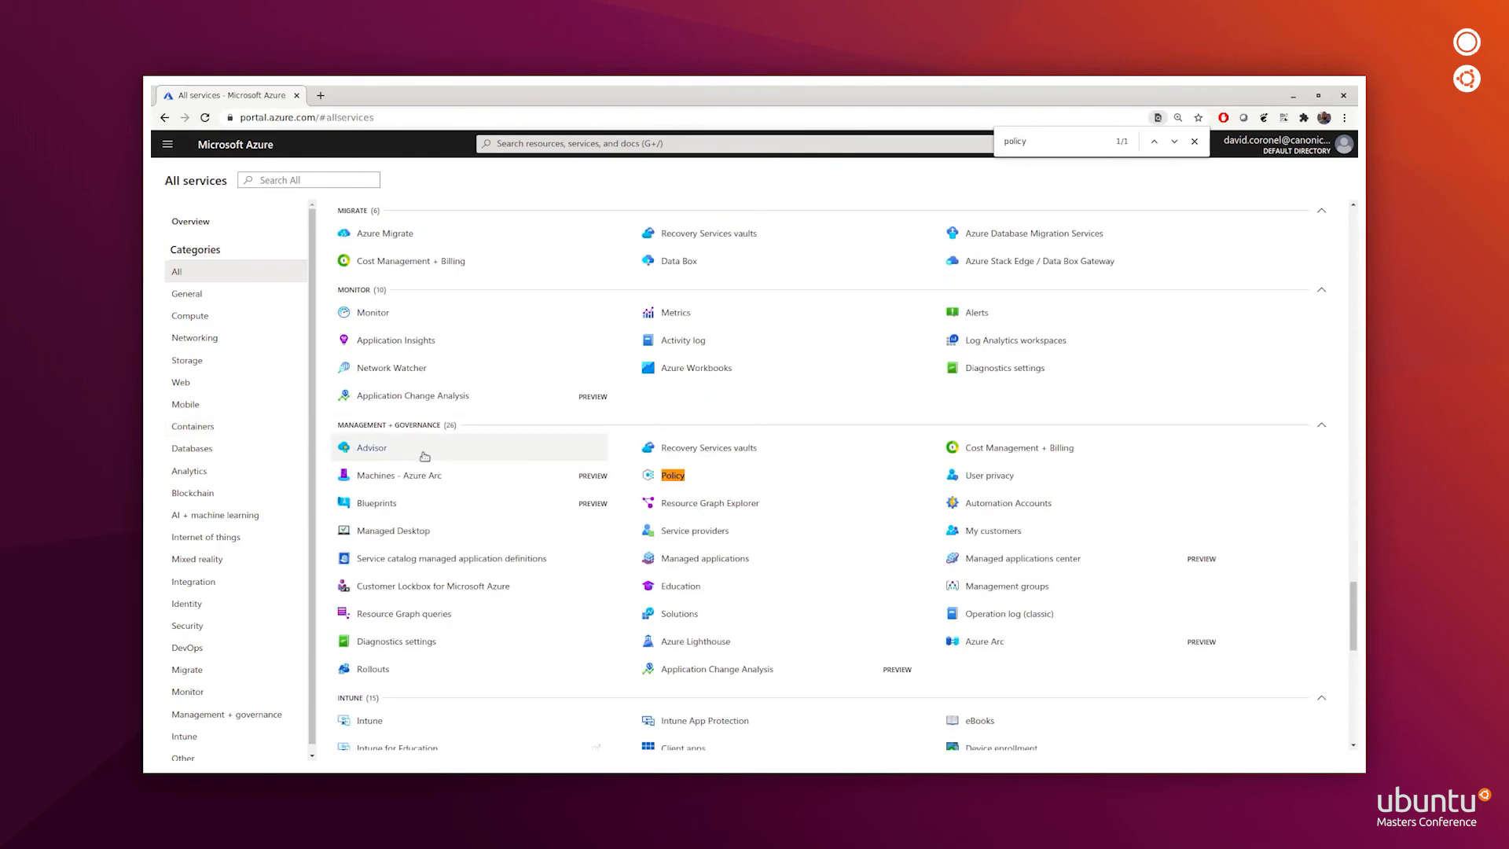
# - Filter Policy Definitions to show only the Kubernetes category
pyautogui.click(672, 474)
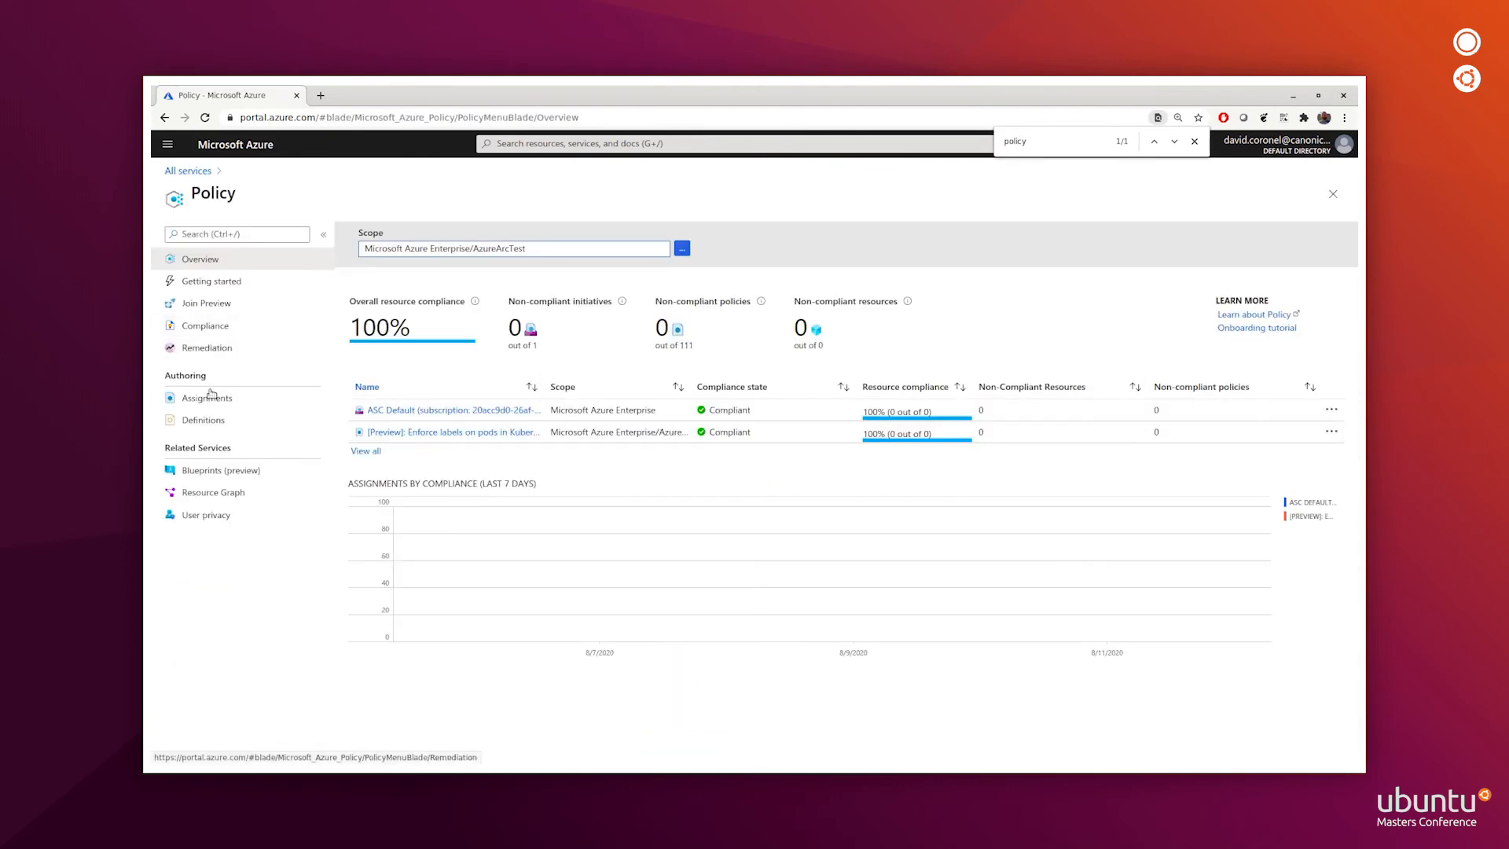
pyautogui.click(205, 420)
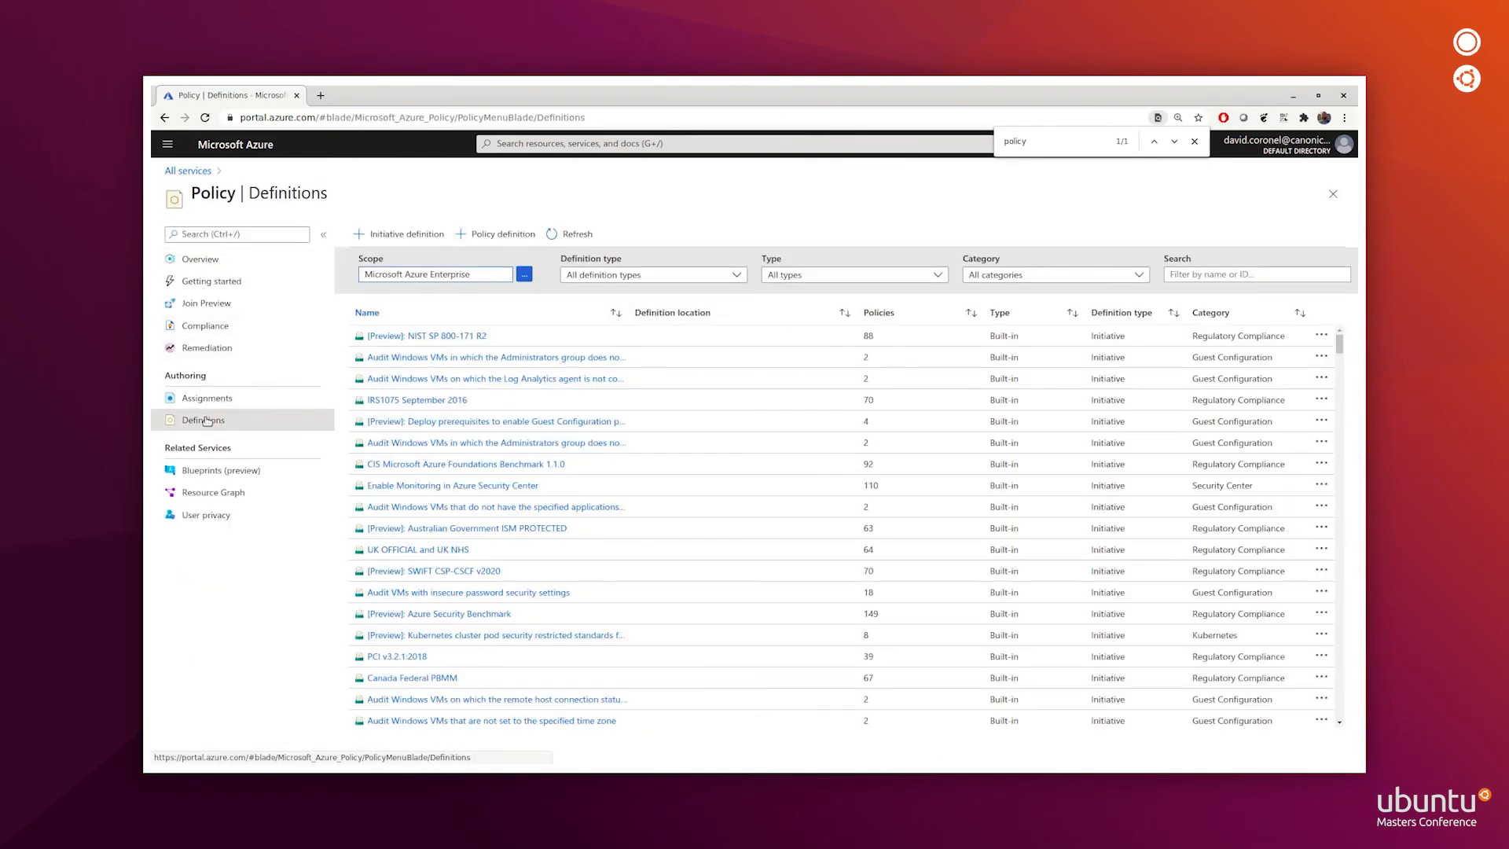
pyautogui.click(1054, 274)
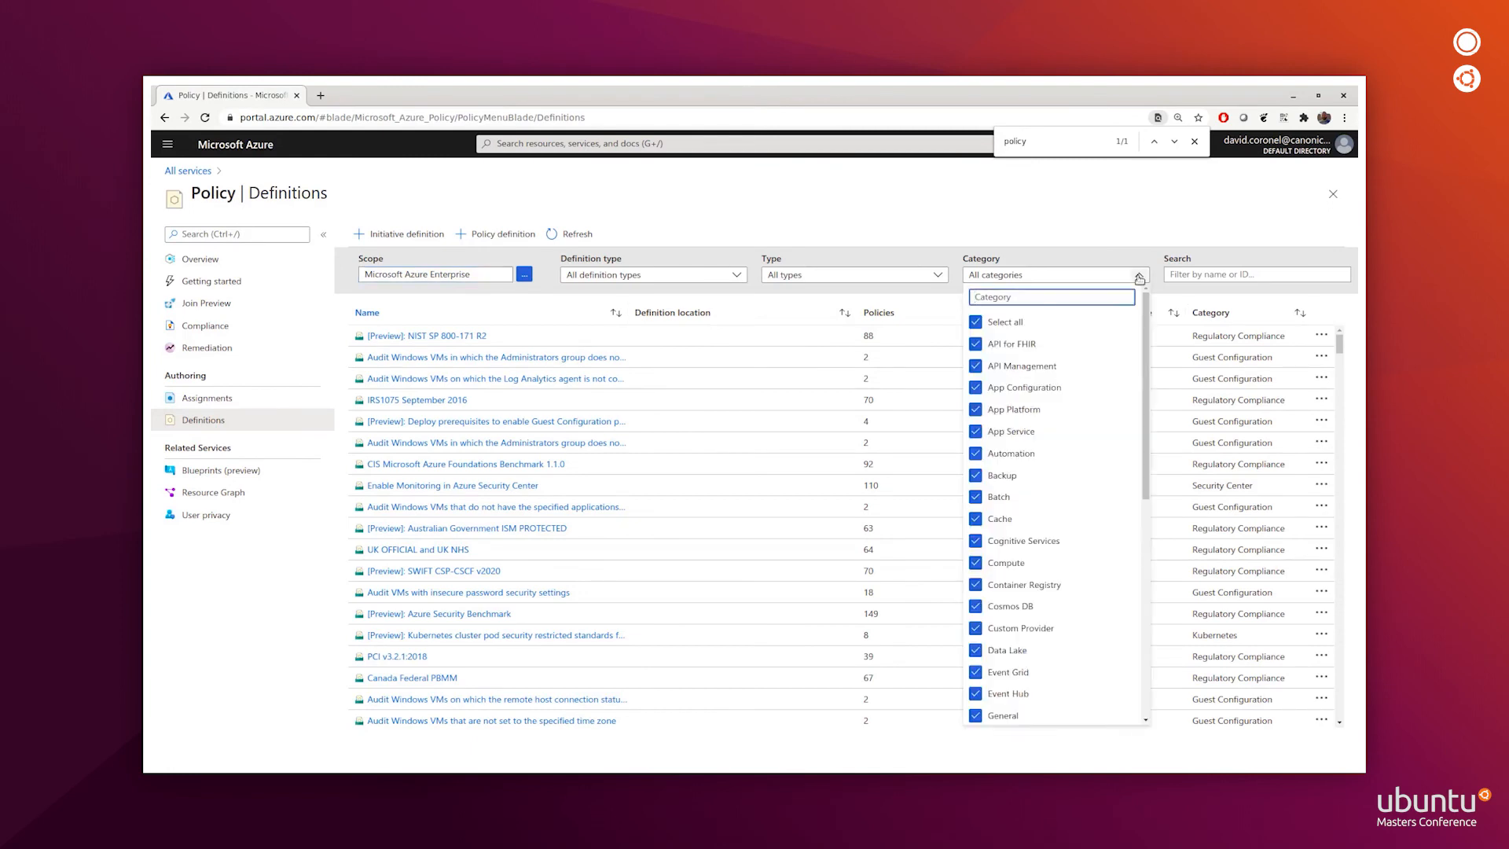
pyautogui.click(976, 321)
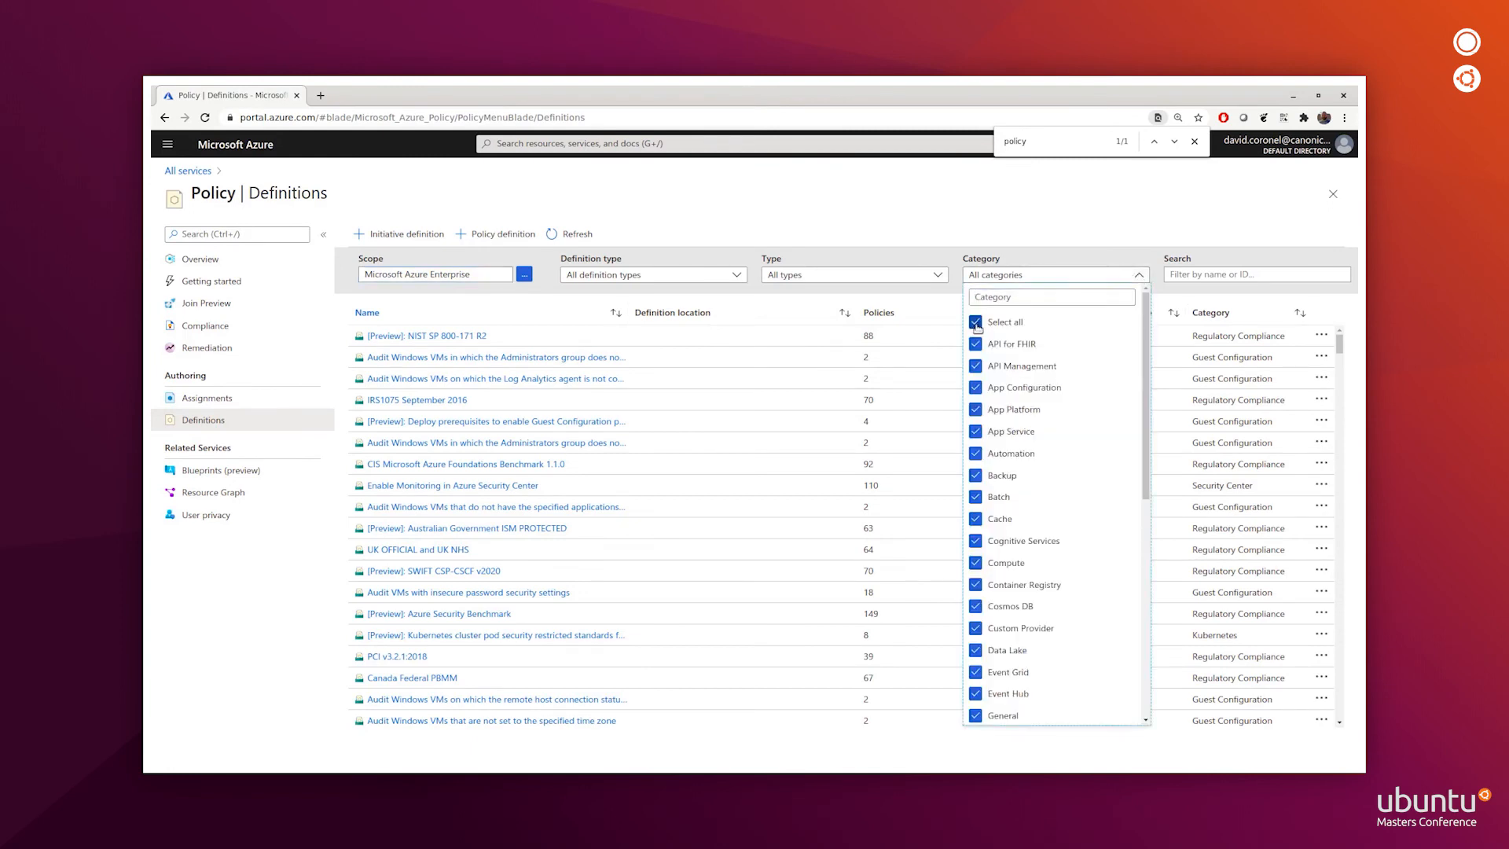
pyautogui.click(974, 322)
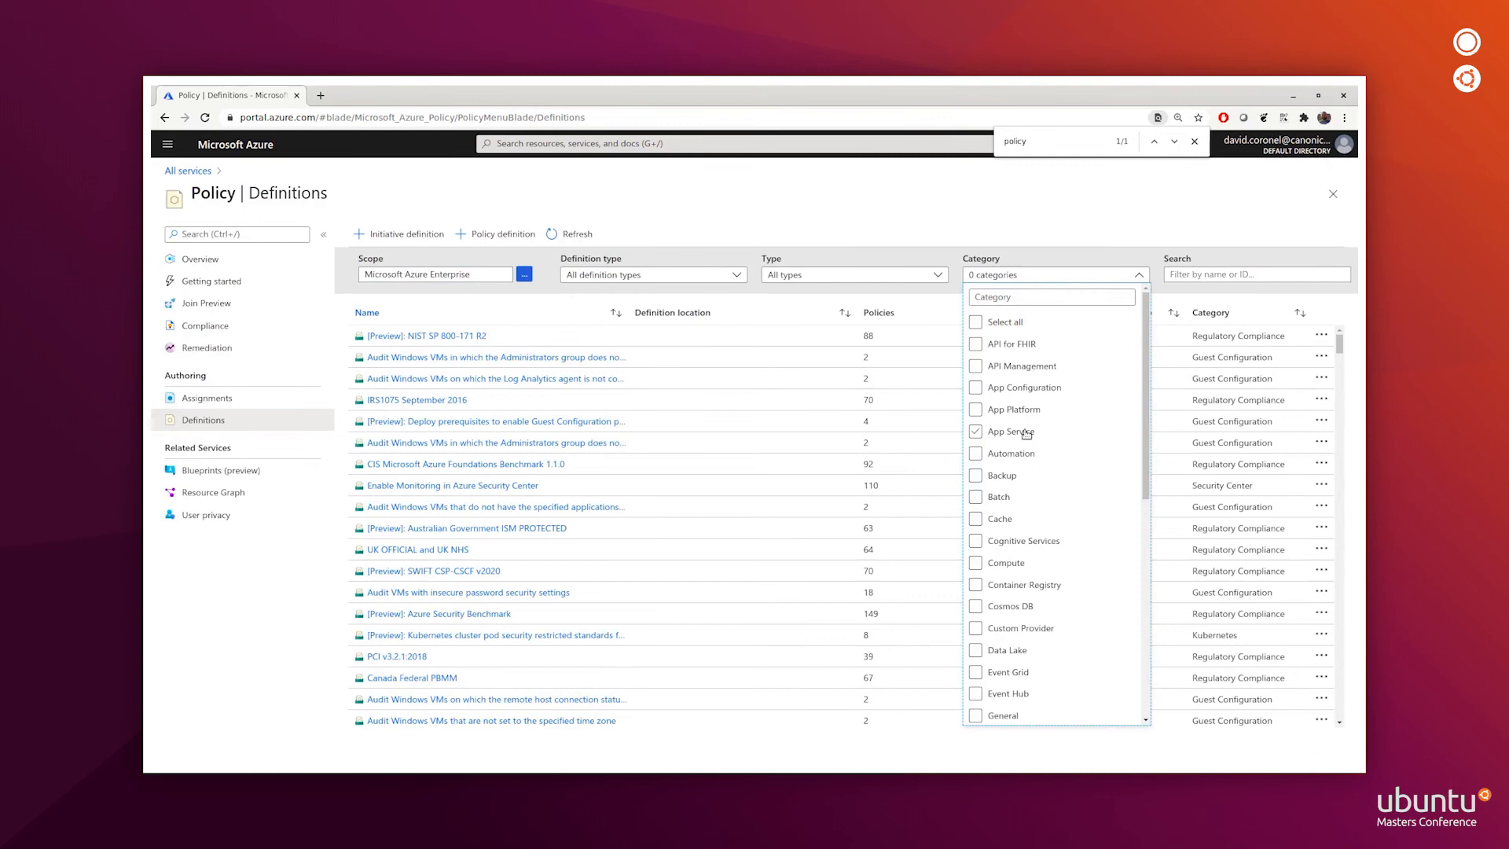
pyautogui.click(974, 603)
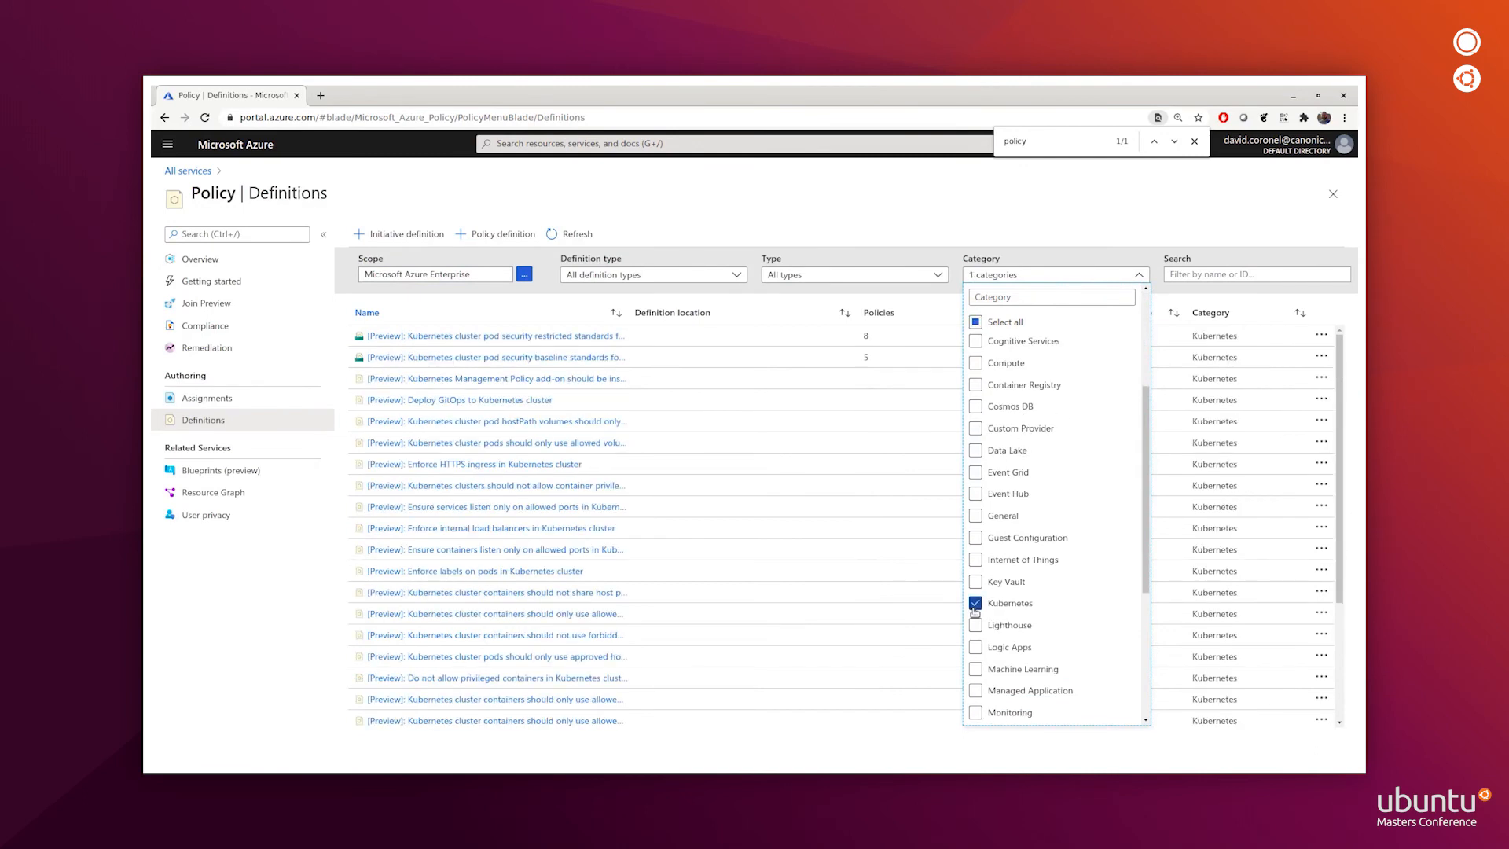
pyautogui.click(807, 236)
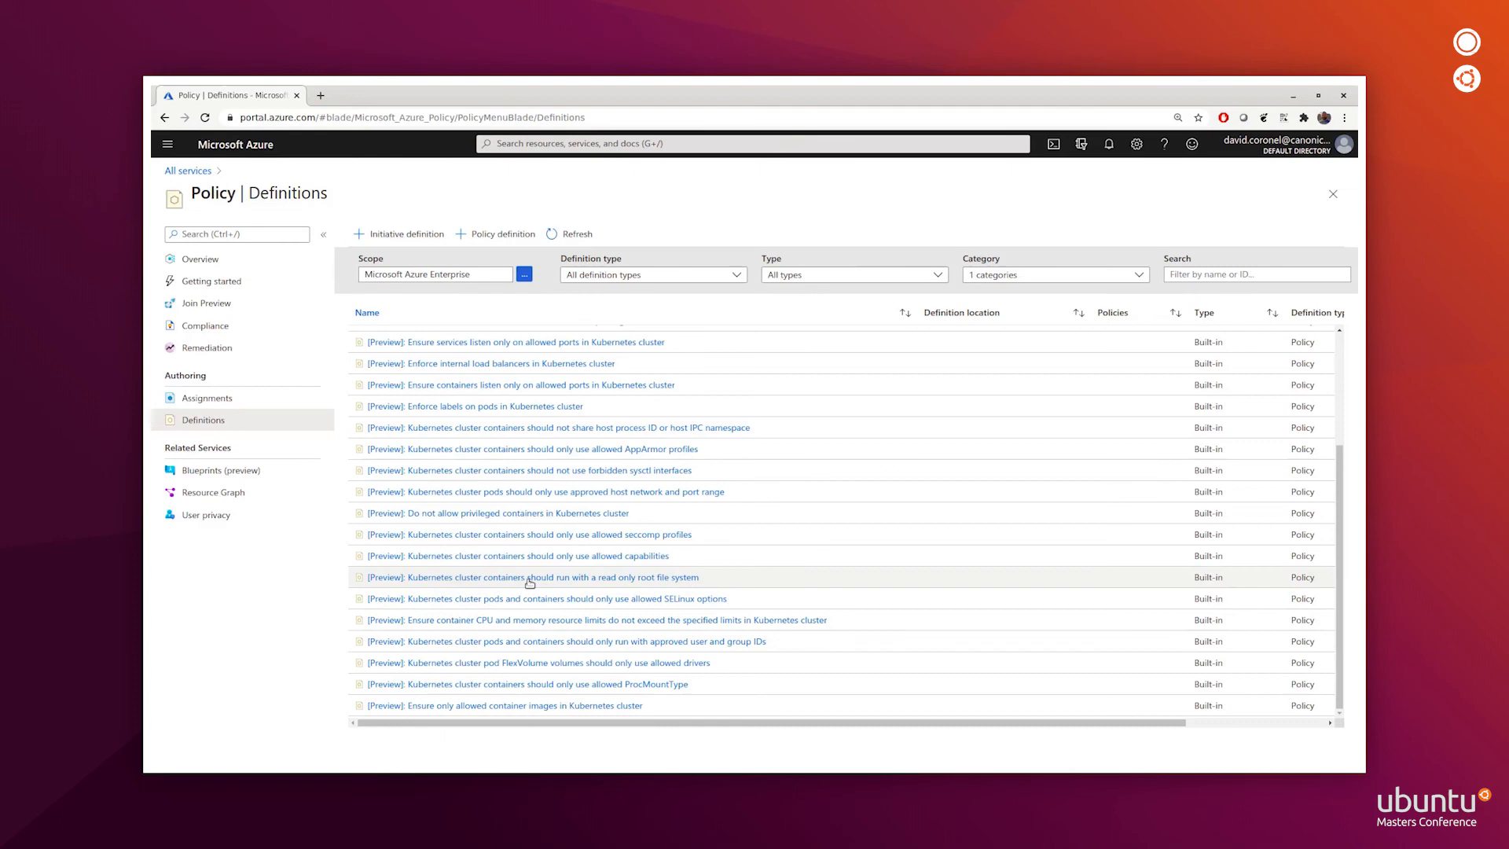
# - Assign the read-only root file system policy with enforcement Disabled and open Review + create
pyautogui.click(530, 576)
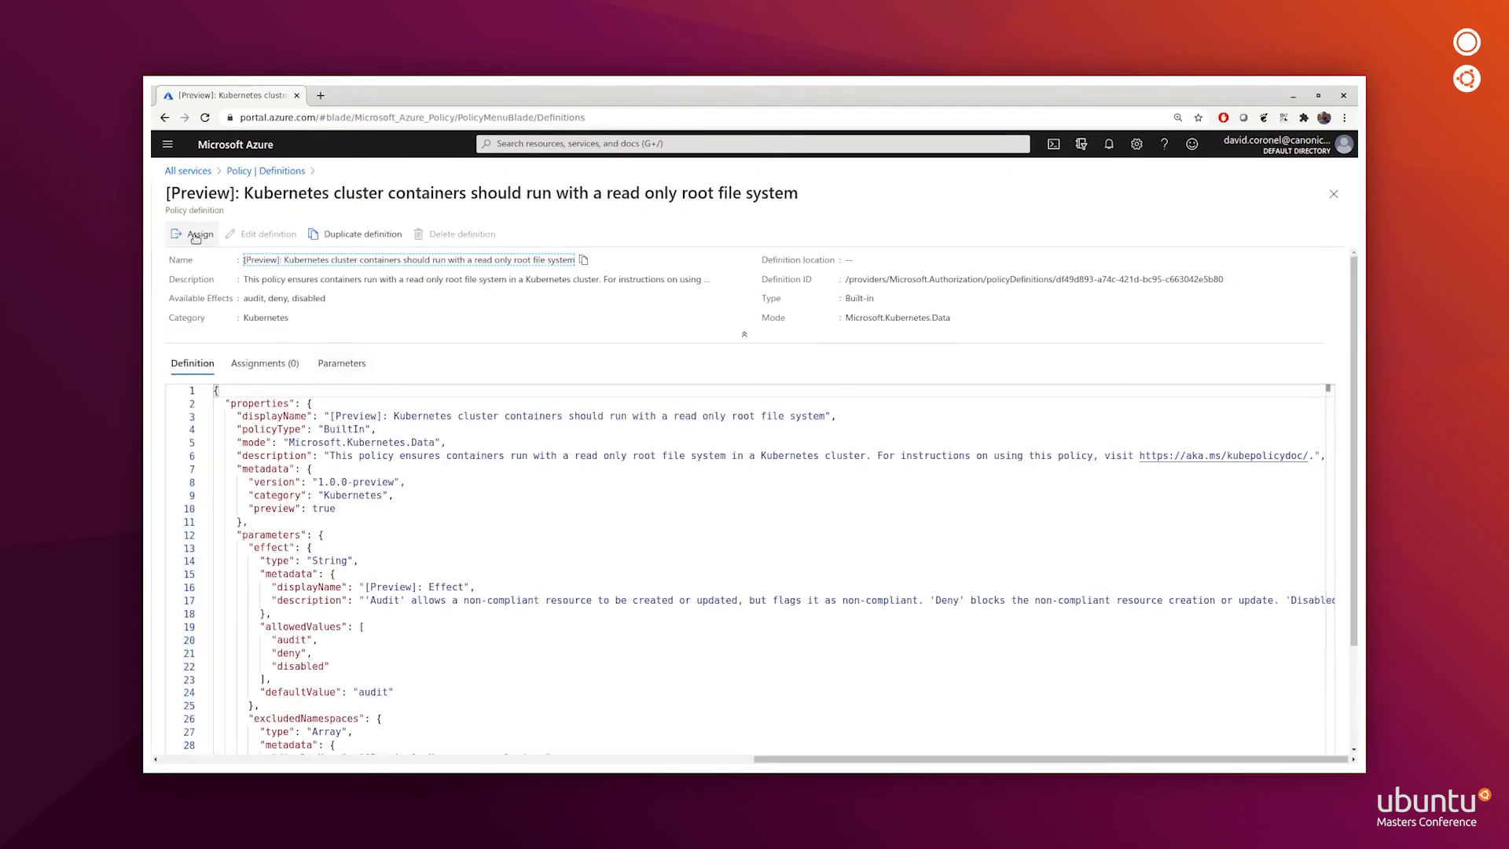
pyautogui.click(193, 234)
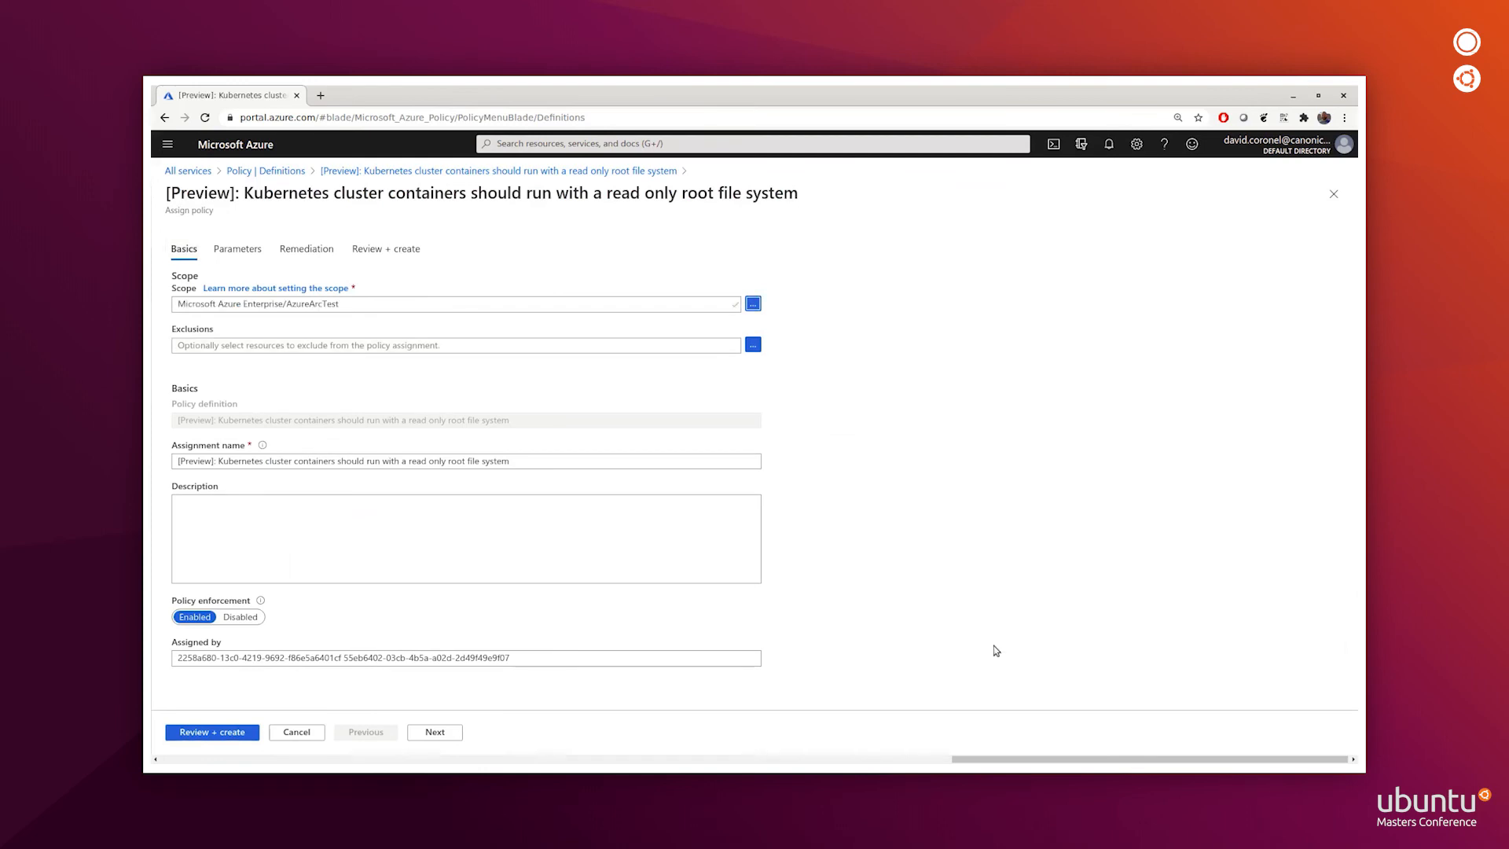
pyautogui.moveTo(391, 328)
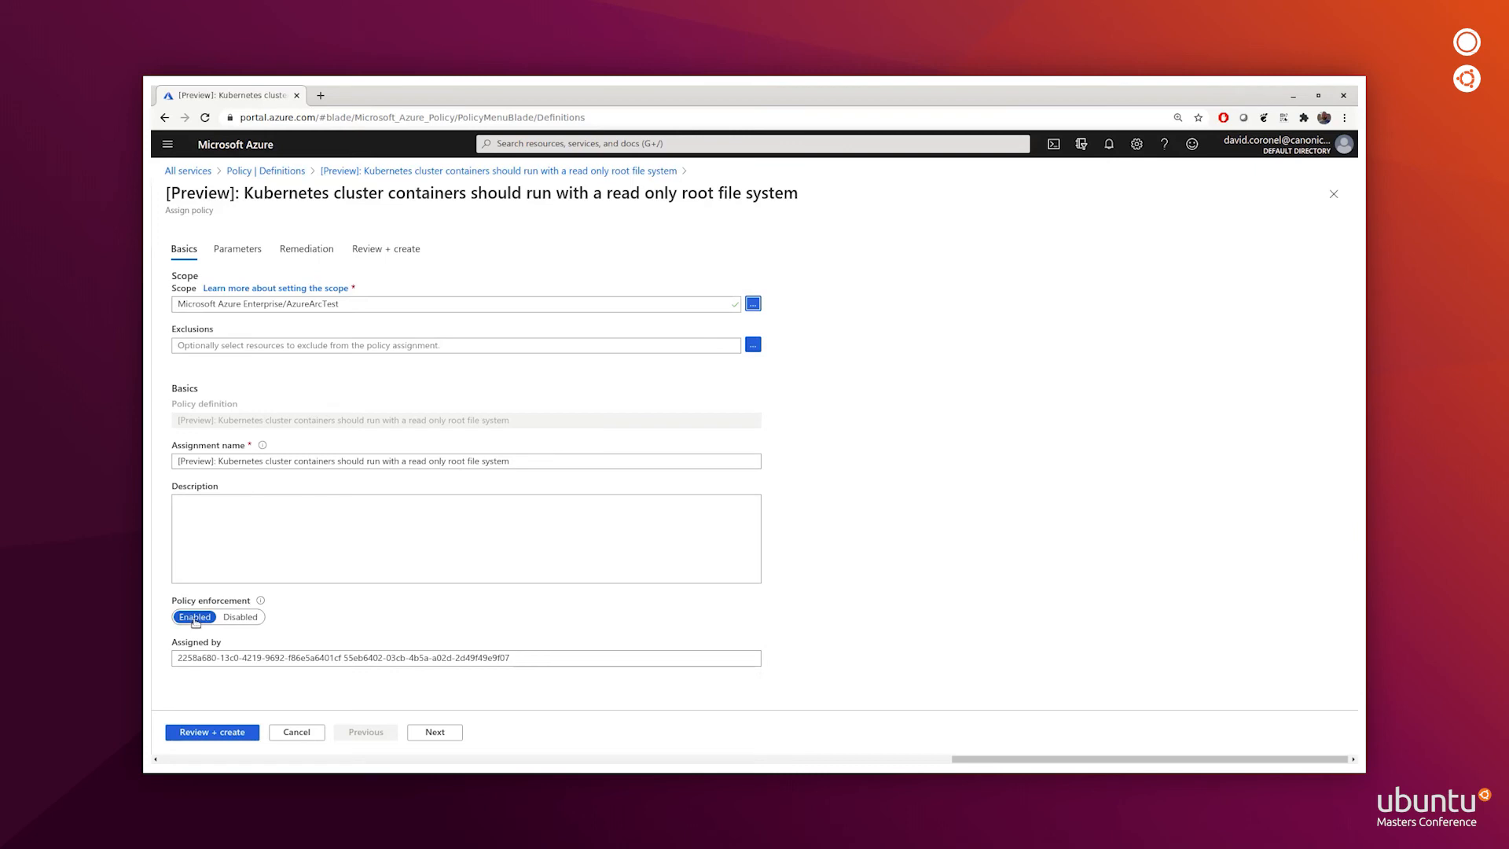
pyautogui.moveTo(239, 616)
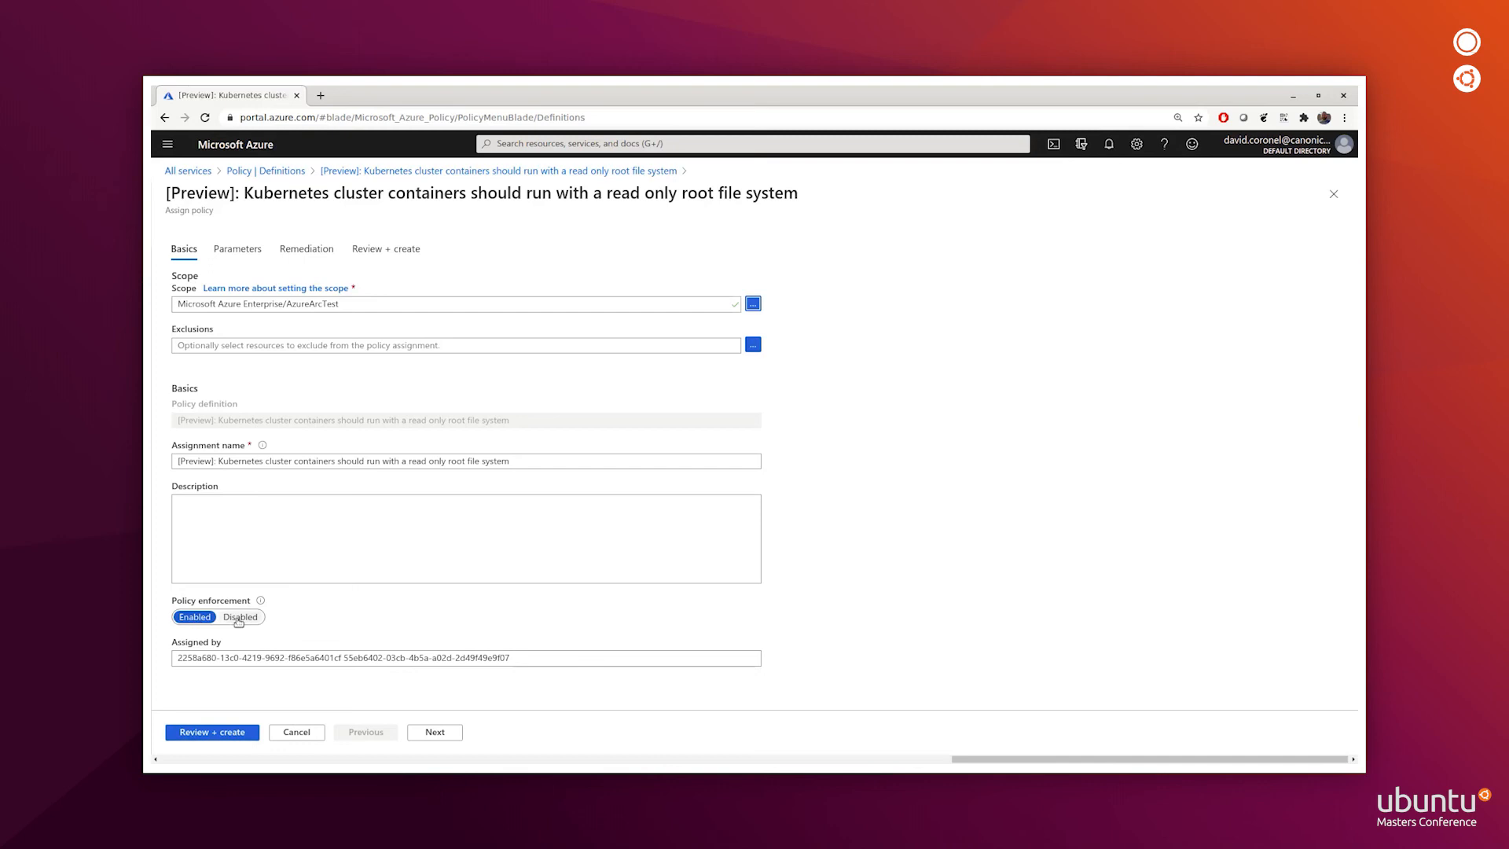
pyautogui.click(240, 617)
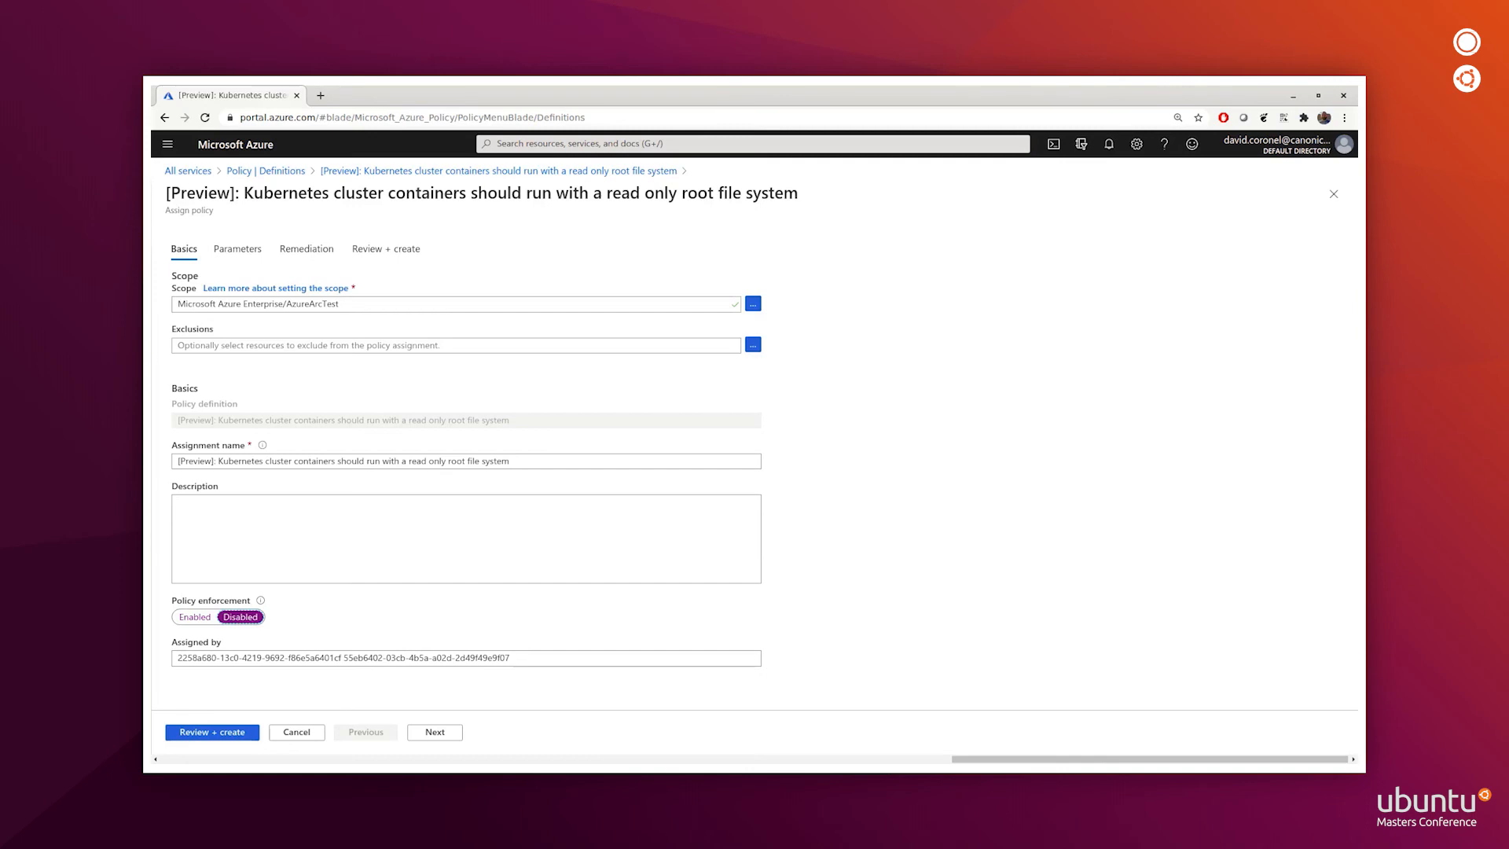
pyautogui.click(237, 248)
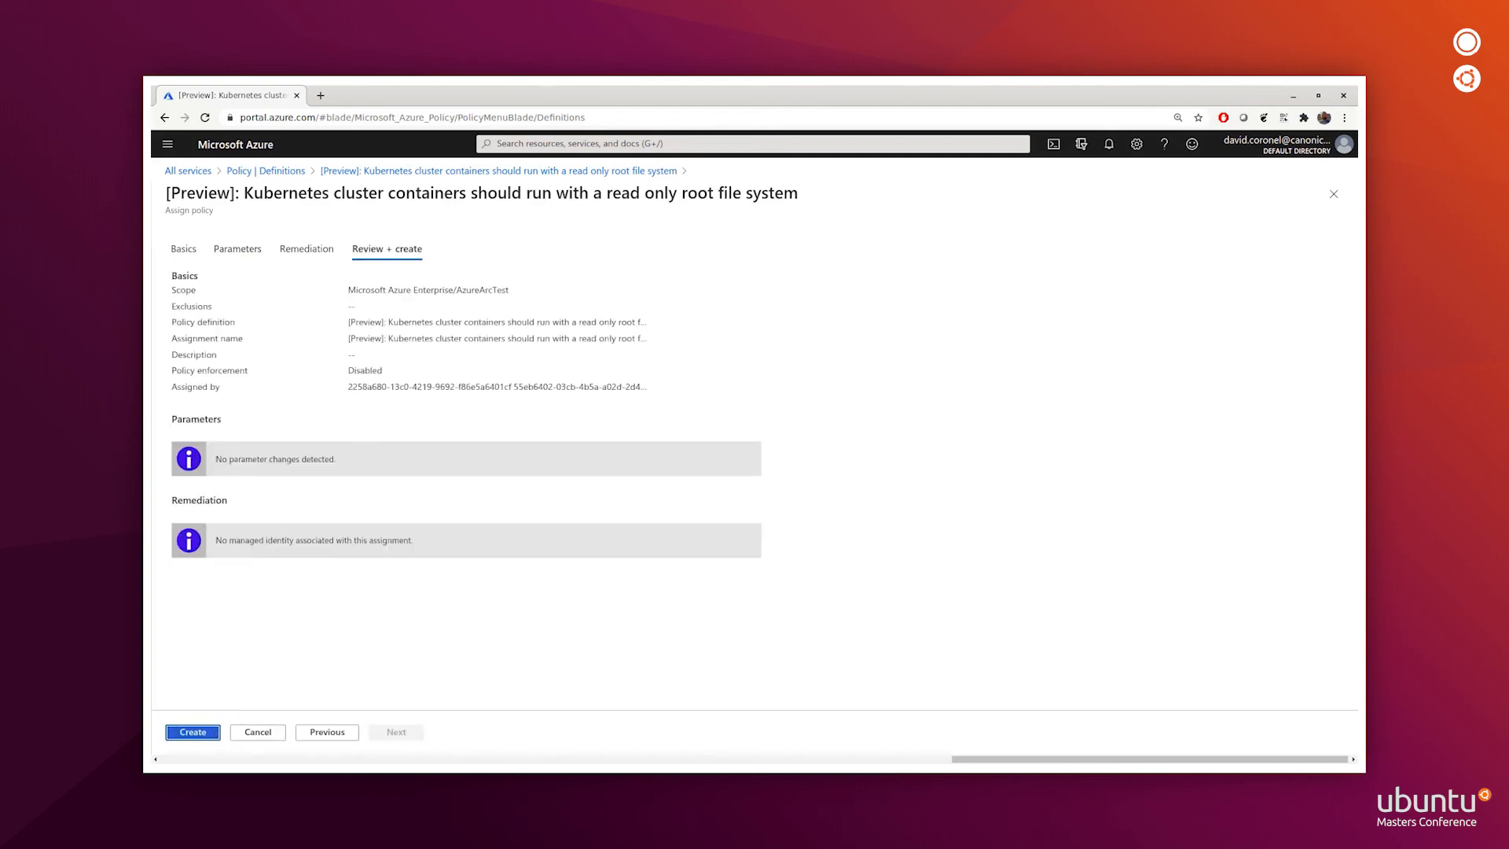
# - Create the read-only root file system policy assignment
pyautogui.click(192, 731)
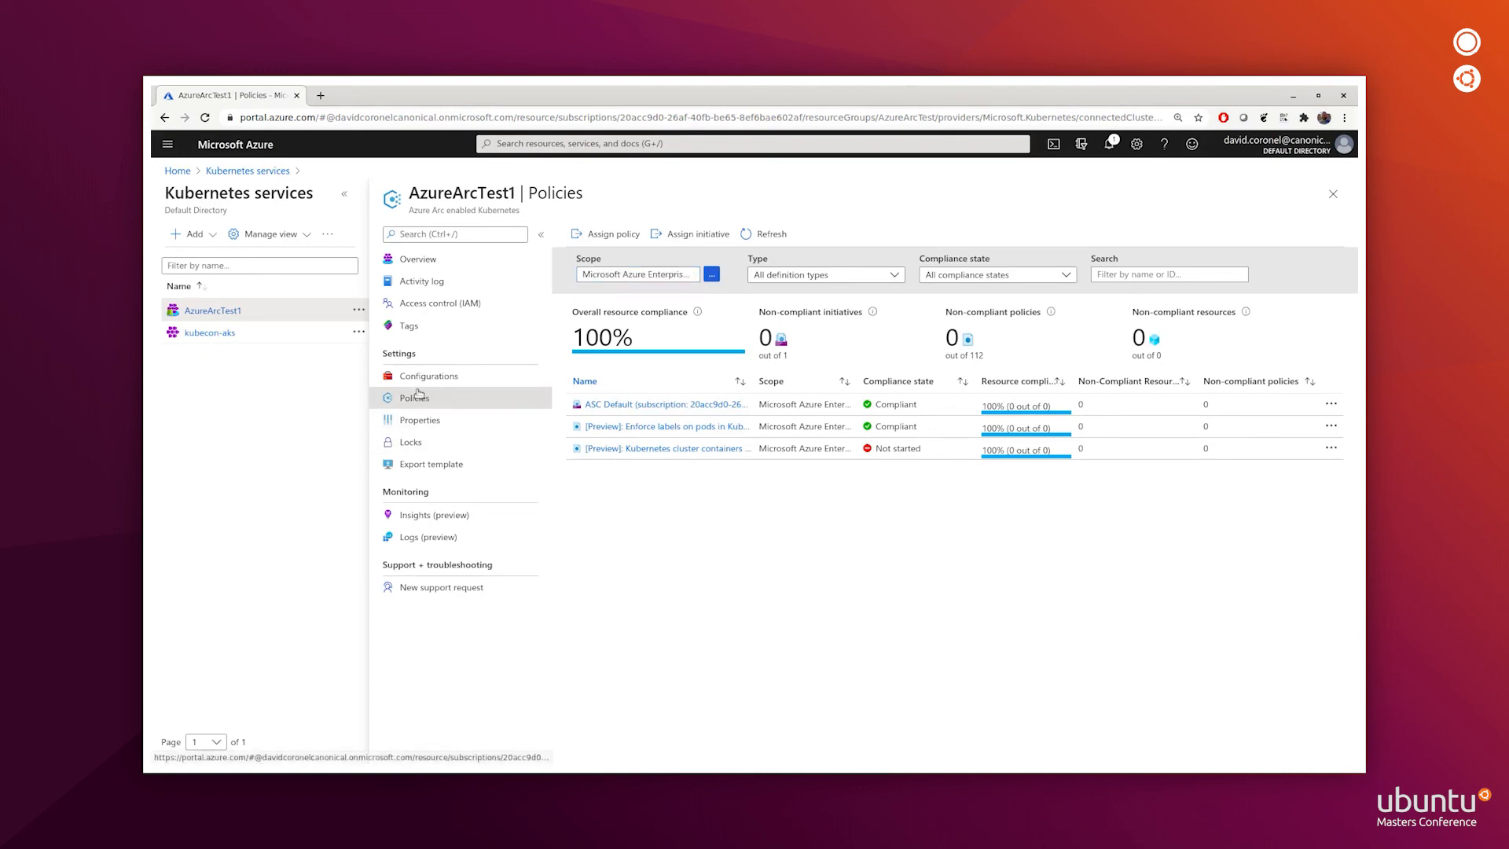
pyautogui.moveTo(696, 447)
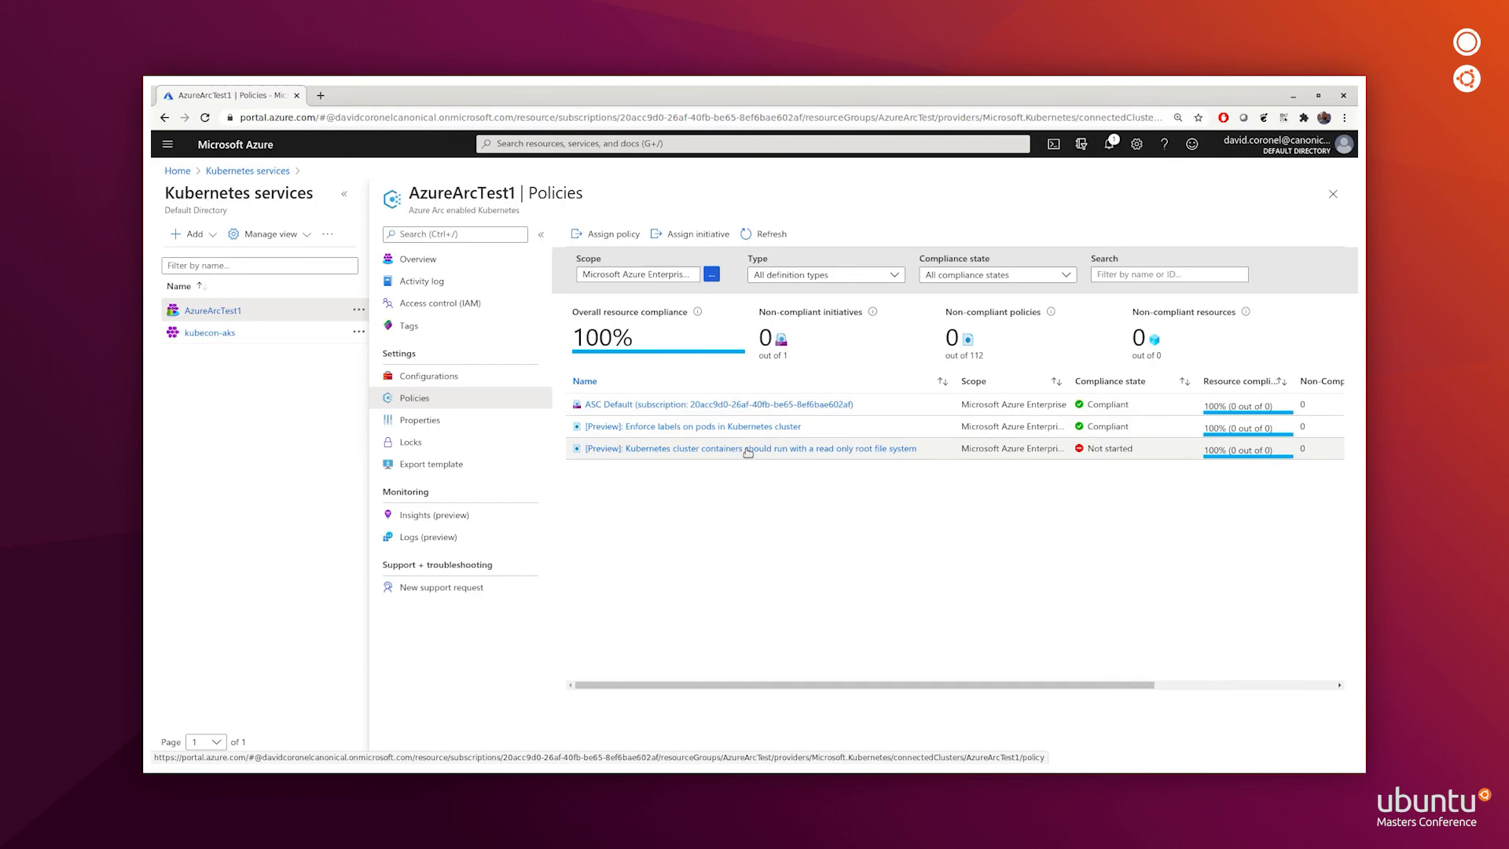
pyautogui.moveTo(875, 479)
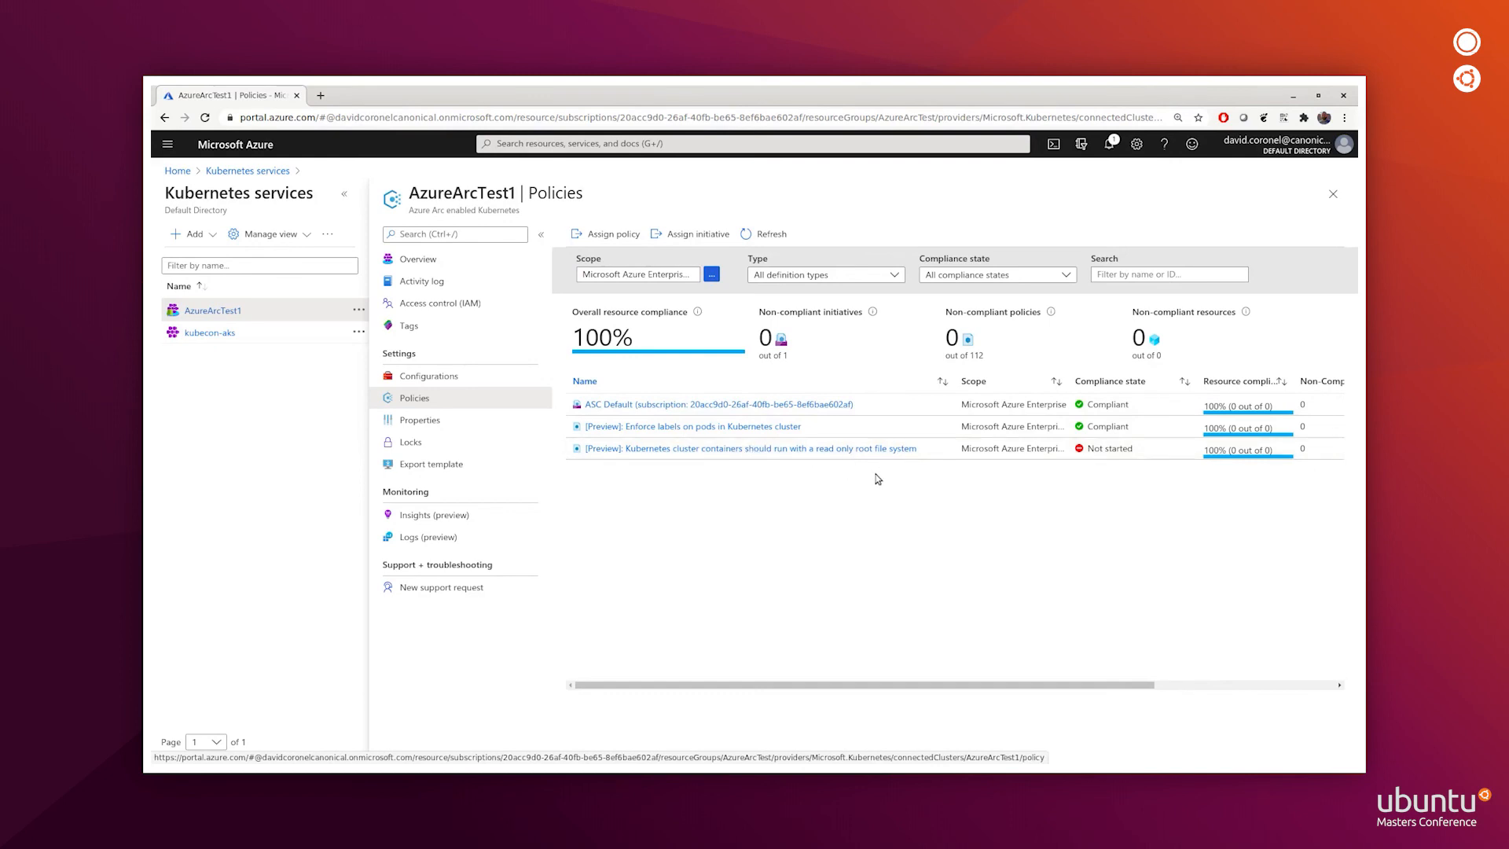
pyautogui.moveTo(1063, 466)
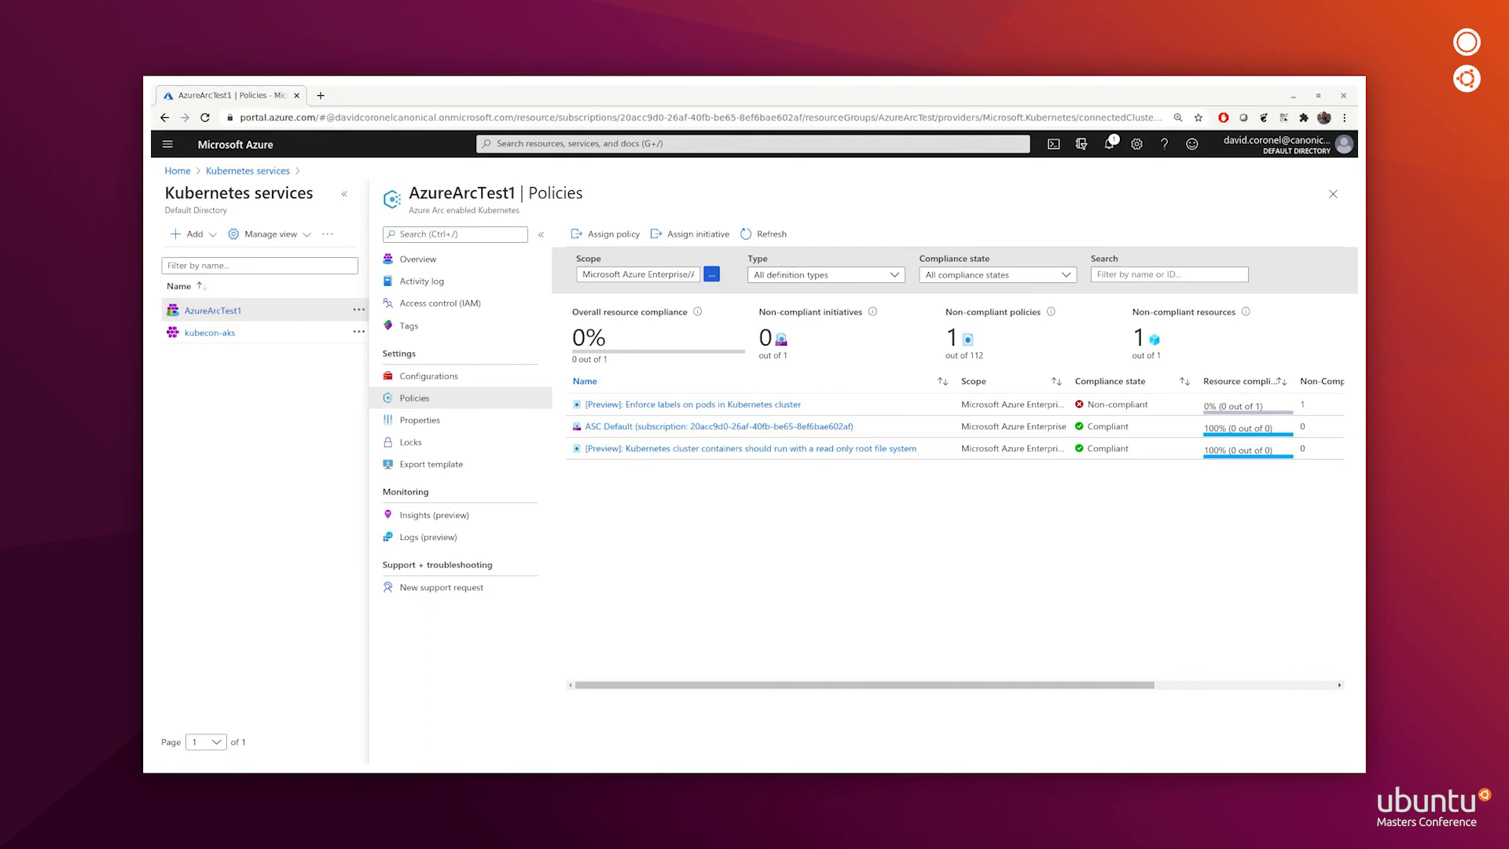
pyautogui.moveTo(599, 660)
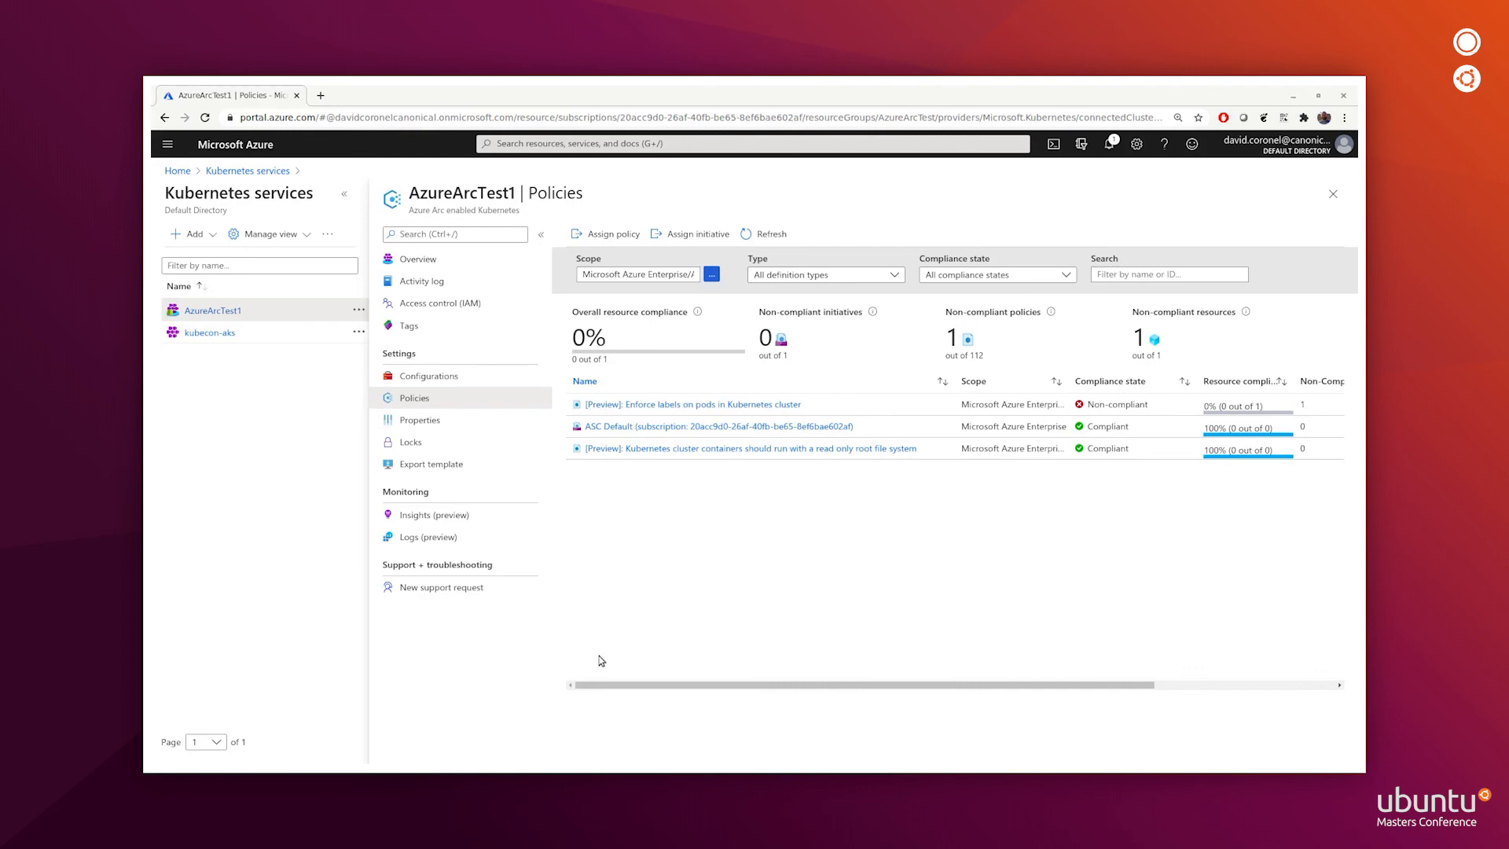